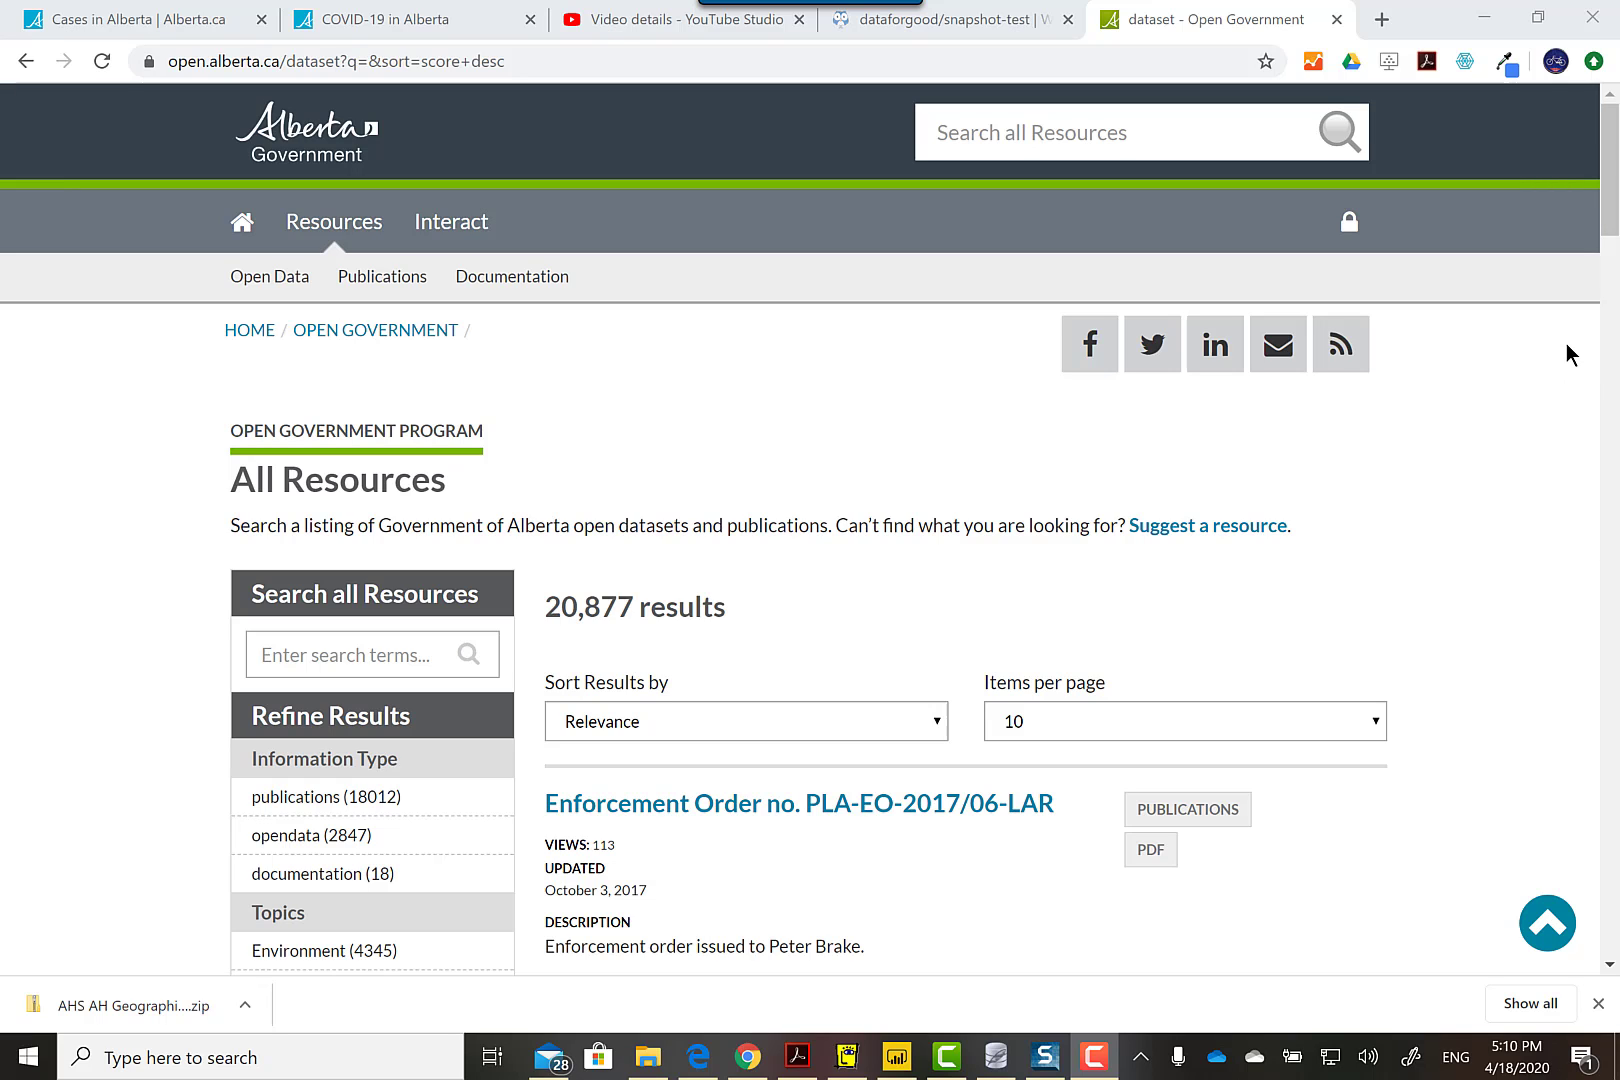
pyautogui.moveTo(1495, 222)
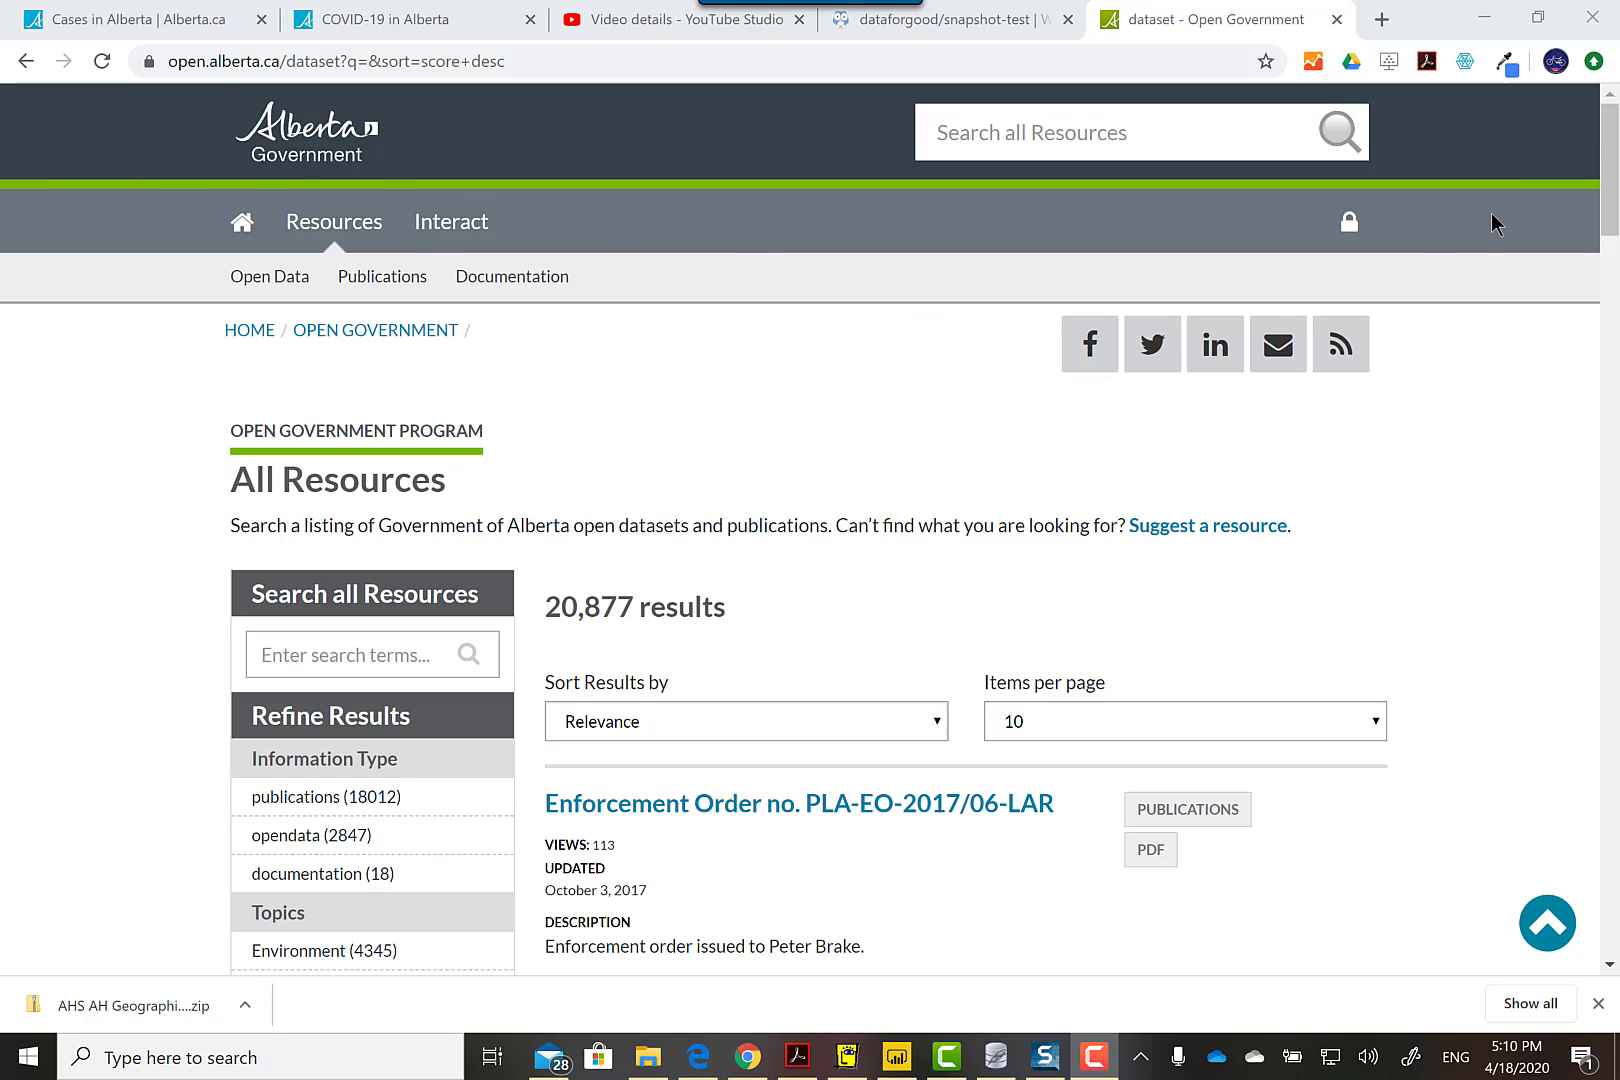
# - Filter the portal's dataset listings to the SHP format
pyautogui.scroll(-3)
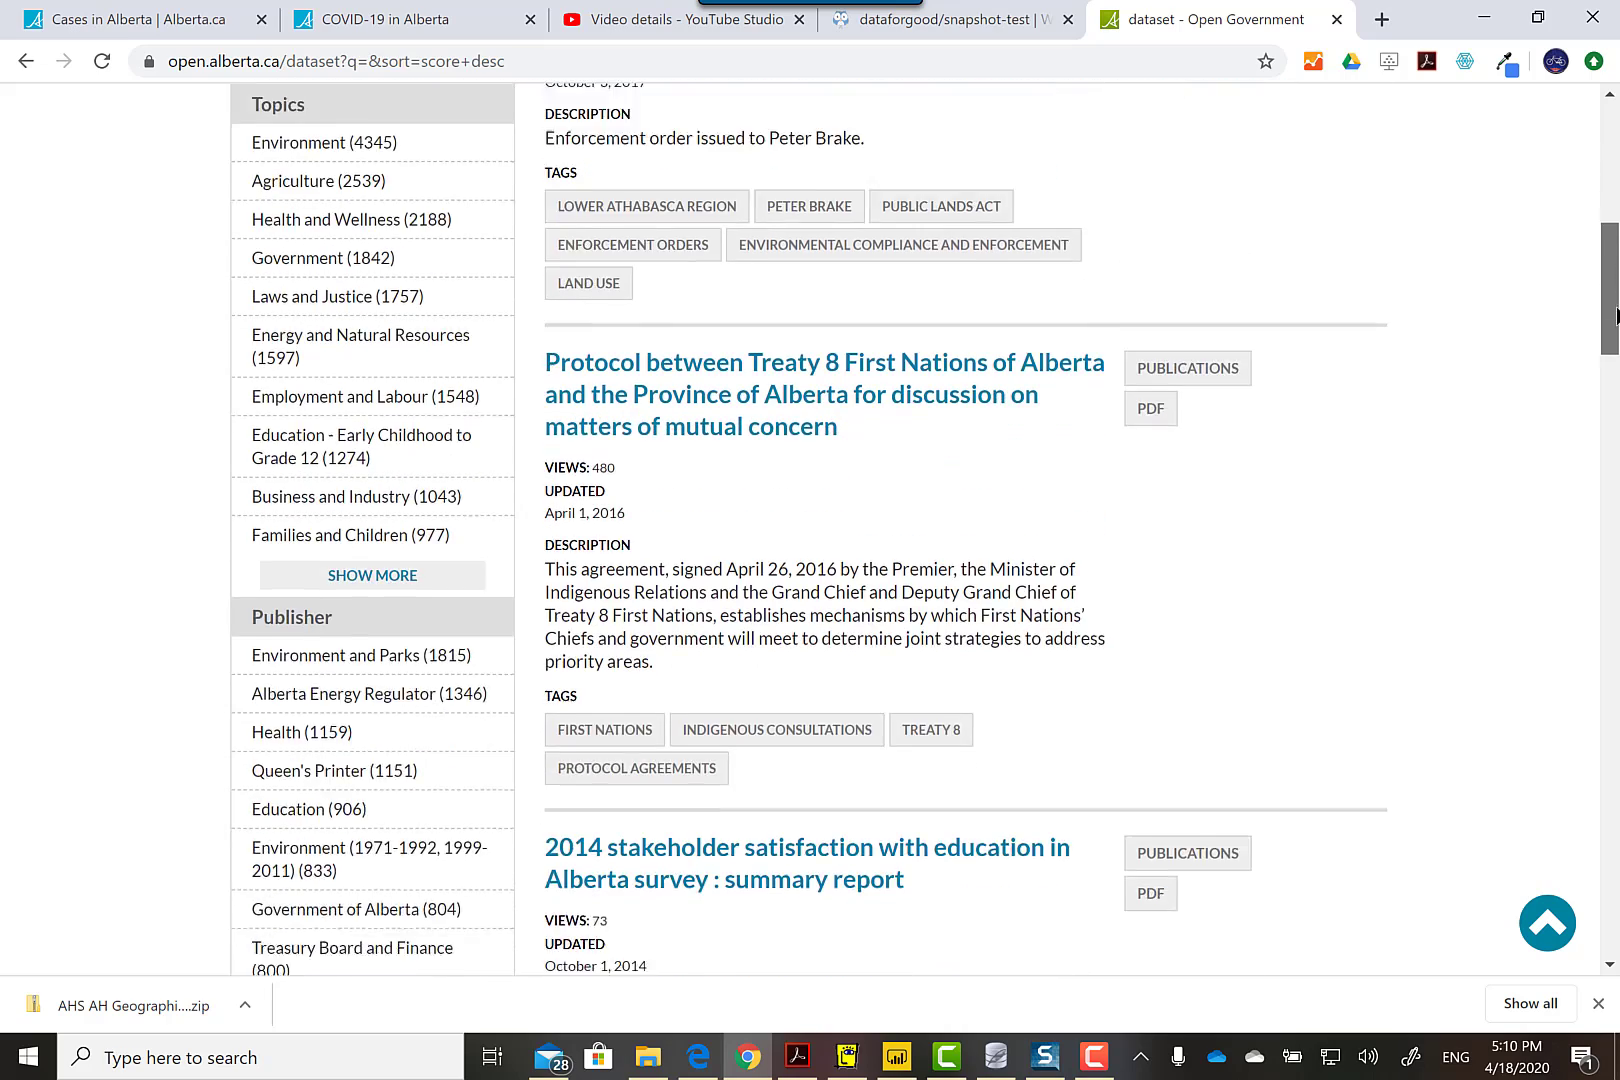
pyautogui.scroll(-3)
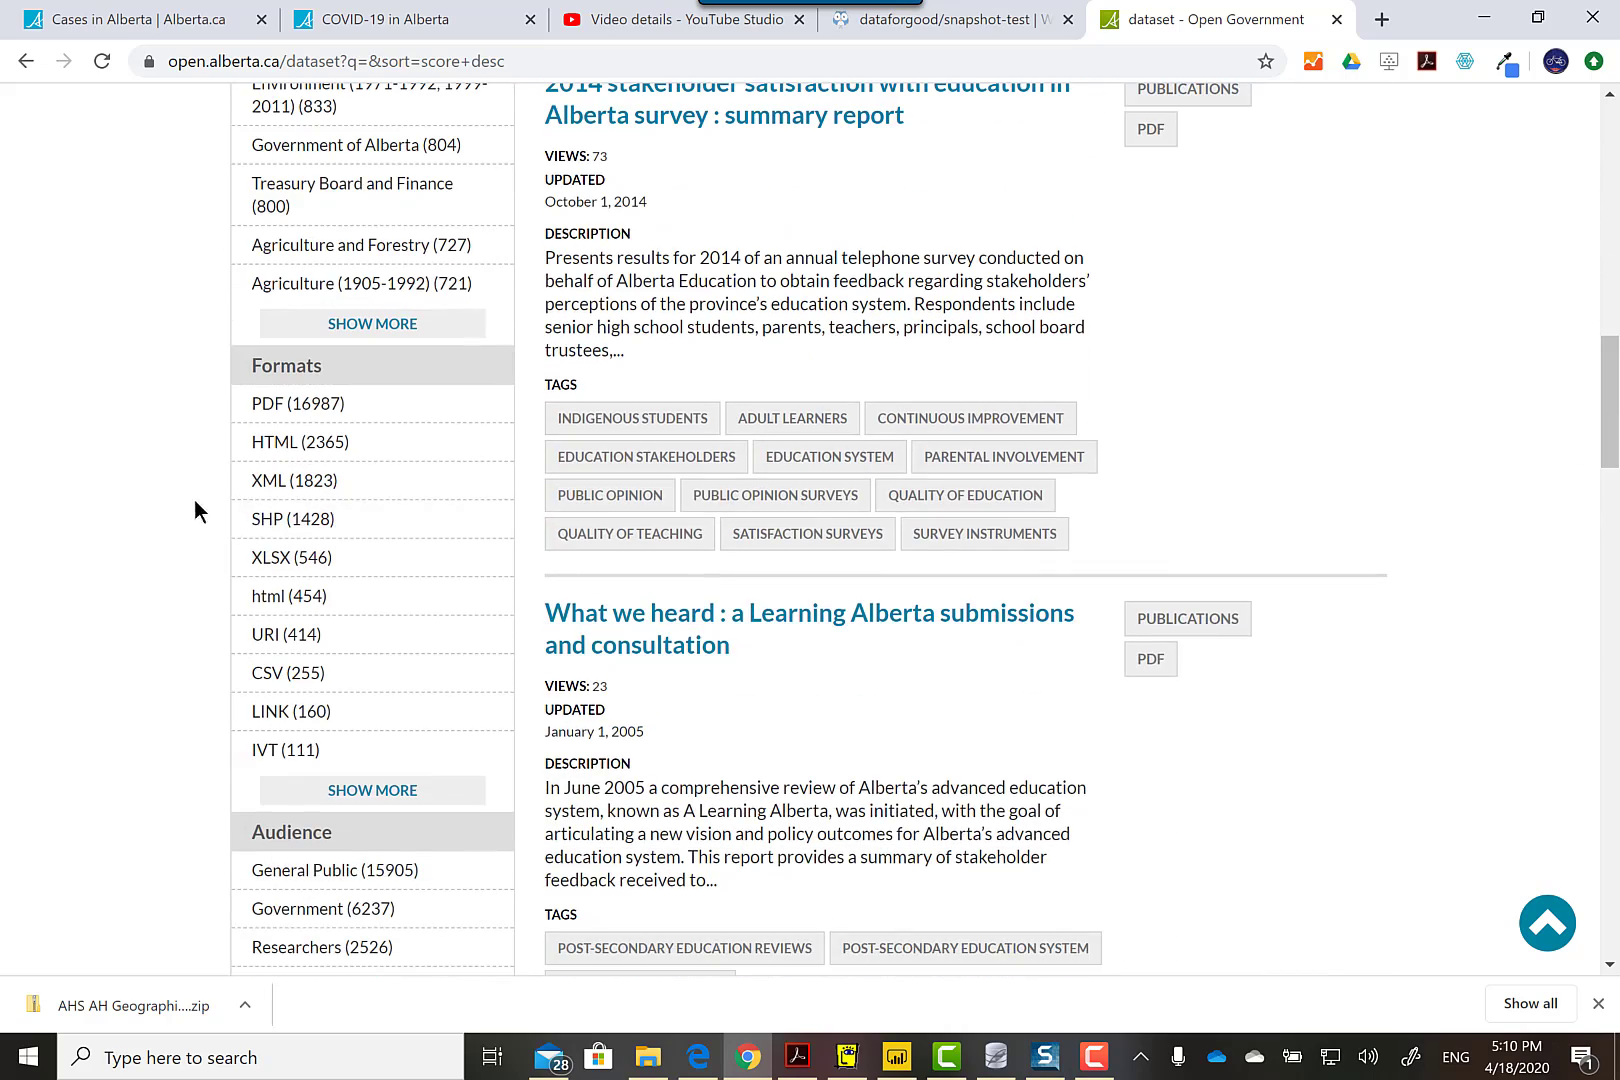
pyautogui.click(291, 518)
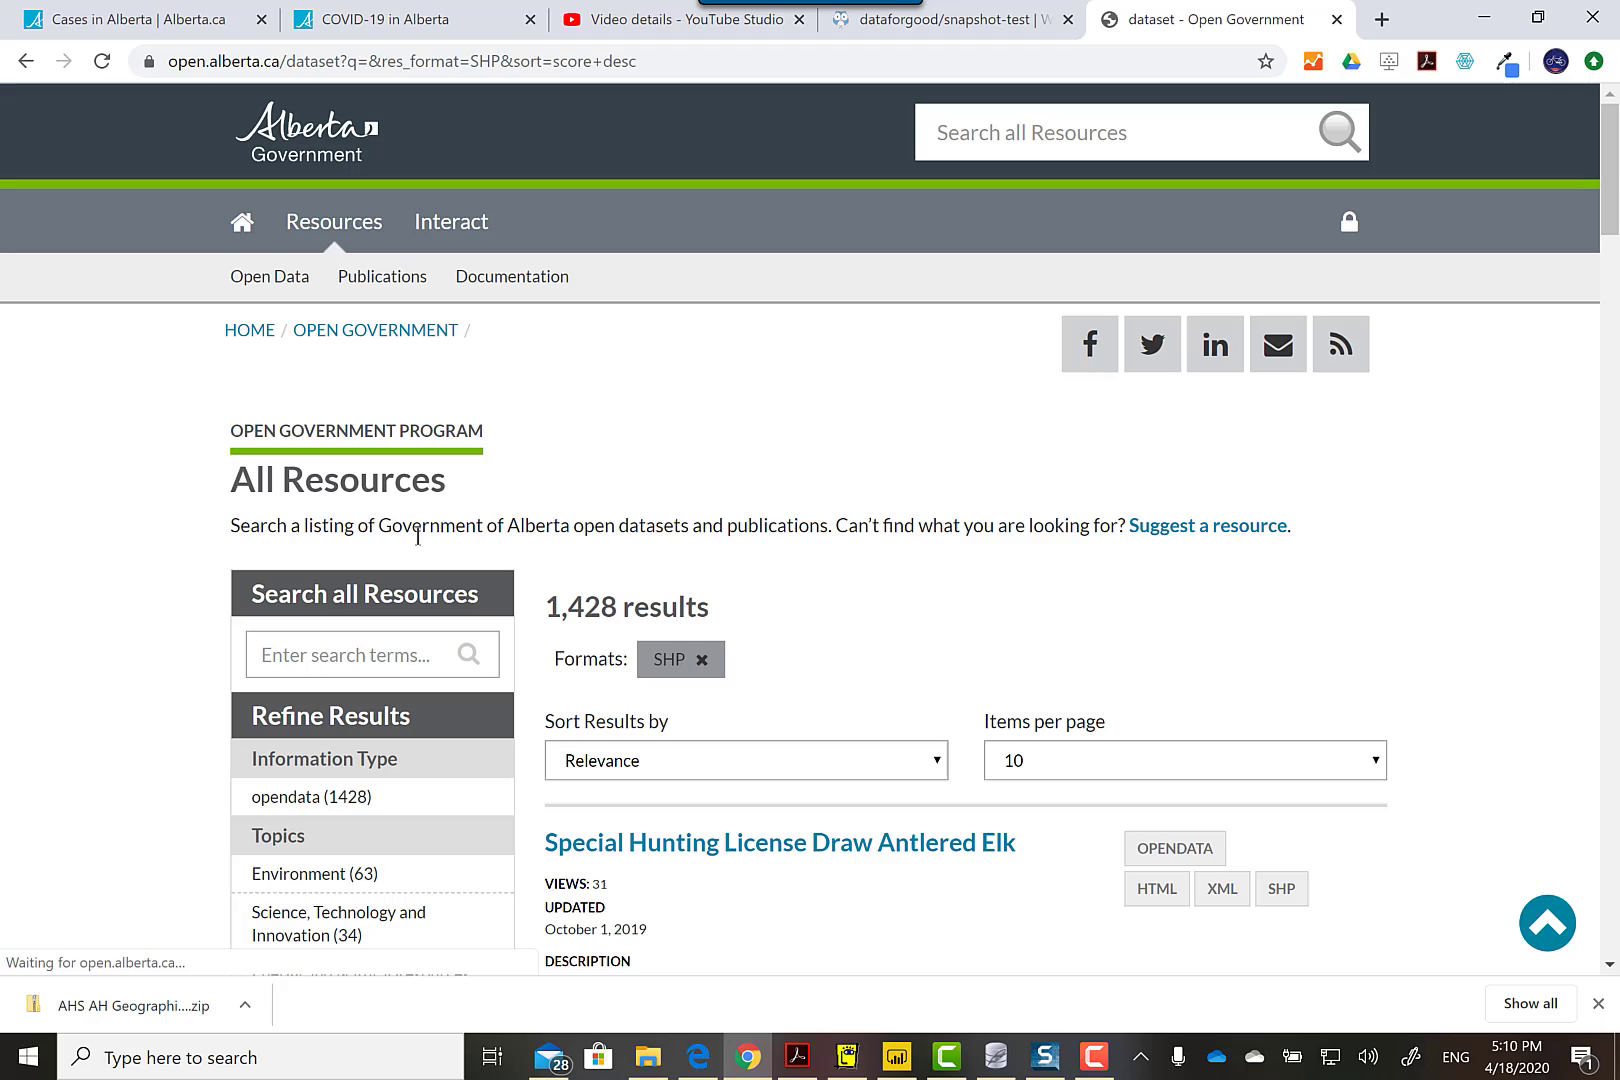
# - Search the shapefile datasets for 'alberta health' and browse the five results
pyautogui.click(371, 654)
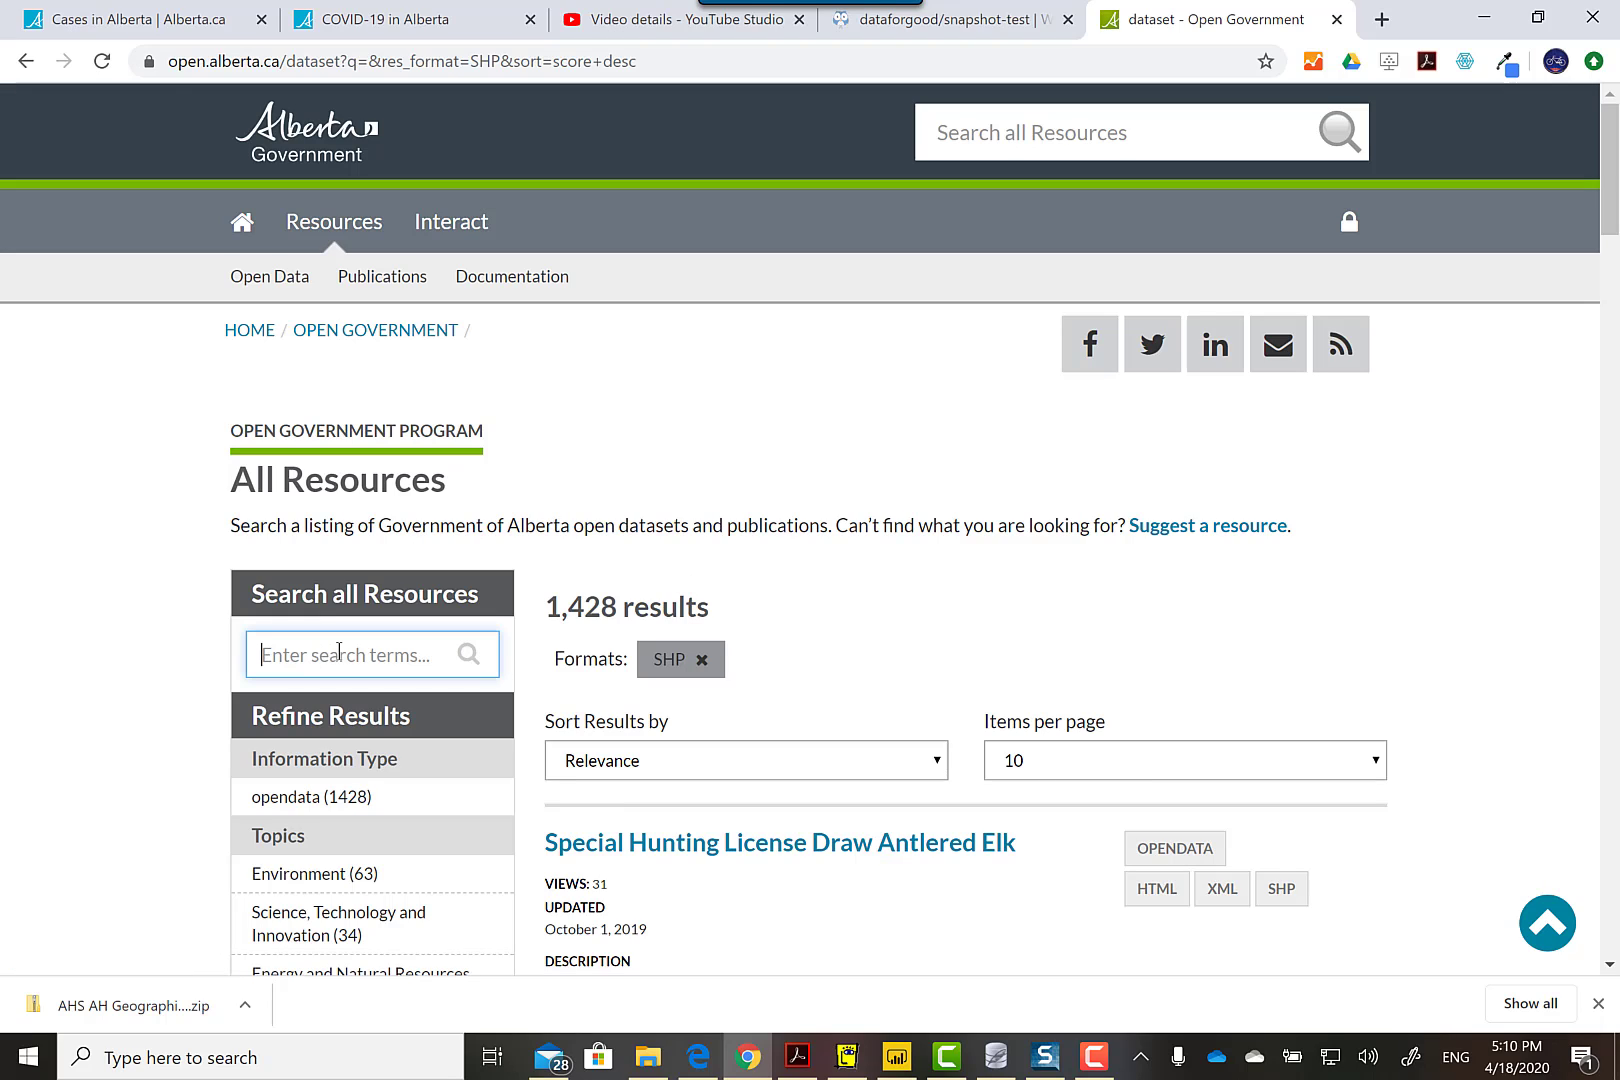
pyautogui.write('alberta')
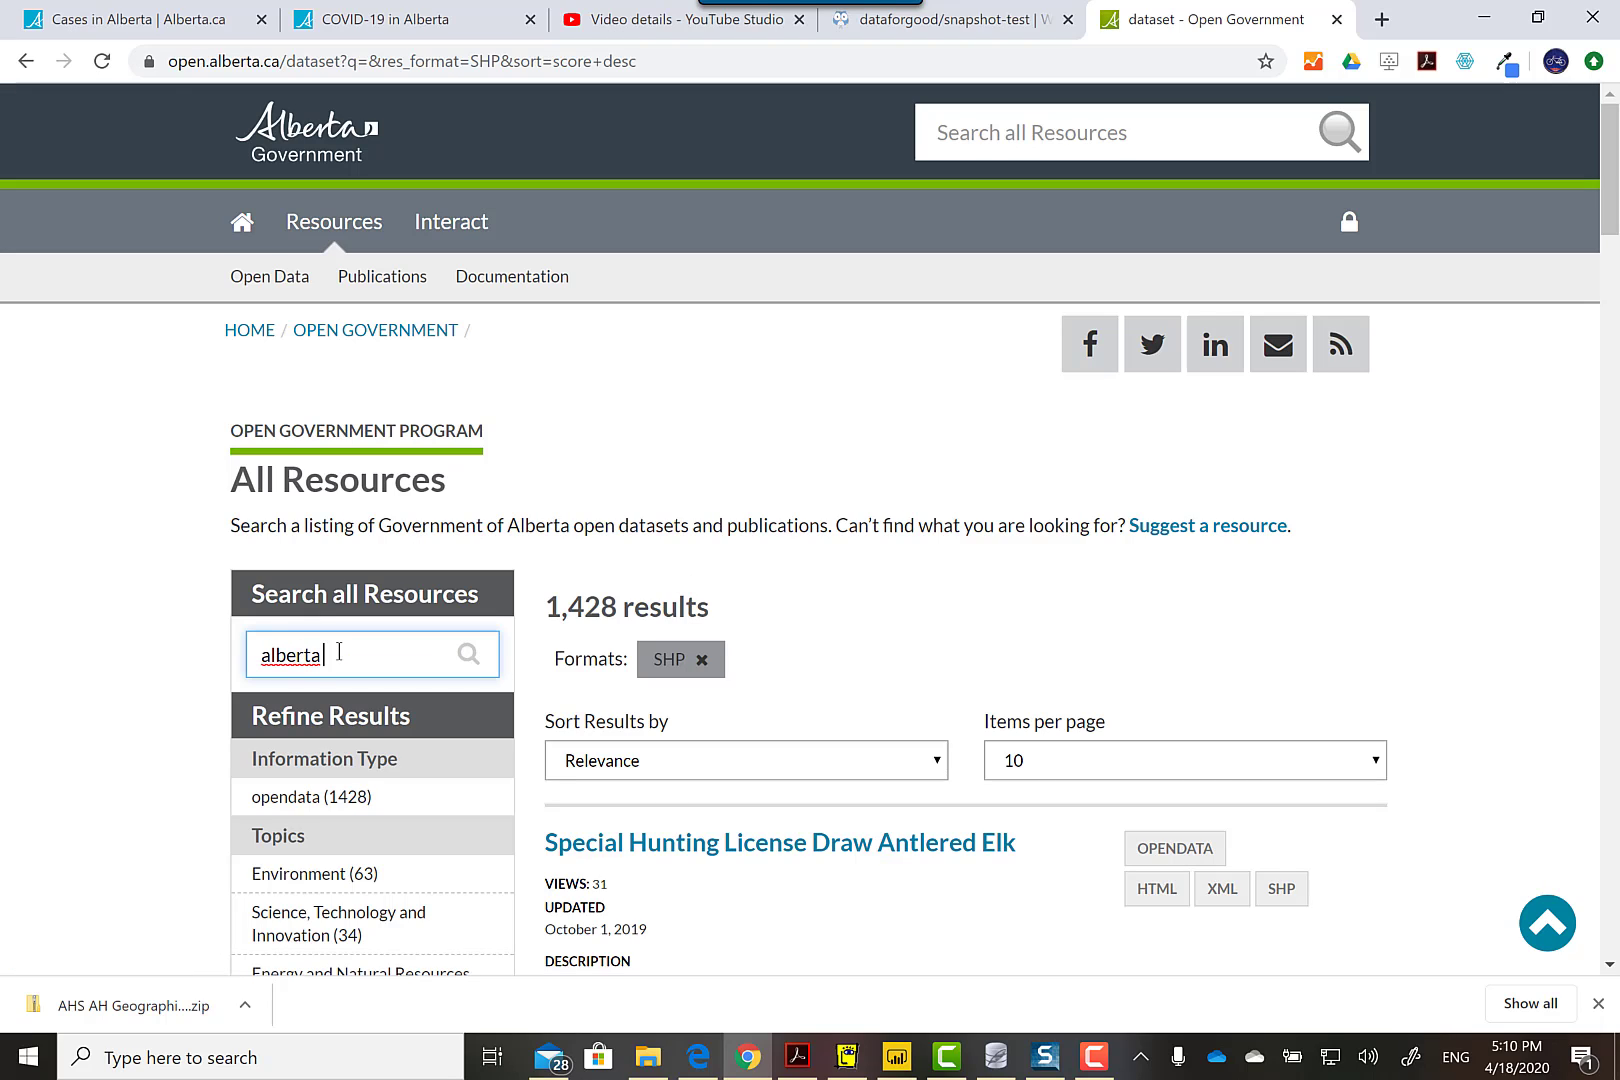
pyautogui.write('health')
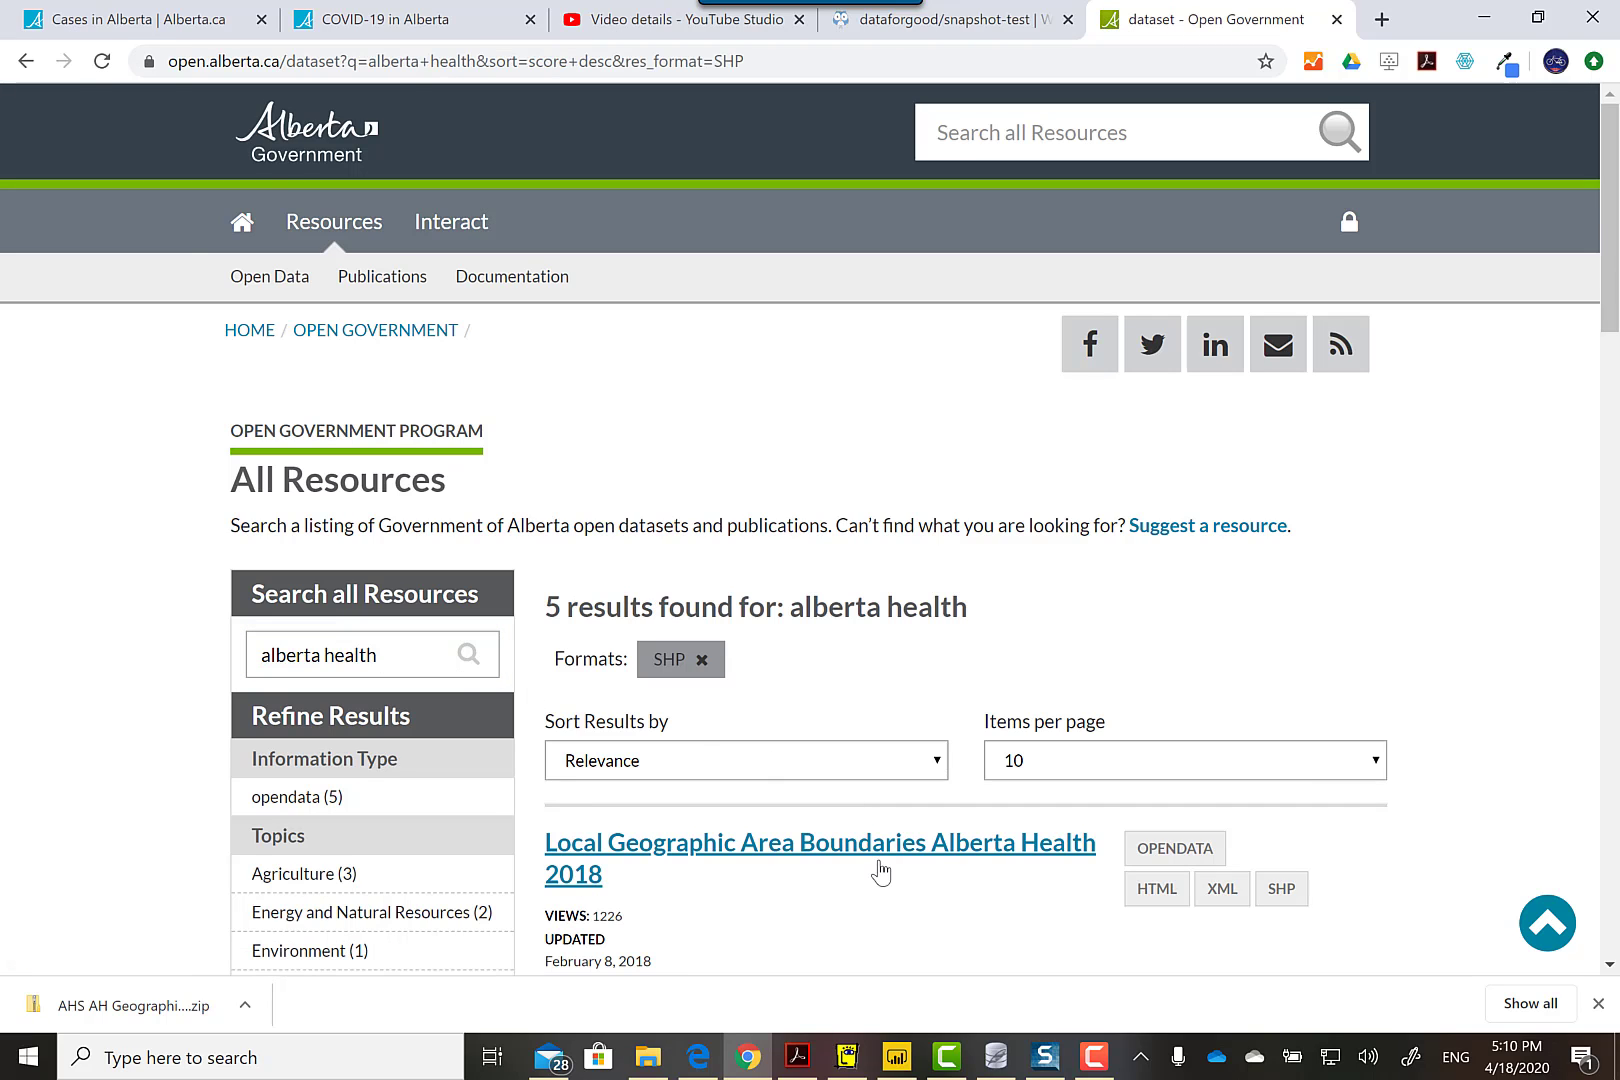
pyautogui.scroll(-3)
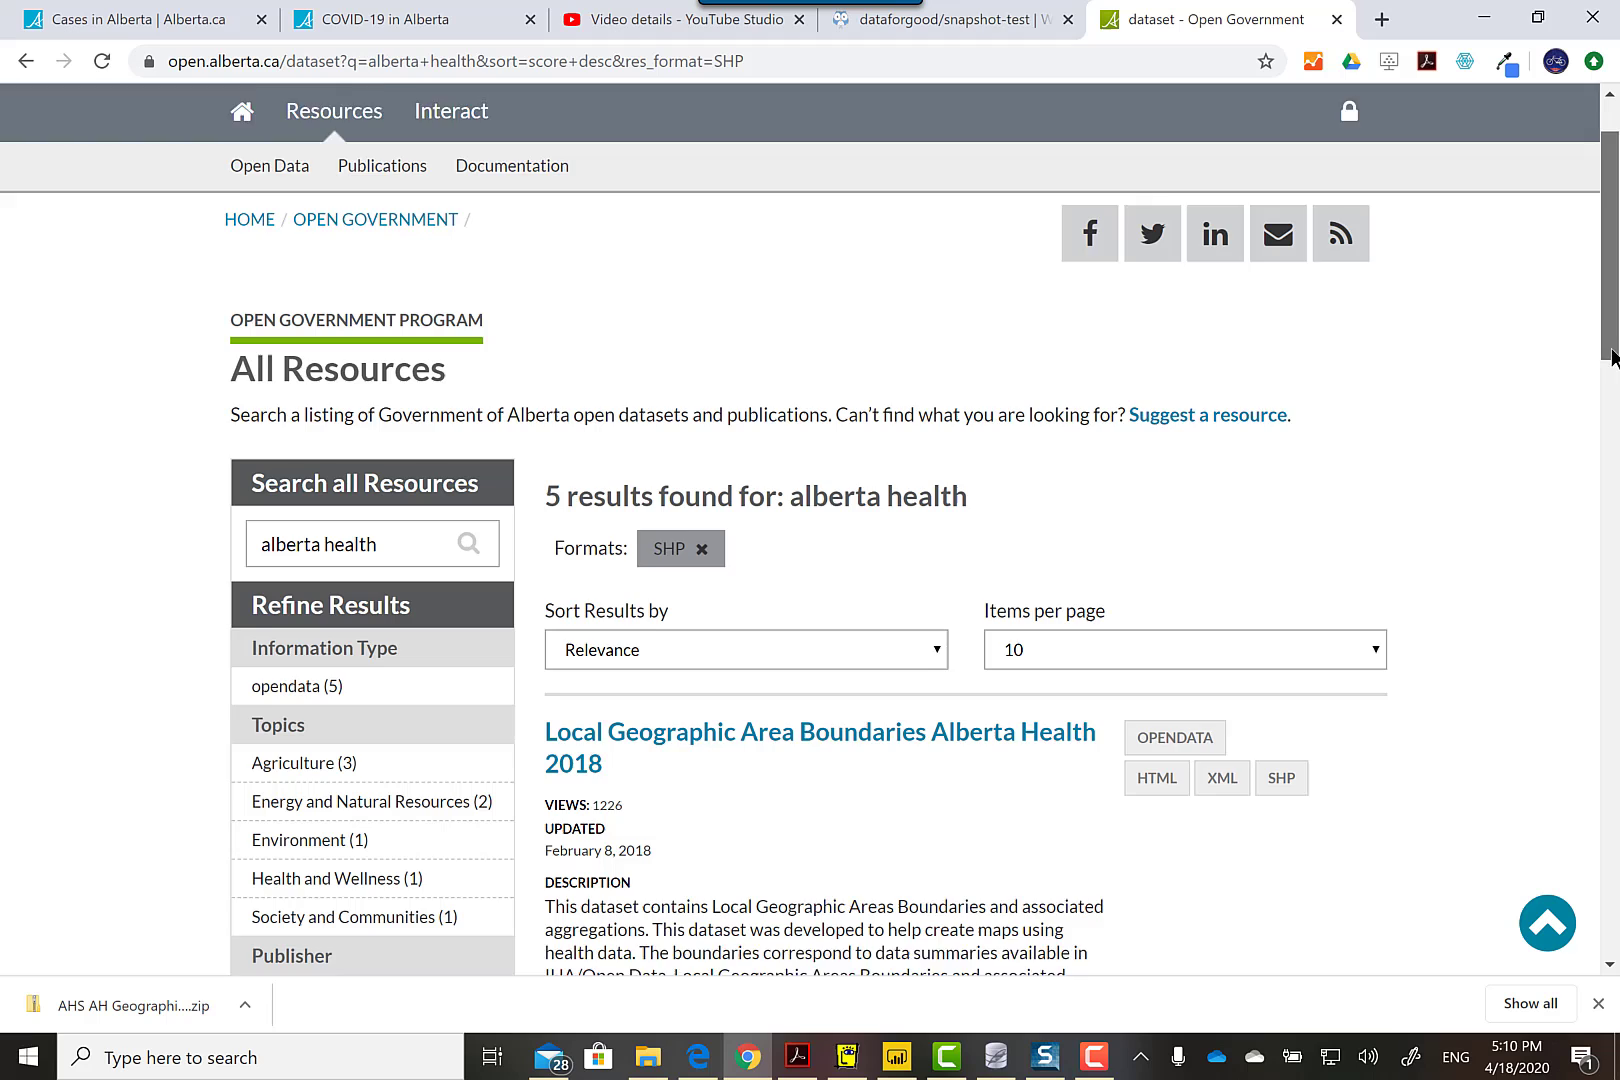
pyautogui.scroll(-3)
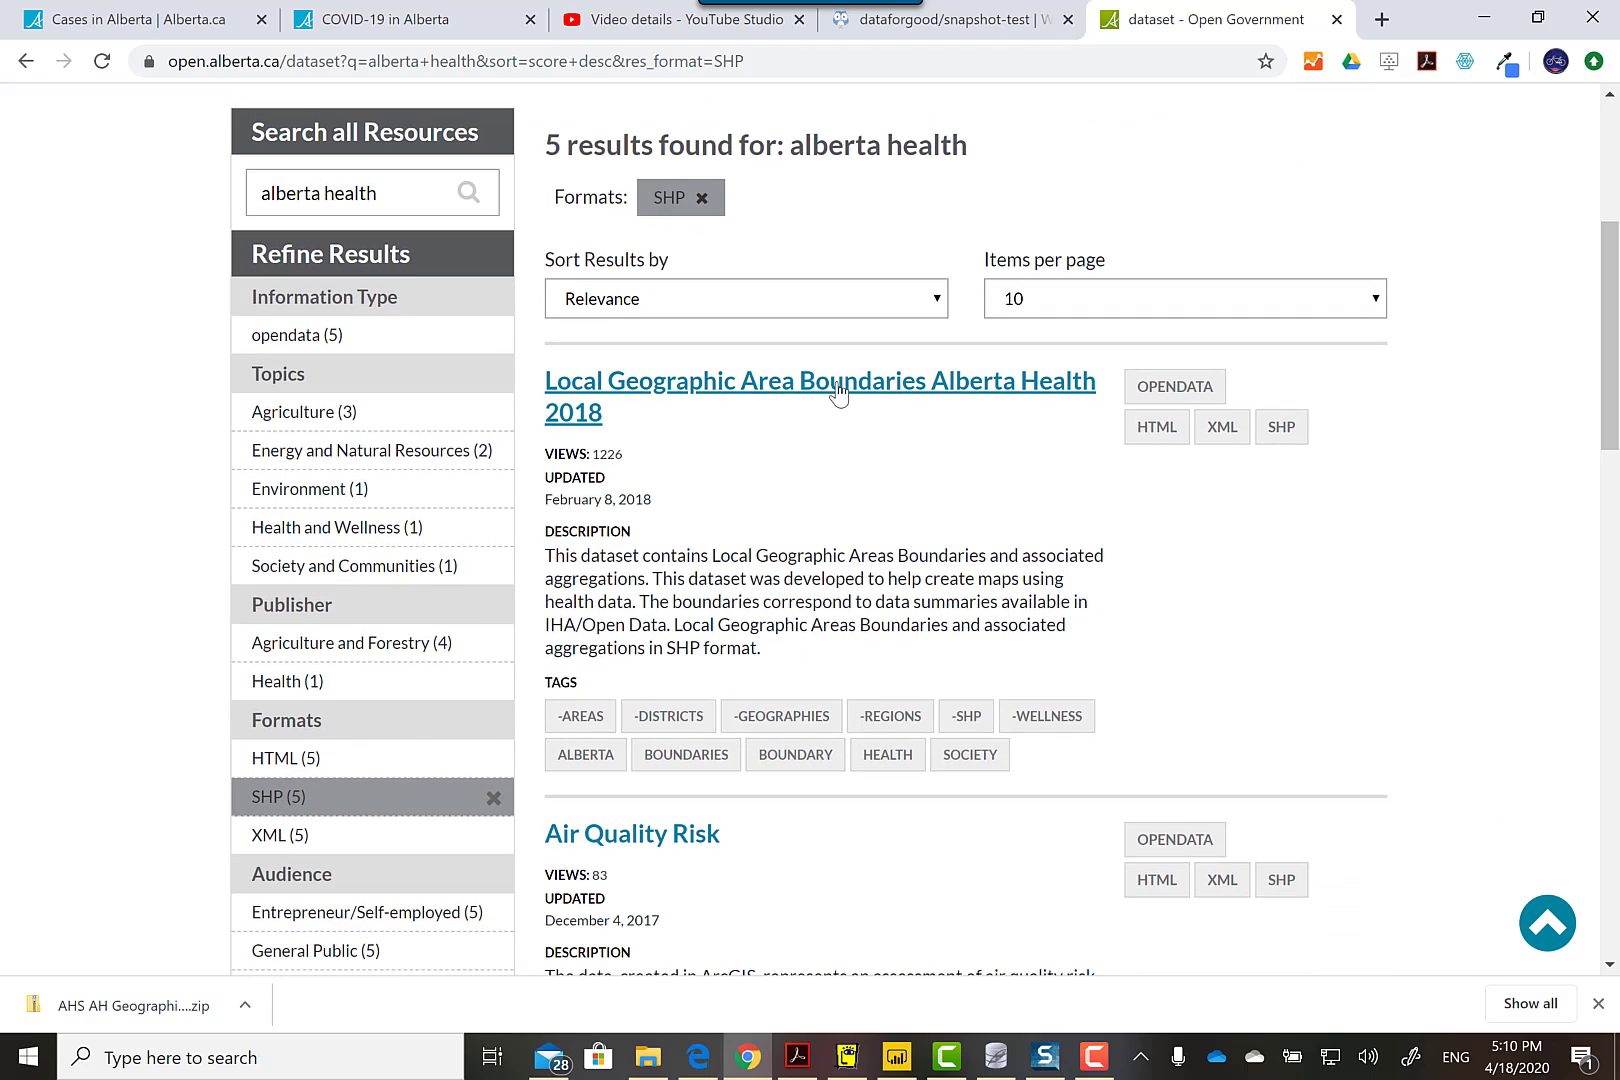
# - Open the Local Geographic Area Boundaries Alberta Health 2018 dataset, review its detailed information, then return to Summary
pyautogui.click(819, 380)
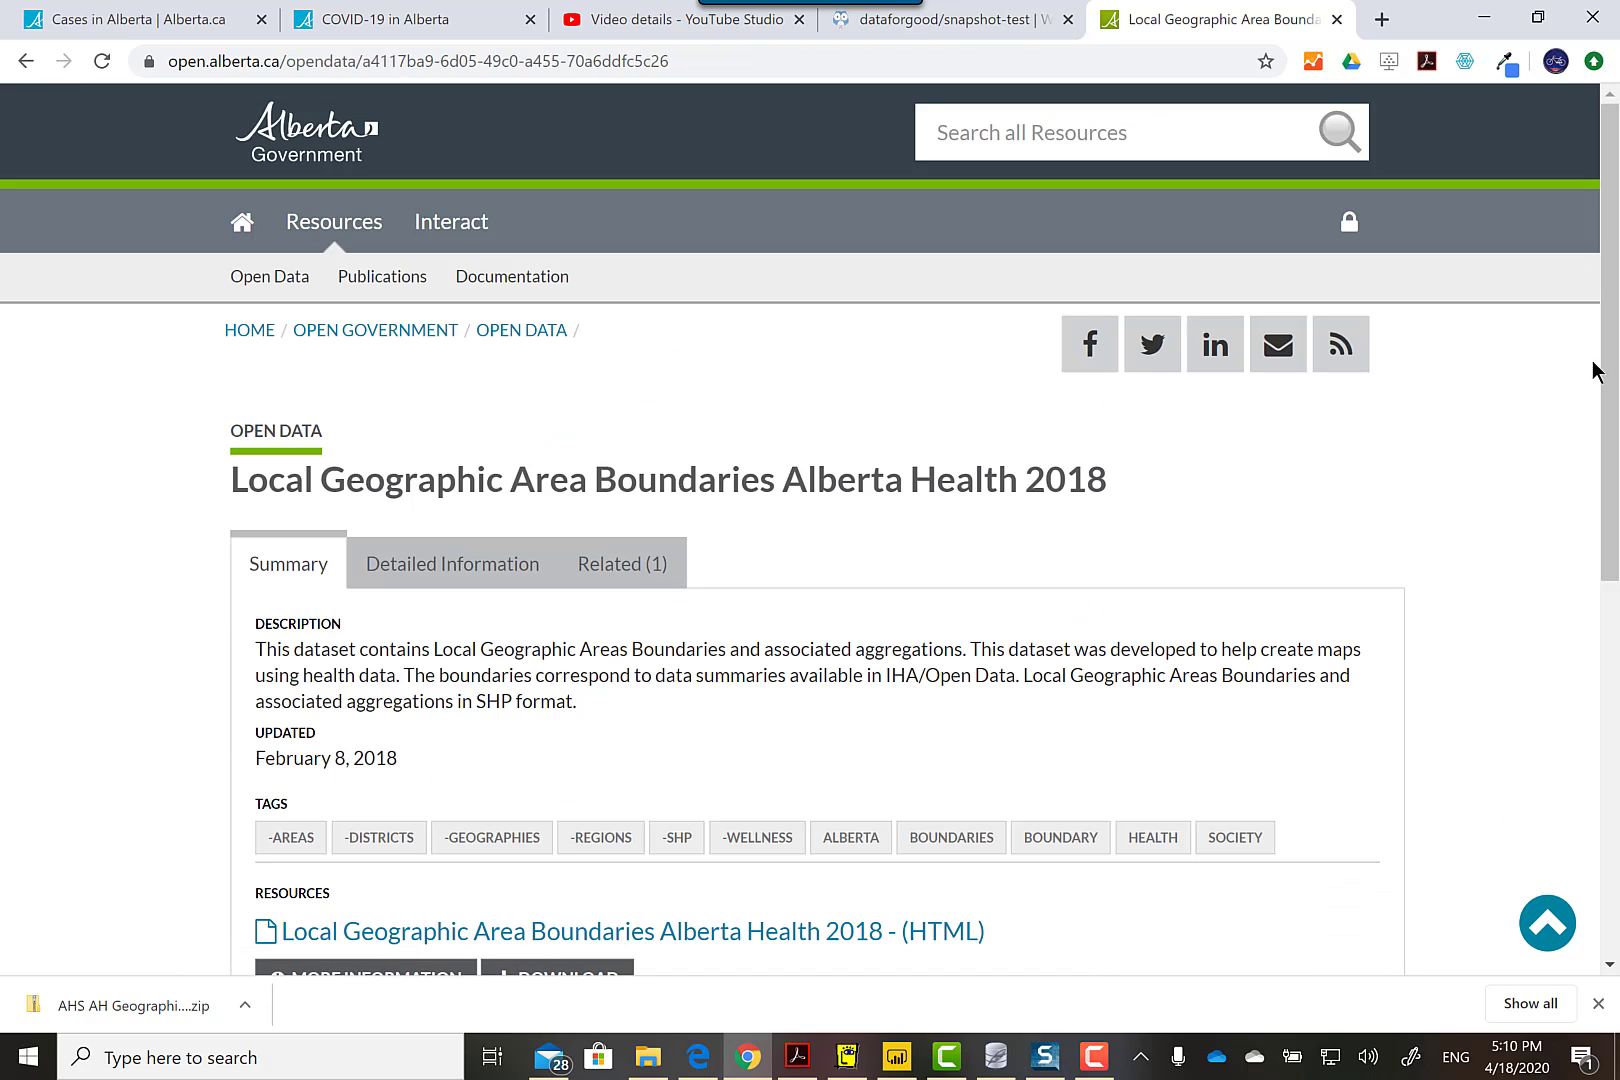
pyautogui.scroll(-3)
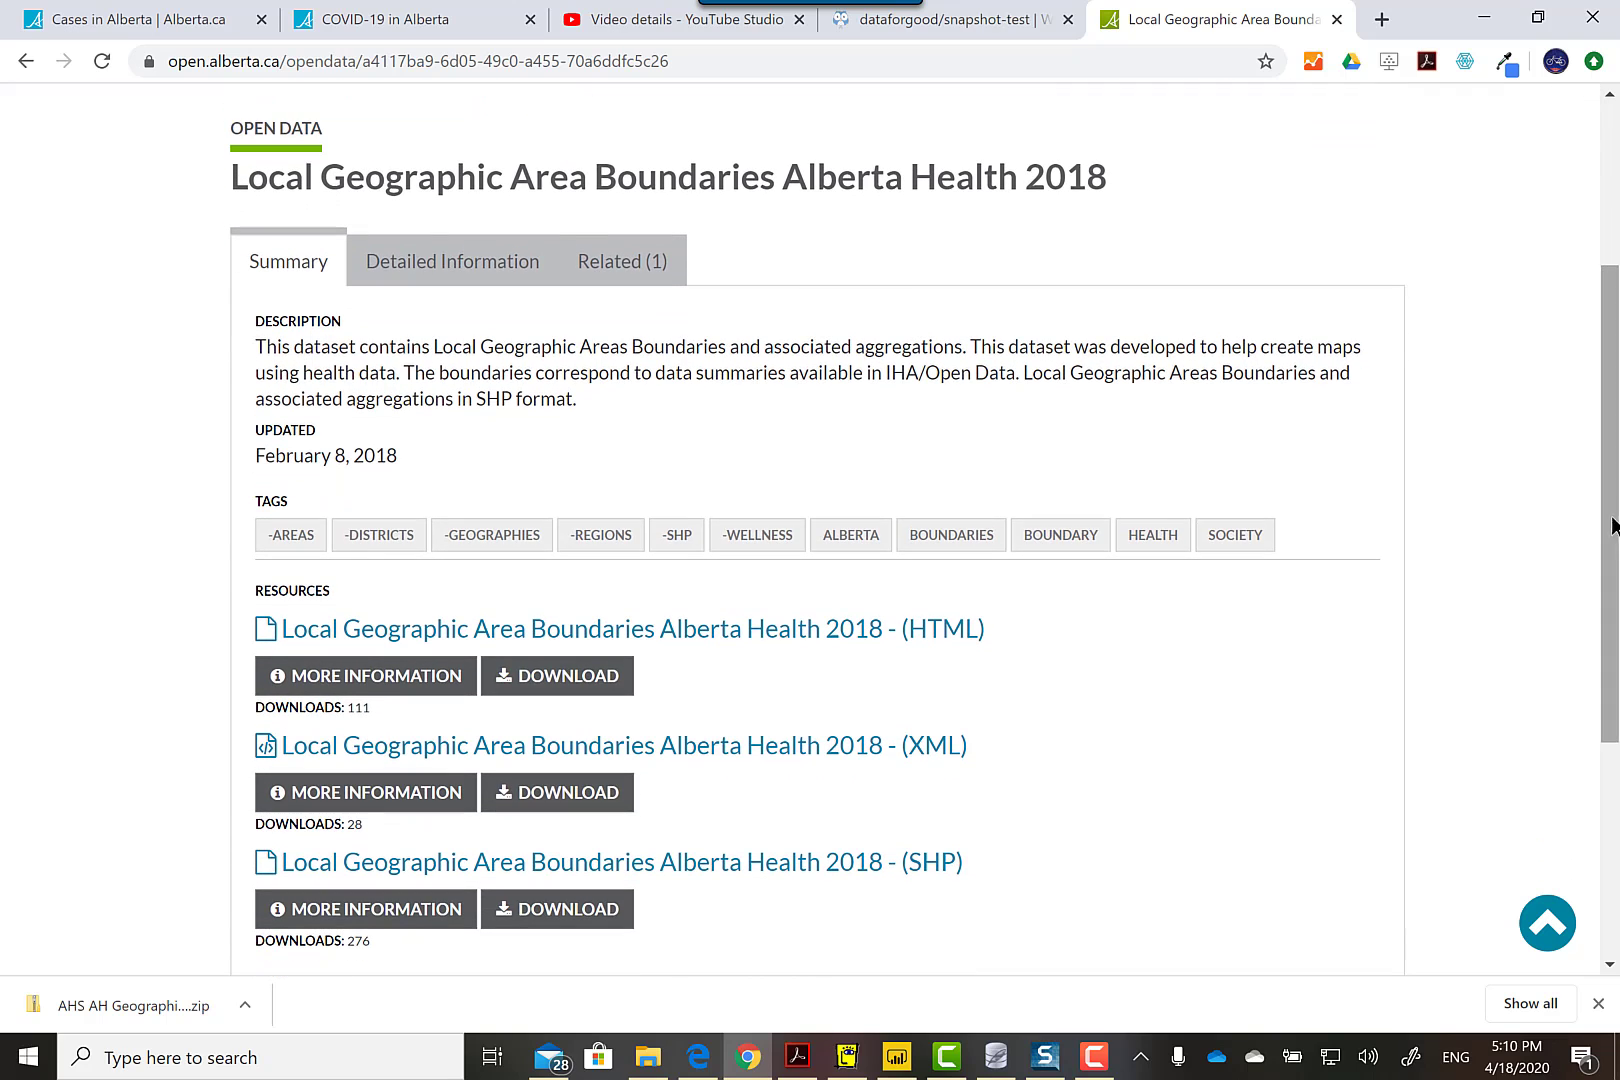
pyautogui.click(451, 260)
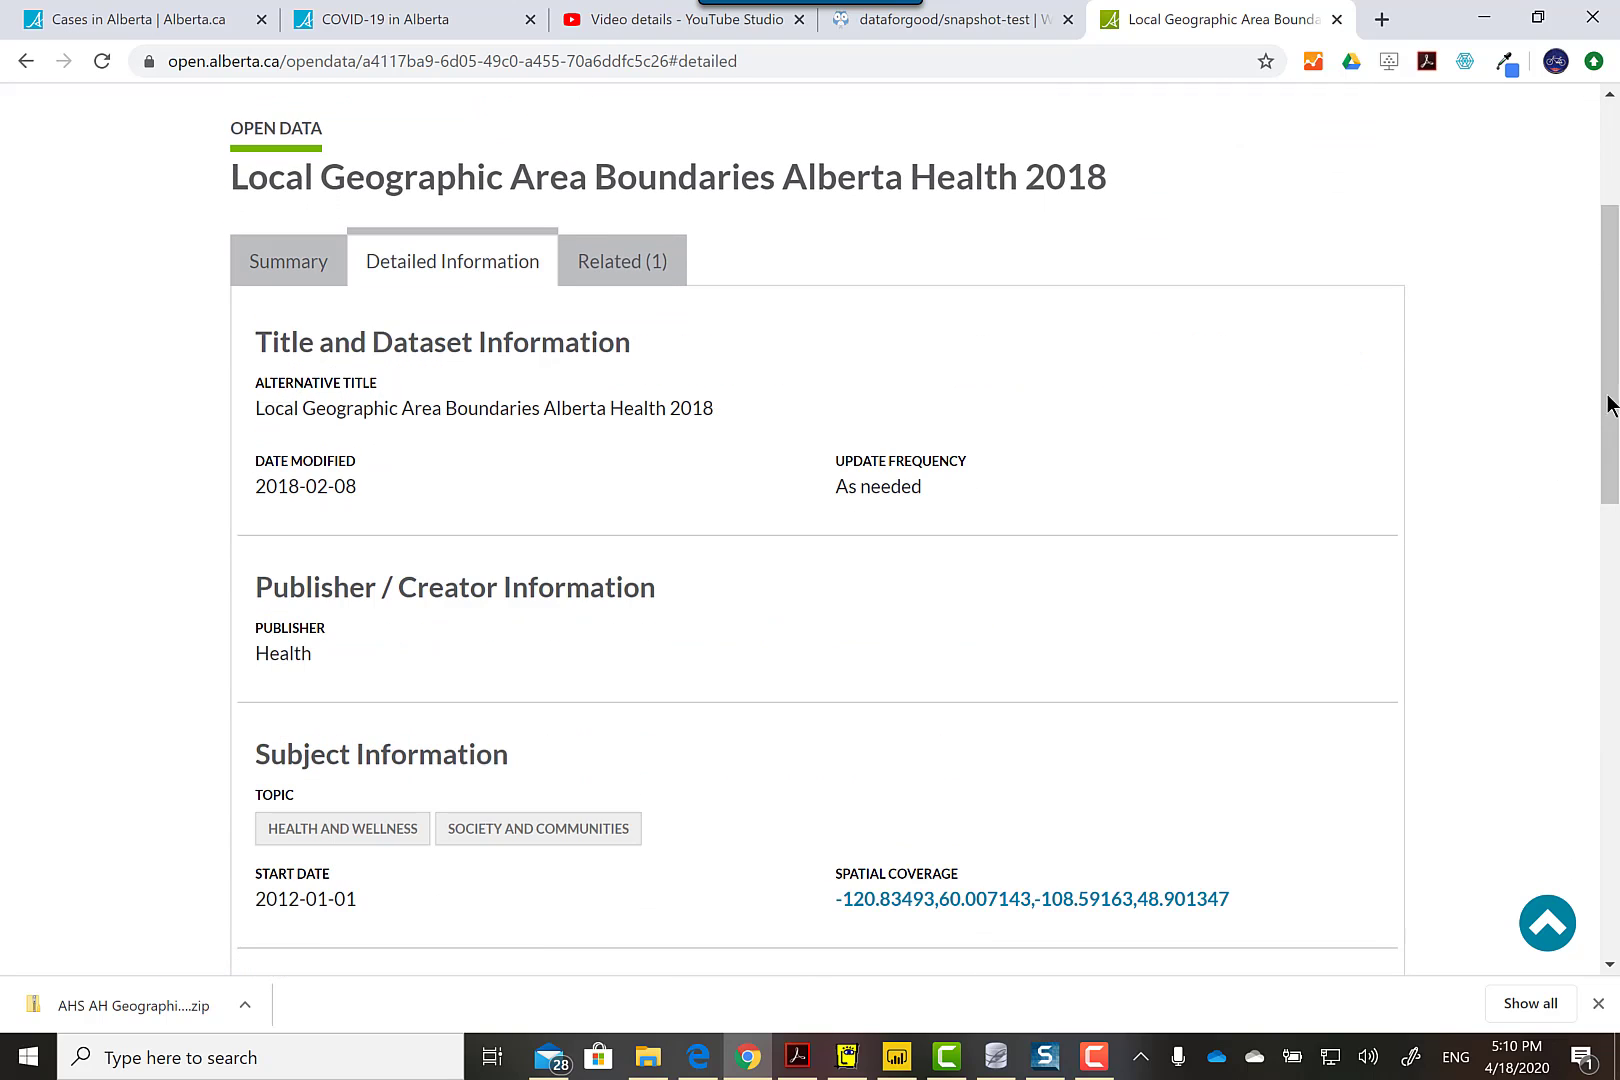
pyautogui.scroll(-3)
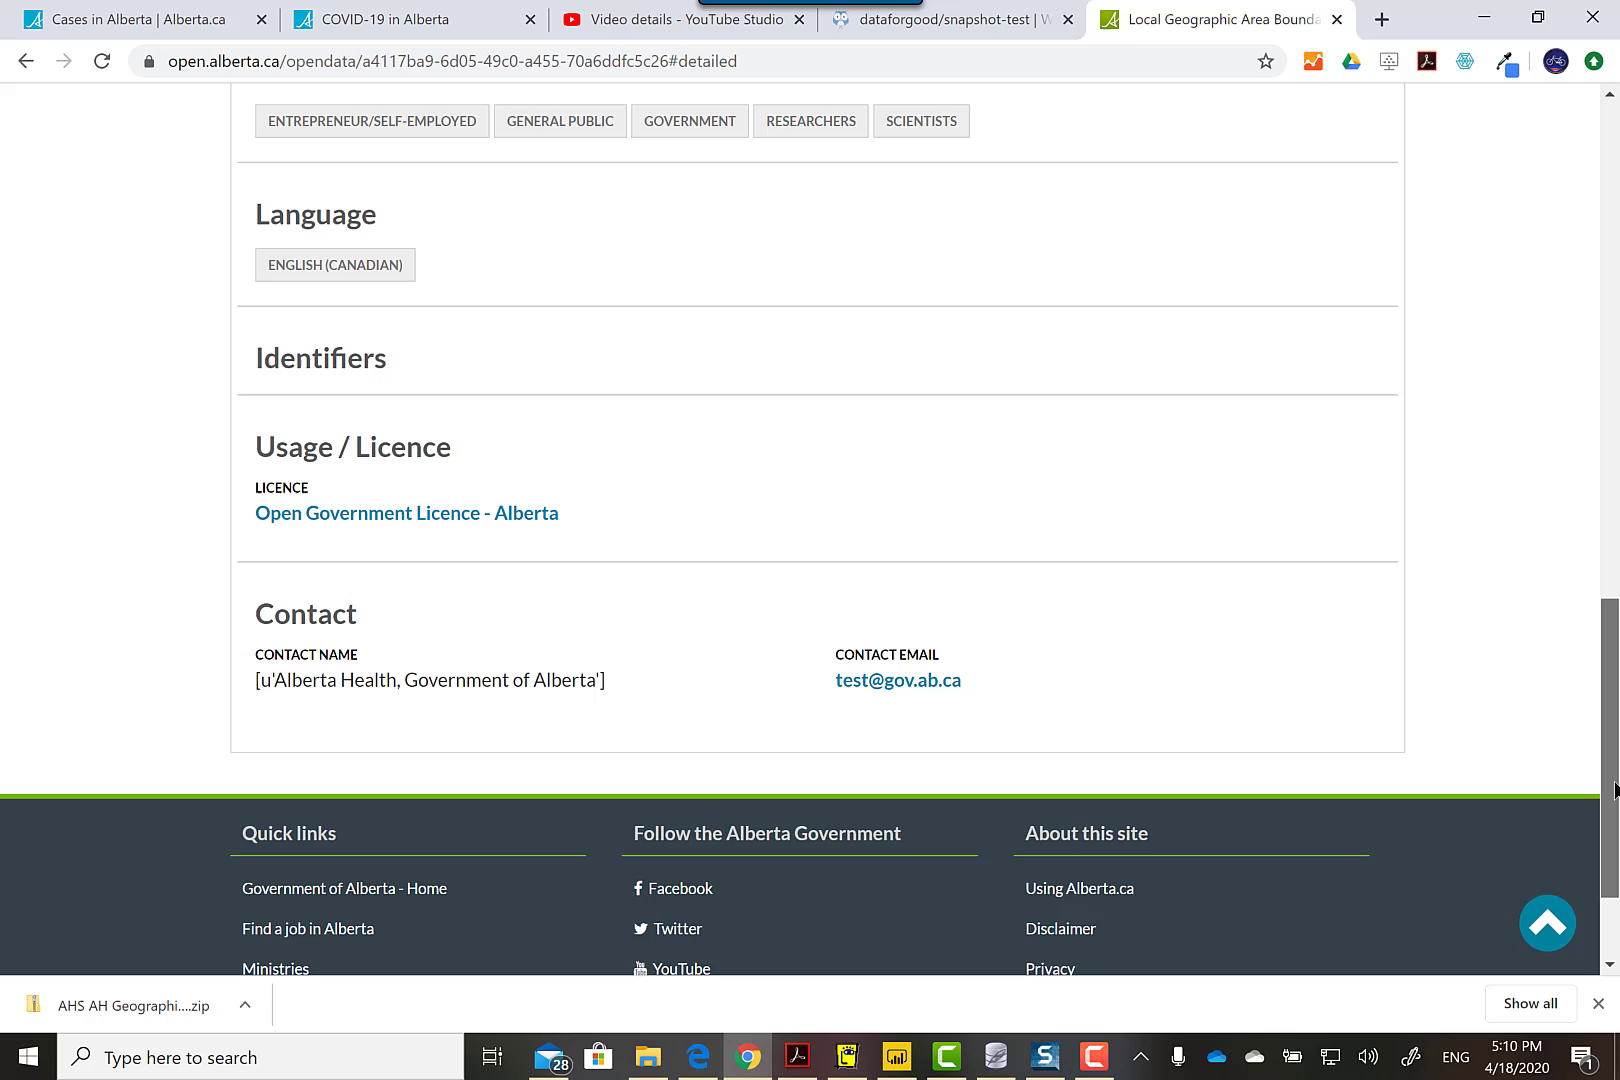
pyautogui.scroll(3)
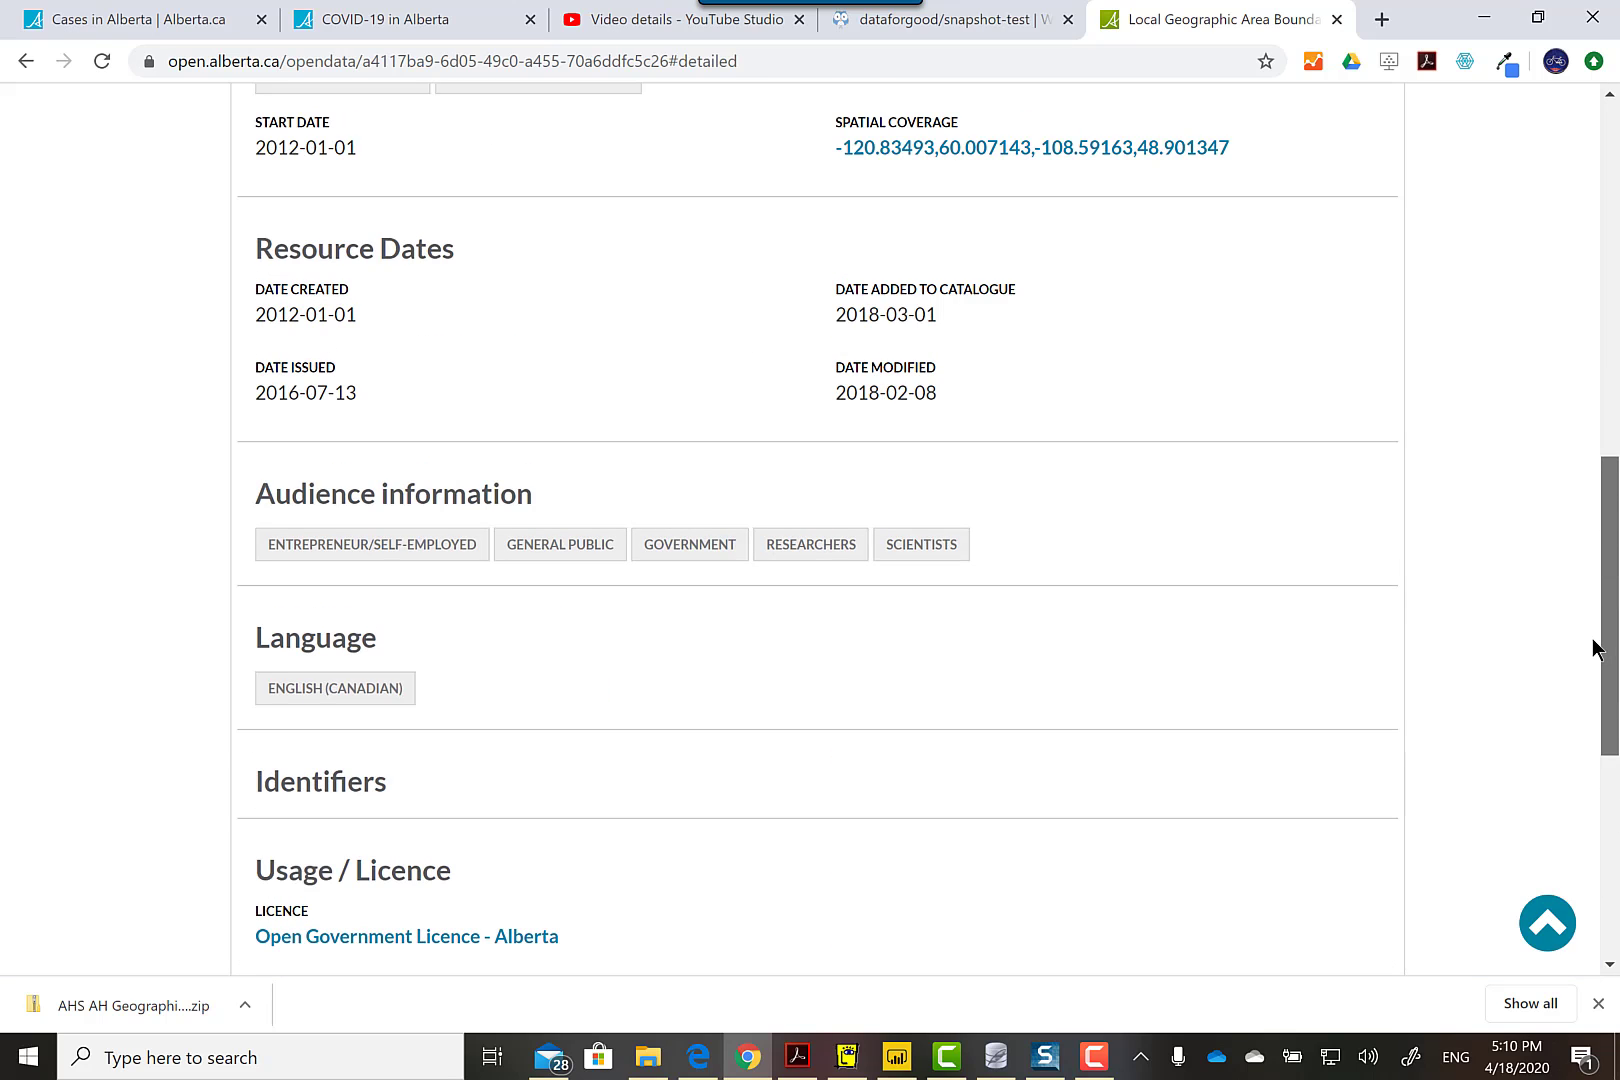
pyautogui.scroll(3)
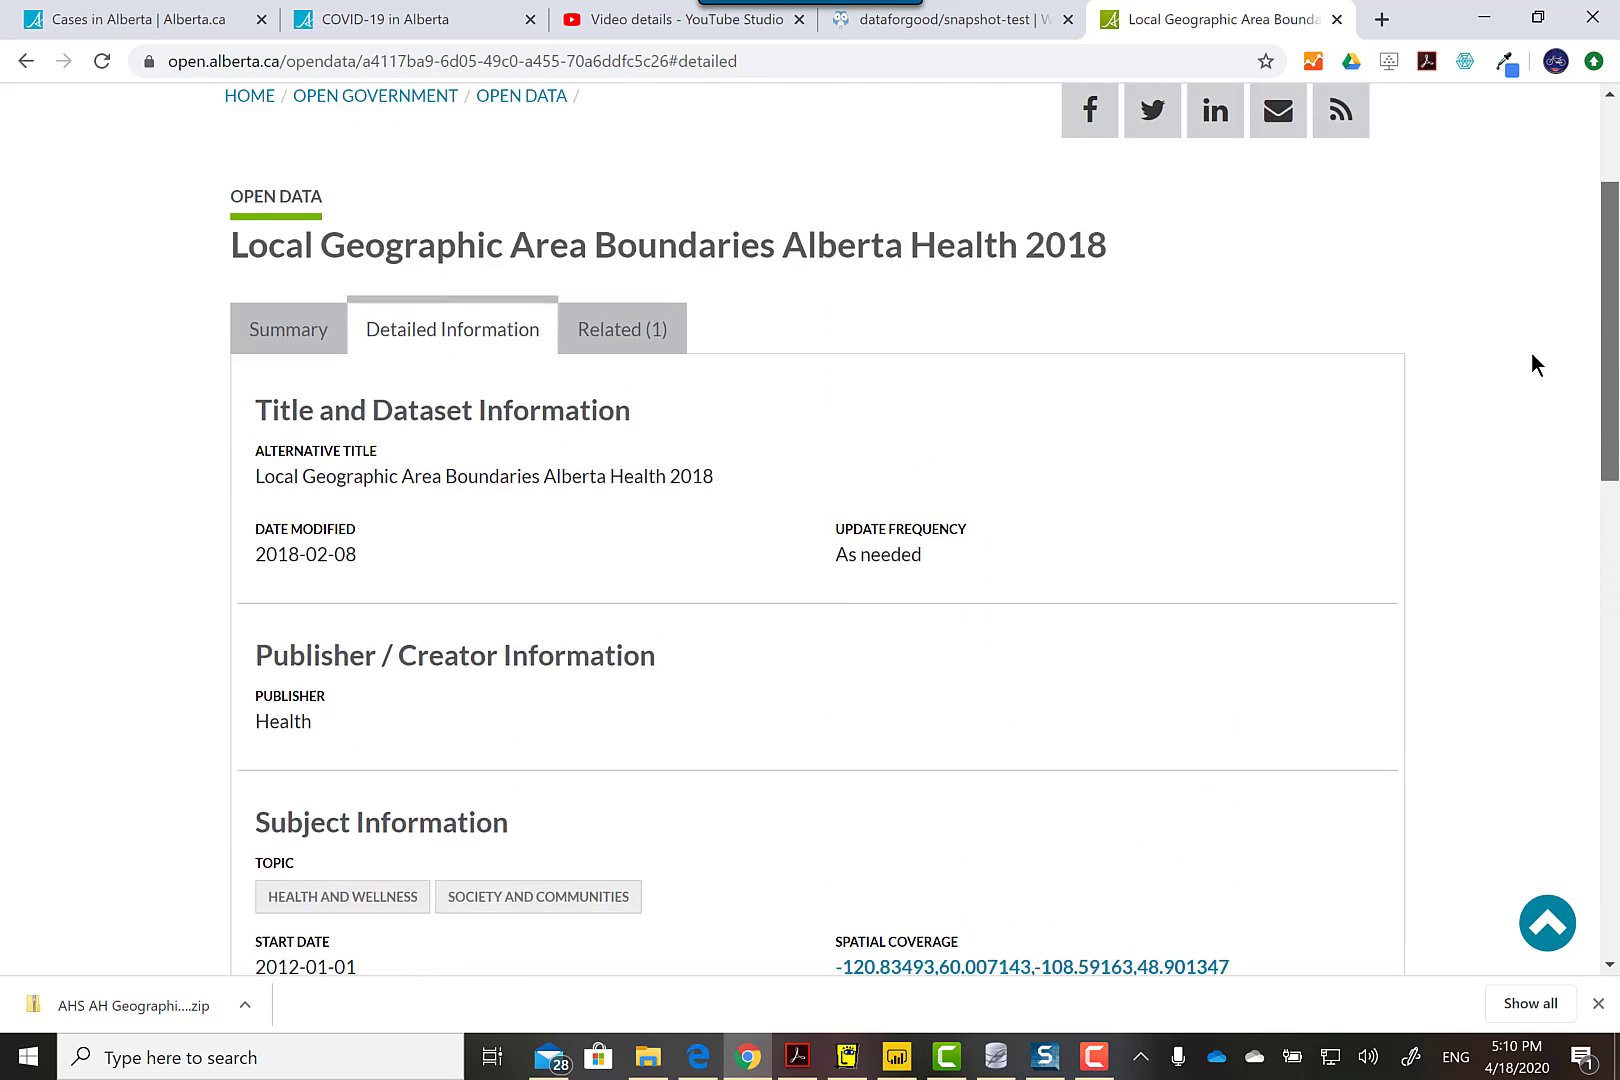
pyautogui.click(288, 329)
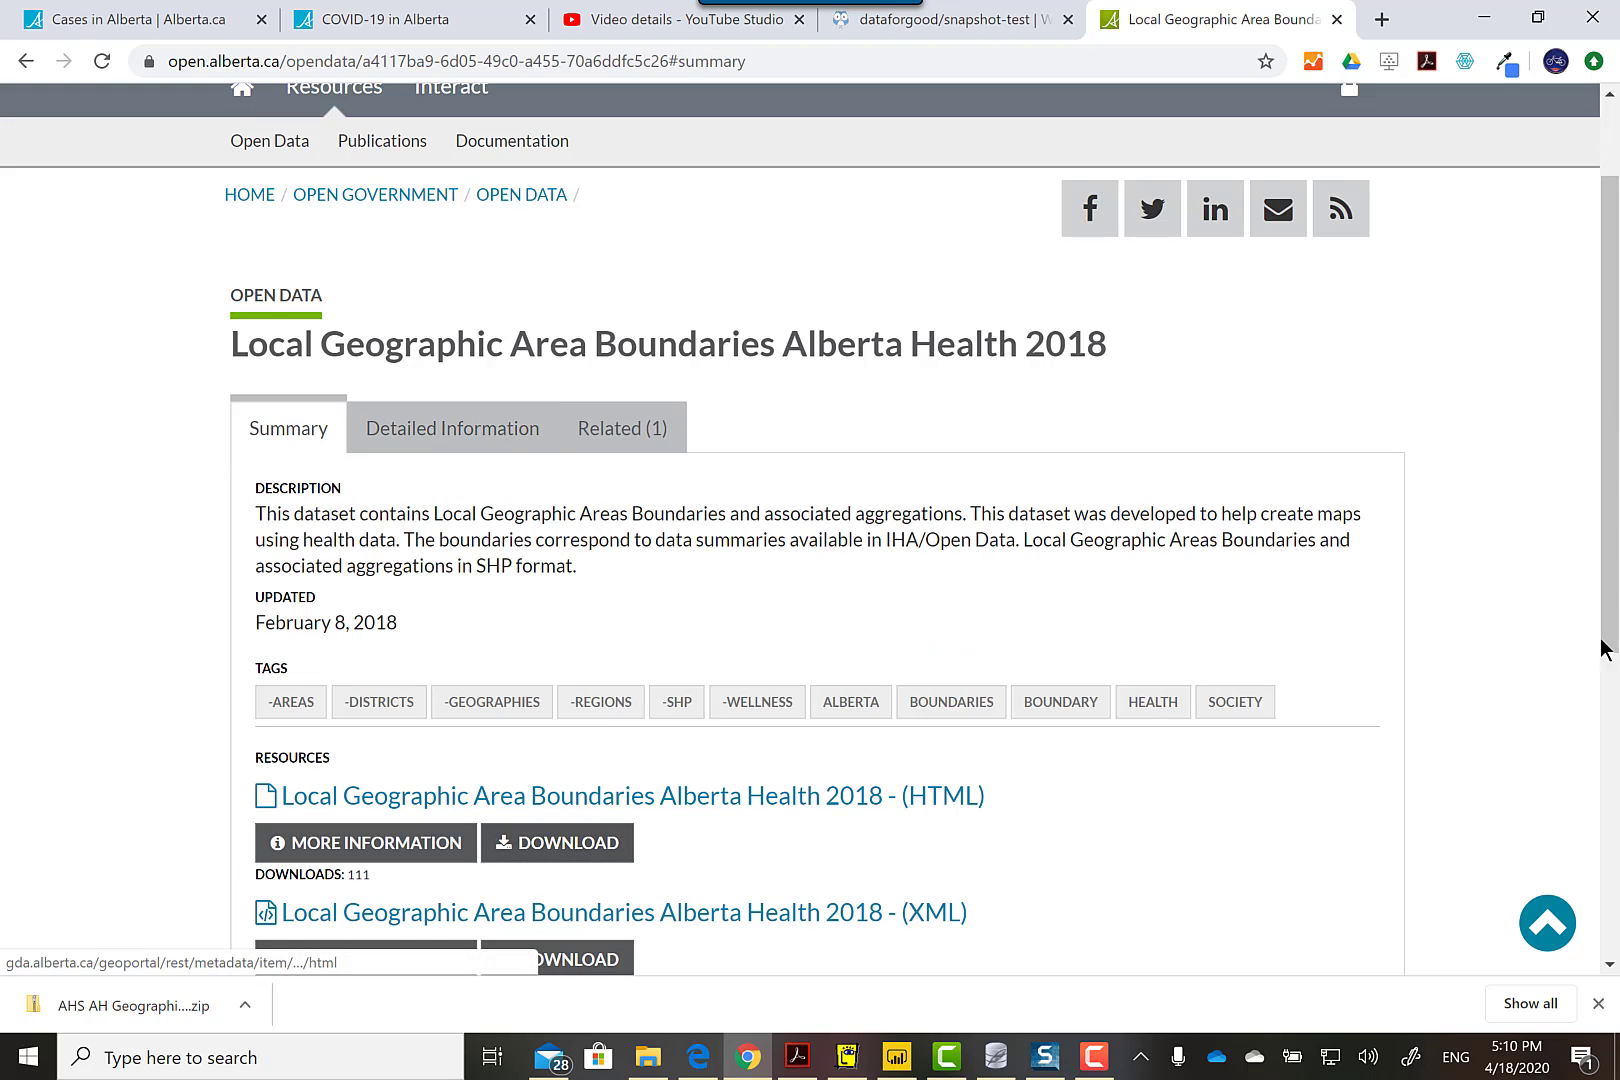
pyautogui.scroll(-3)
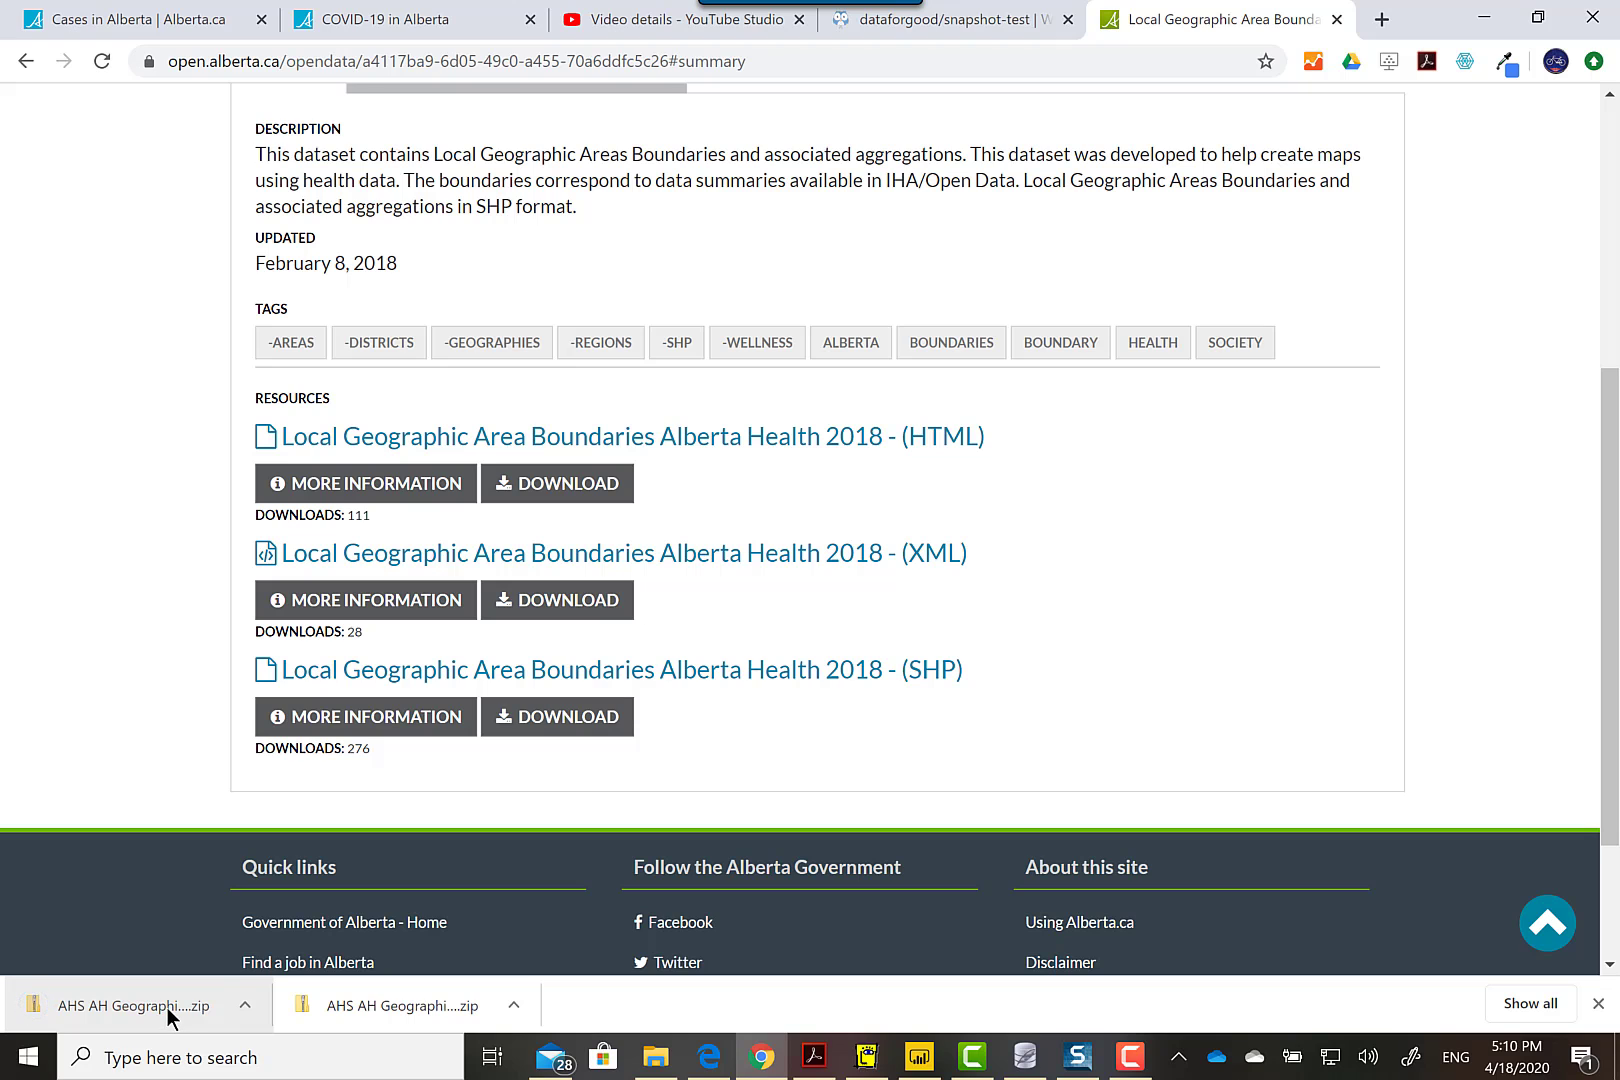
# - Extract the downloaded AHS AH Geographies All zip into the Downloads folder
pyautogui.click(137, 1005)
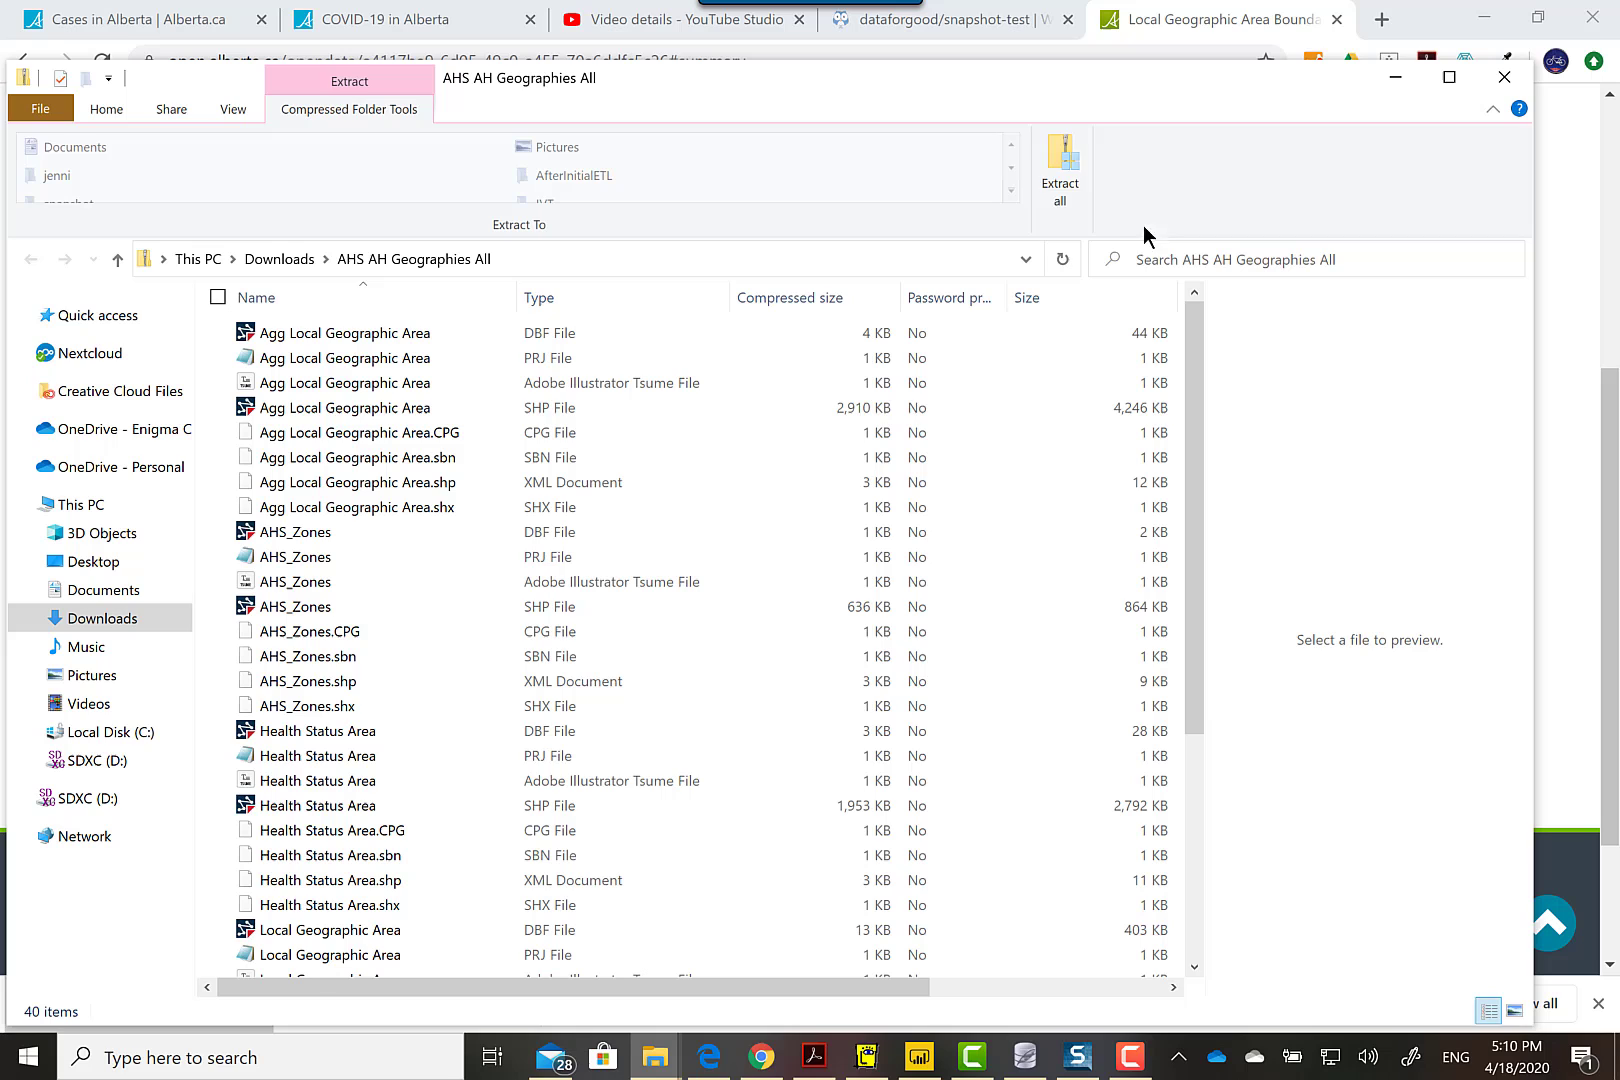
pyautogui.click(1060, 165)
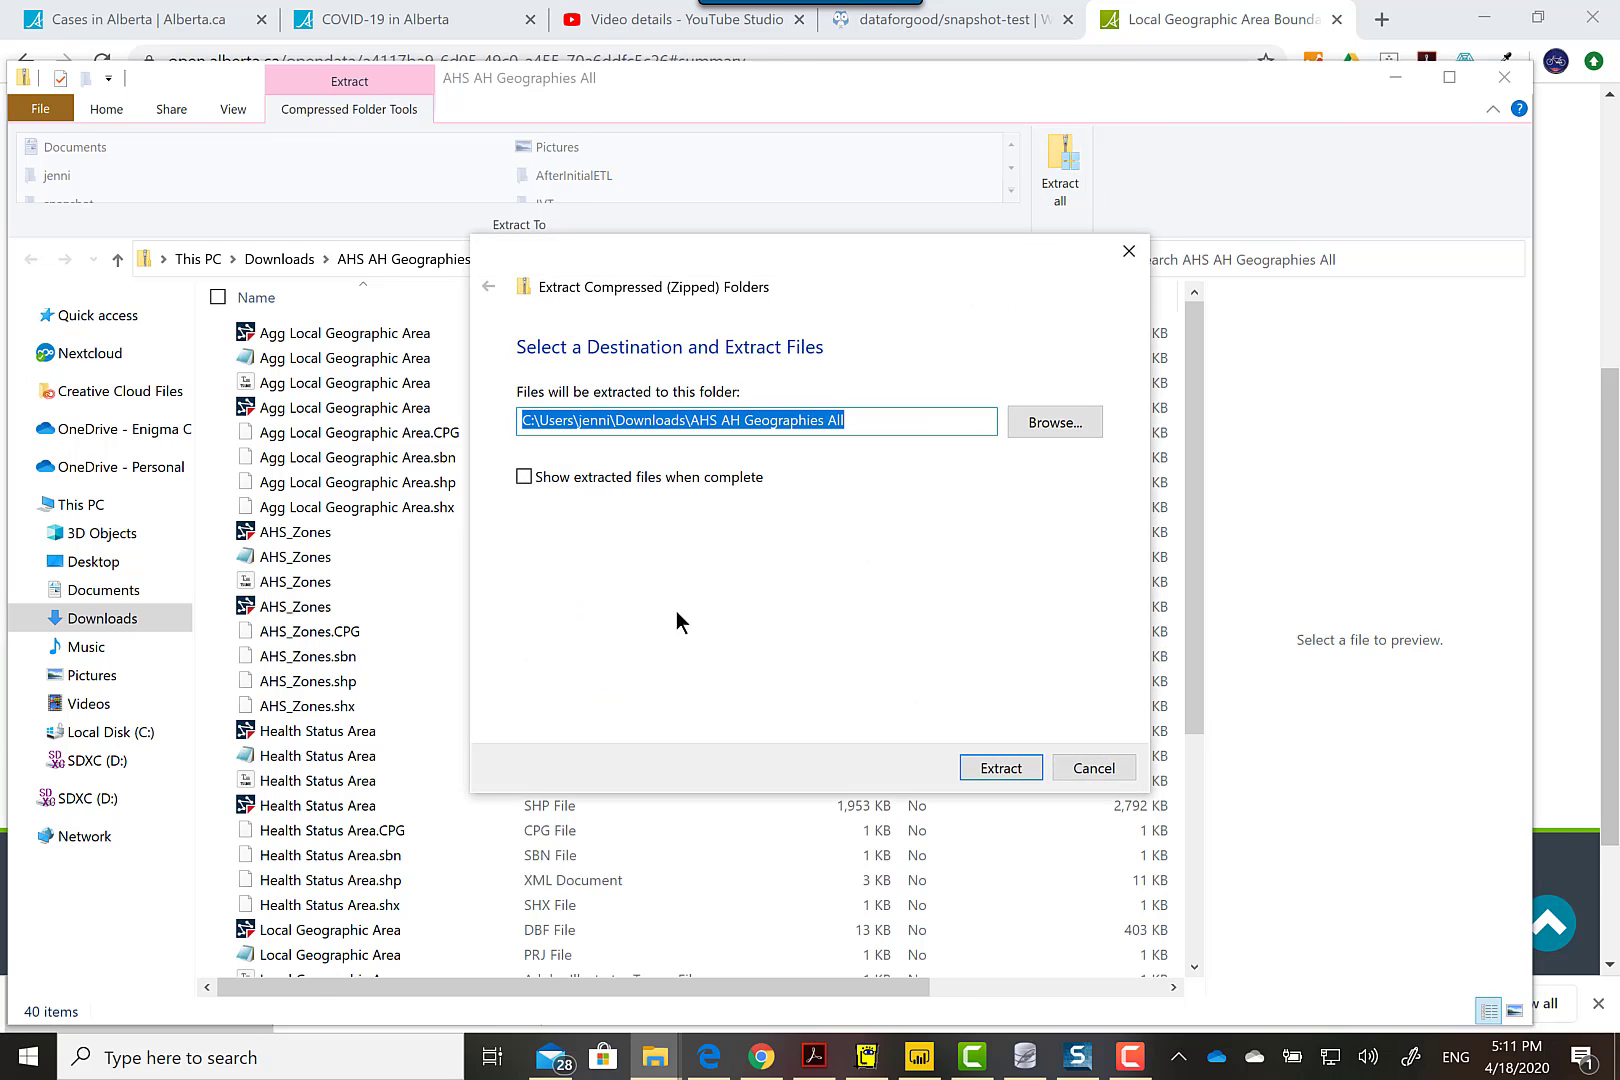
pyautogui.moveTo(1000, 768)
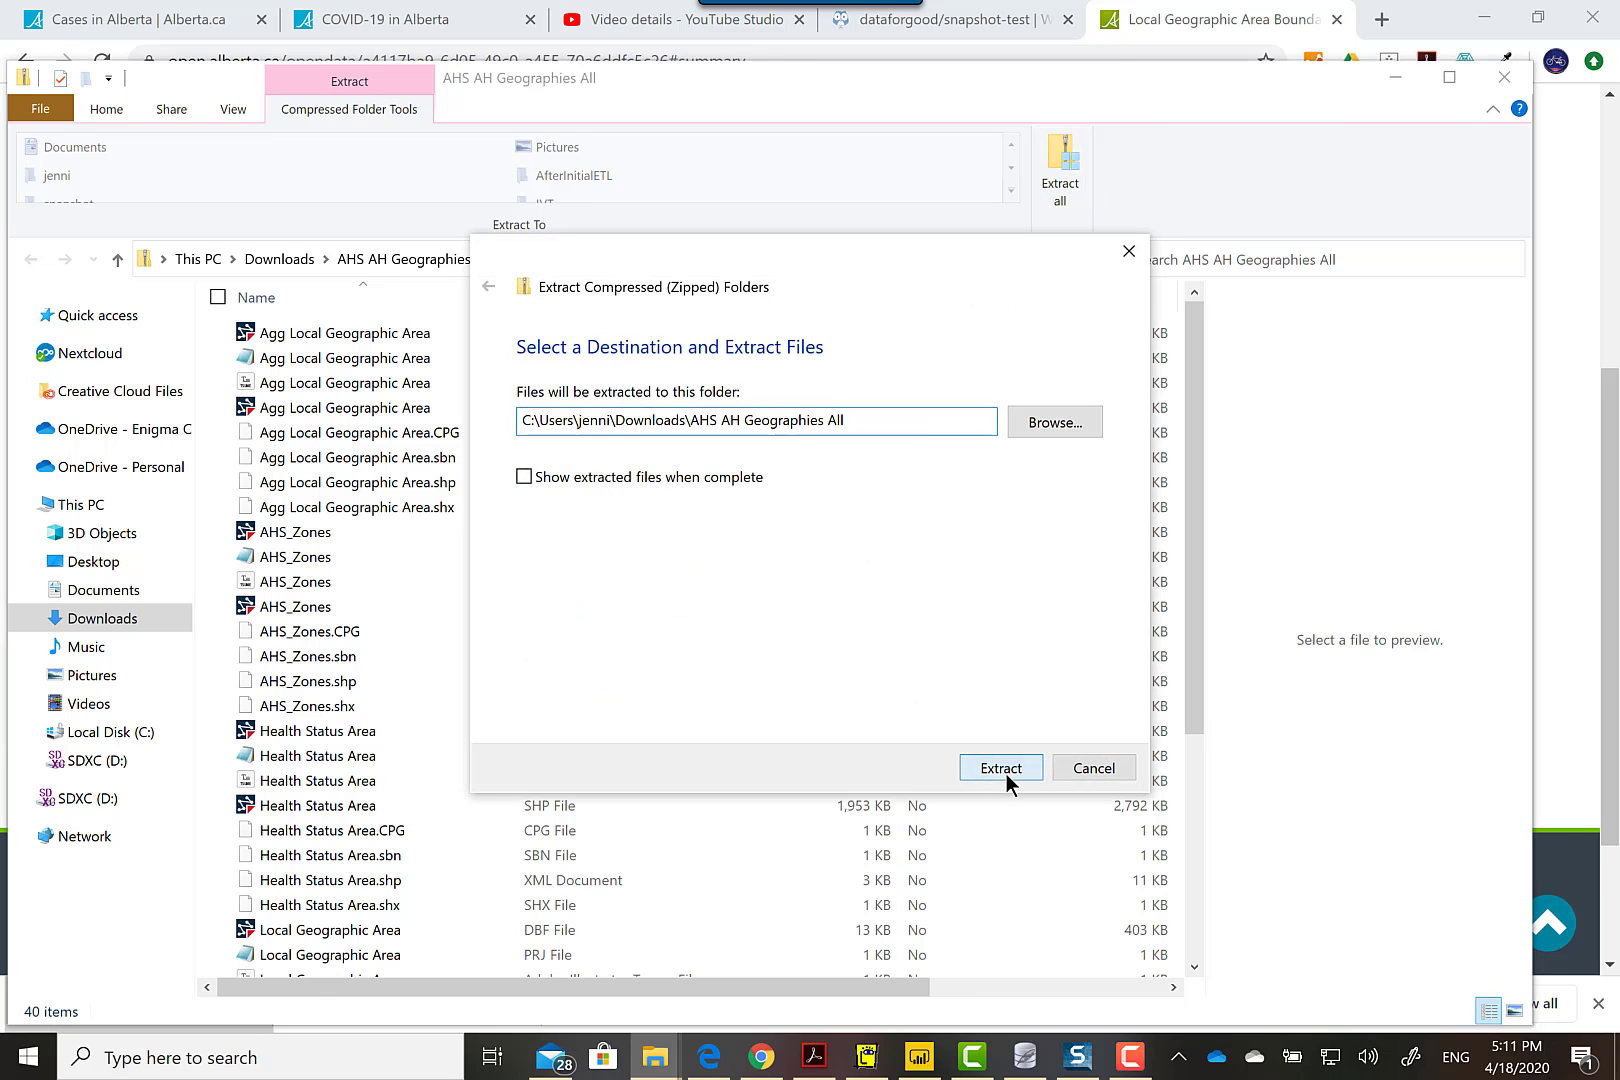
pyautogui.click(999, 767)
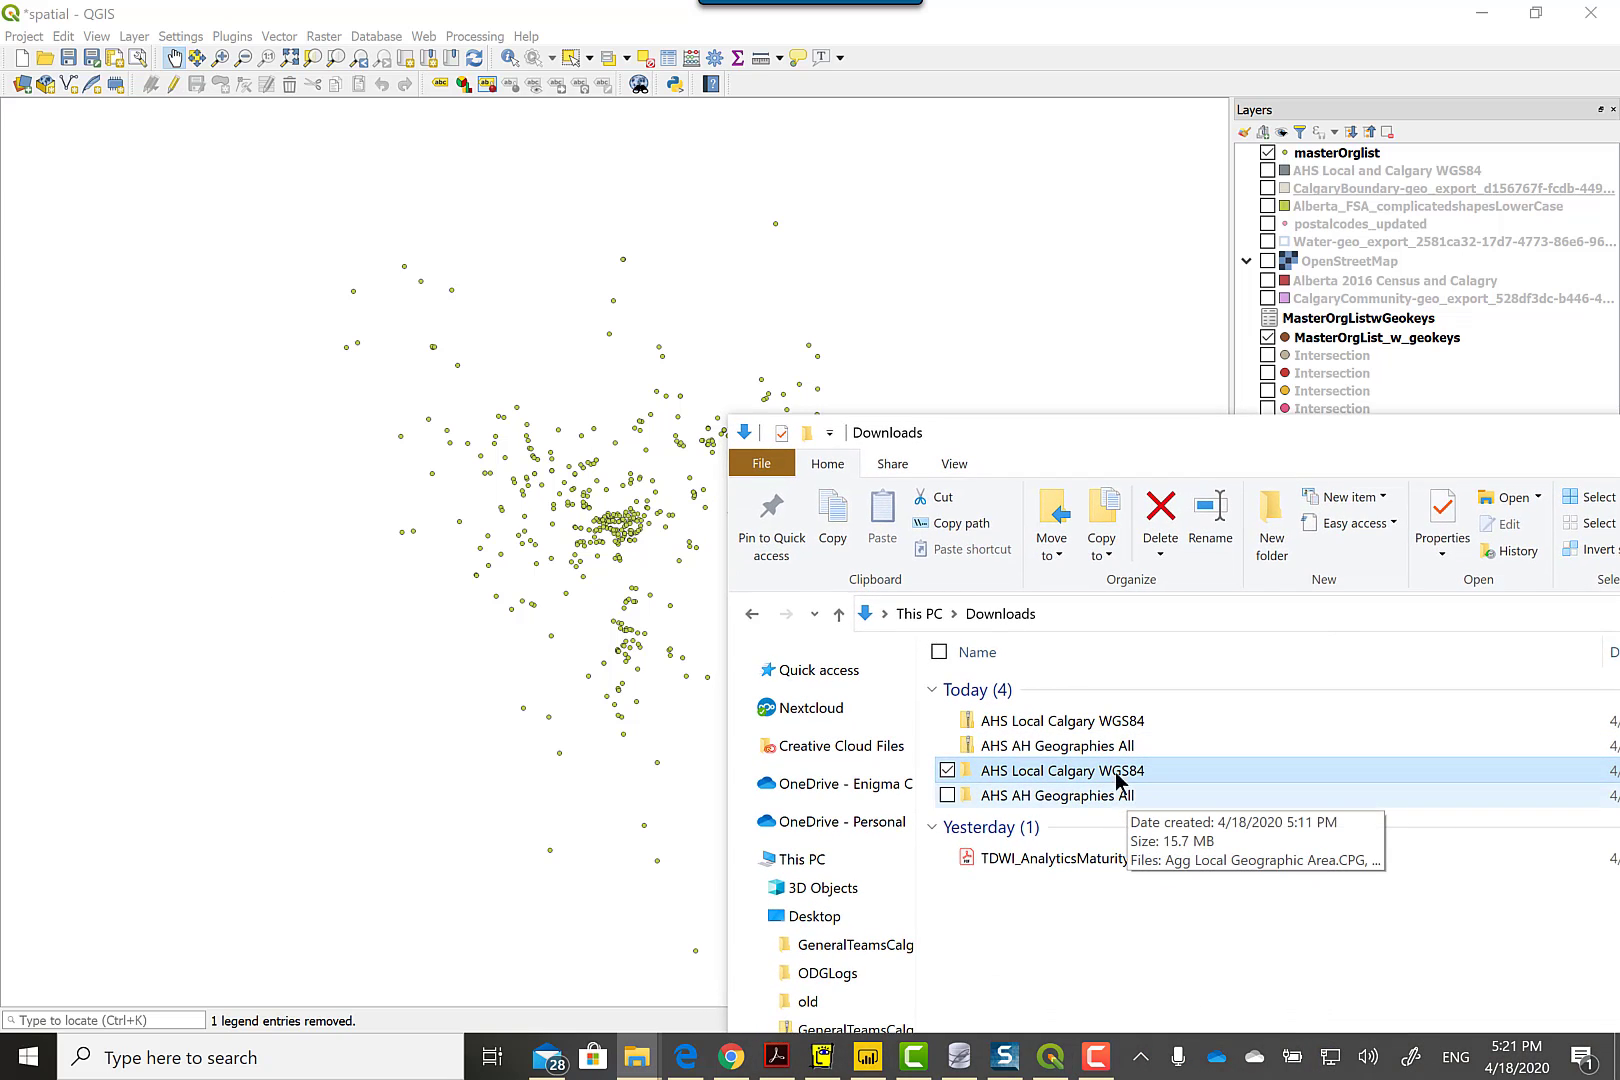
# - Open the AHS AH Geographies All folder and select the Agg Local Geographic Area file
pyautogui.click(1056, 795)
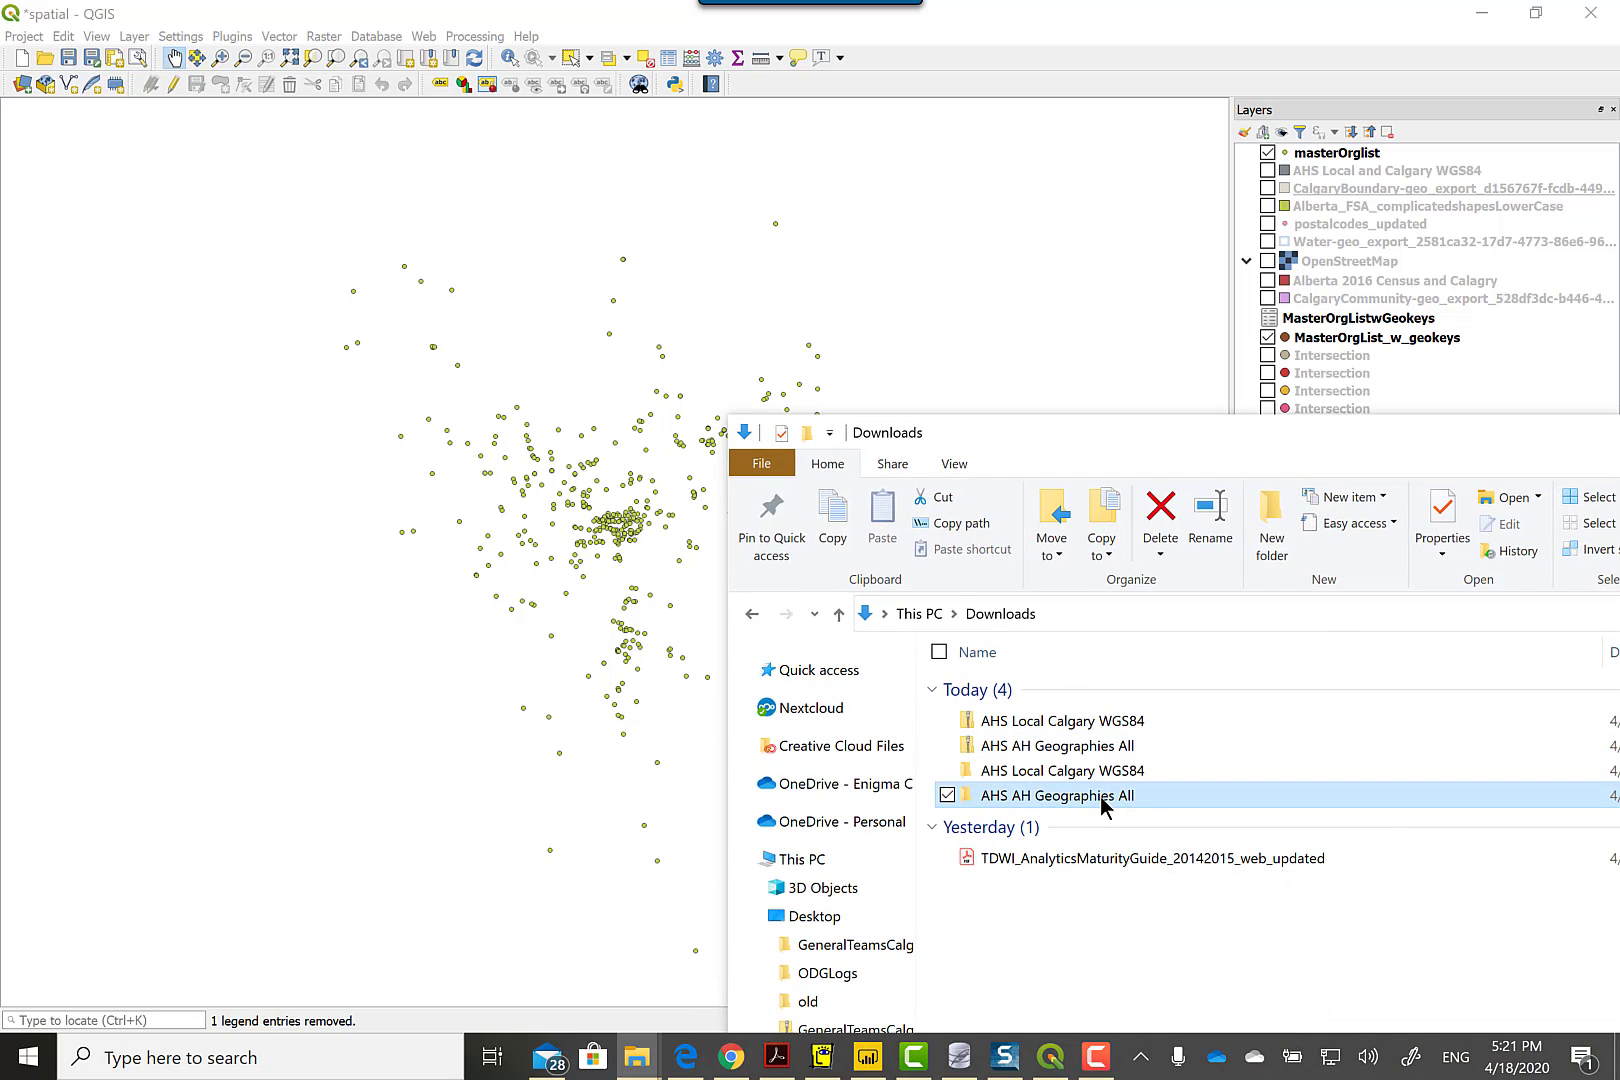
pyautogui.doubleClick(1056, 795)
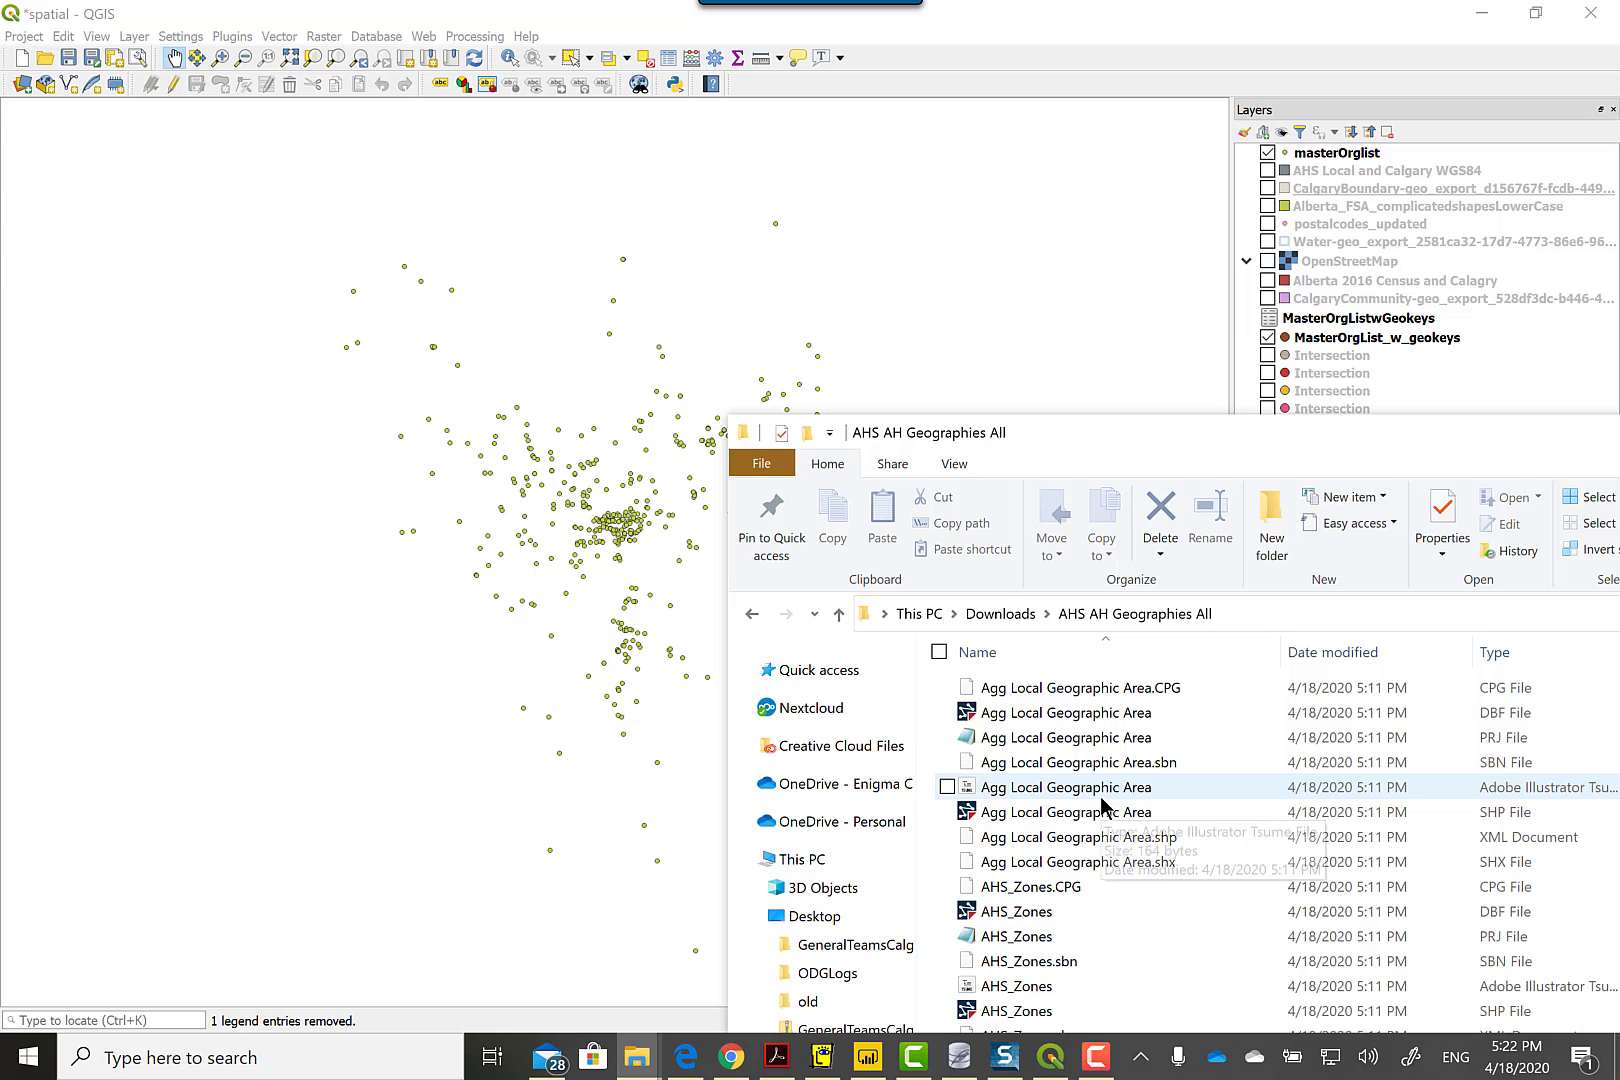
pyautogui.click(1064, 811)
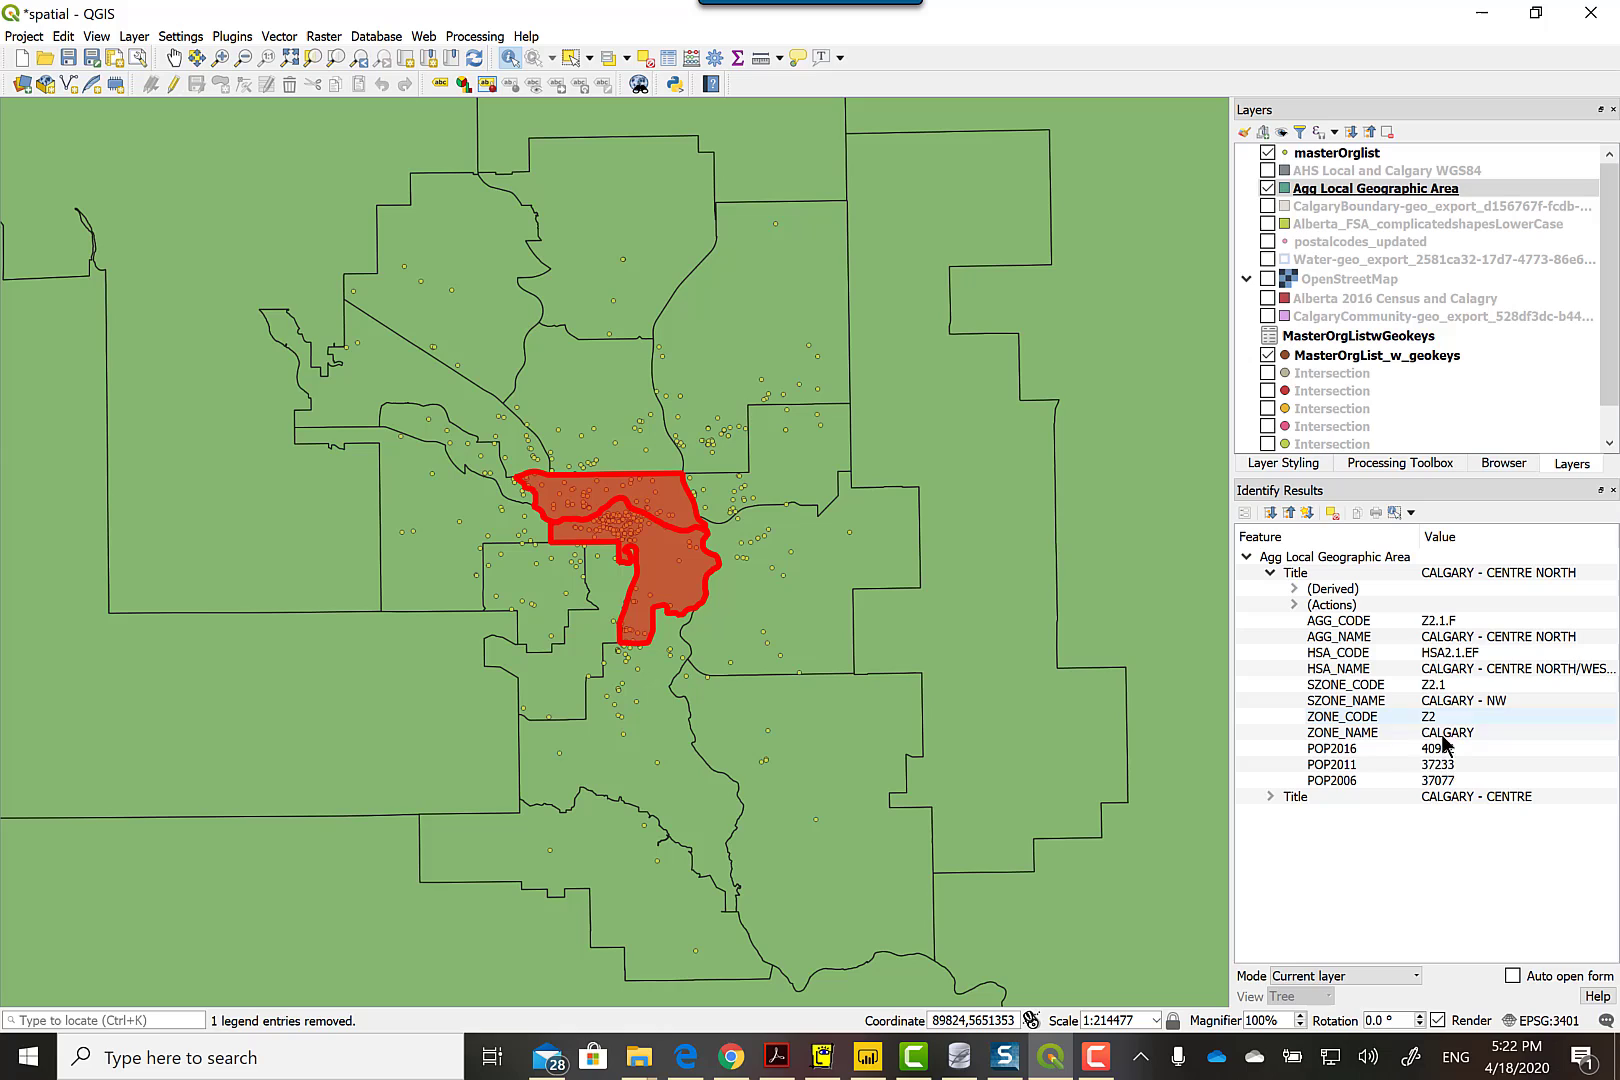
pyautogui.moveTo(1465, 791)
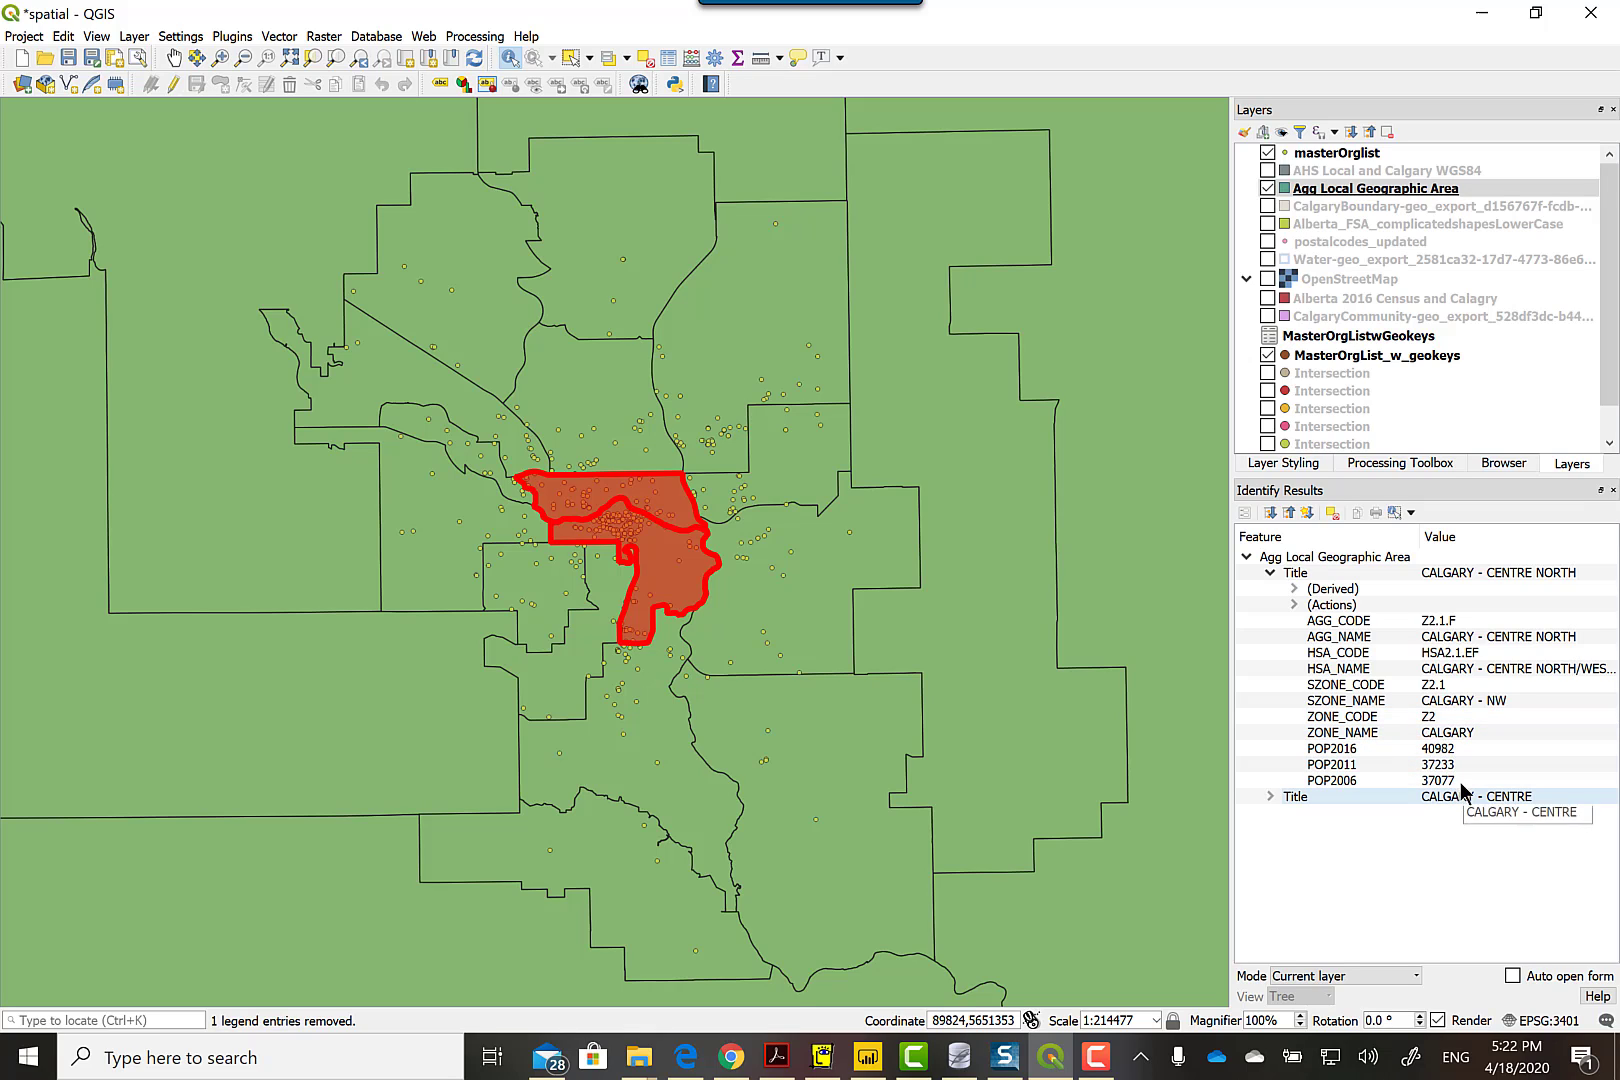
pyautogui.moveTo(1459, 624)
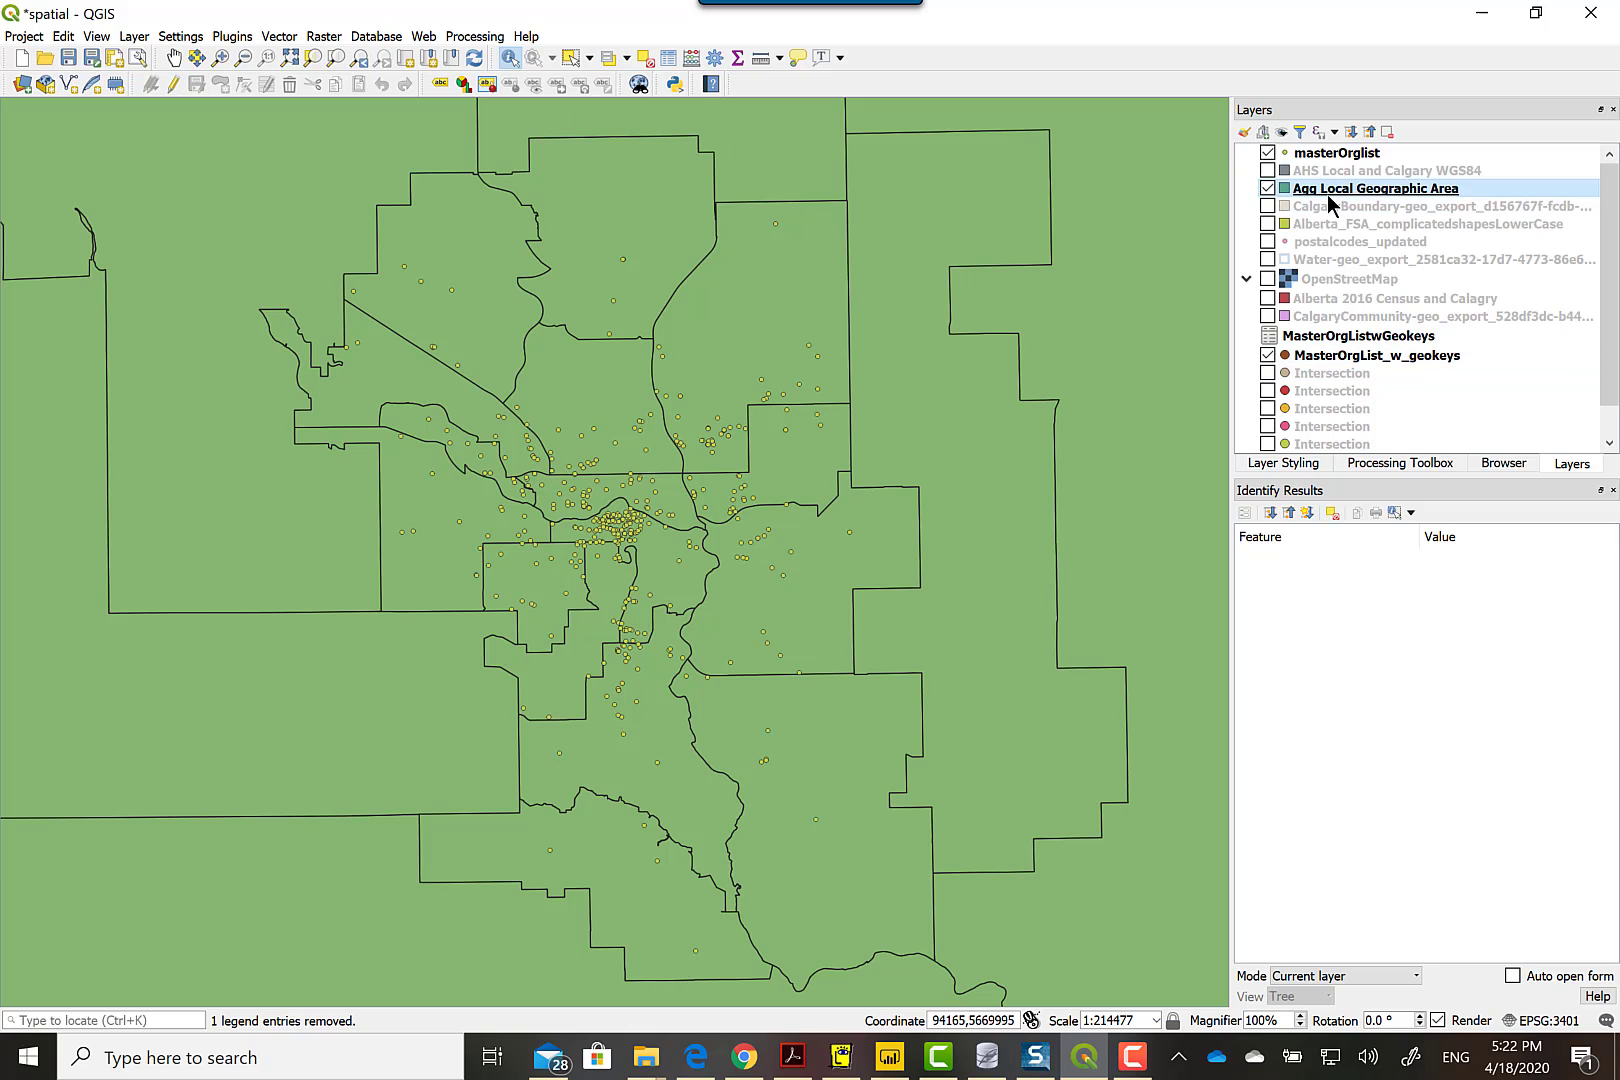
# - Bring up the context menu for the Agg Local Geographic Area layer
pyautogui.rightClick(1374, 188)
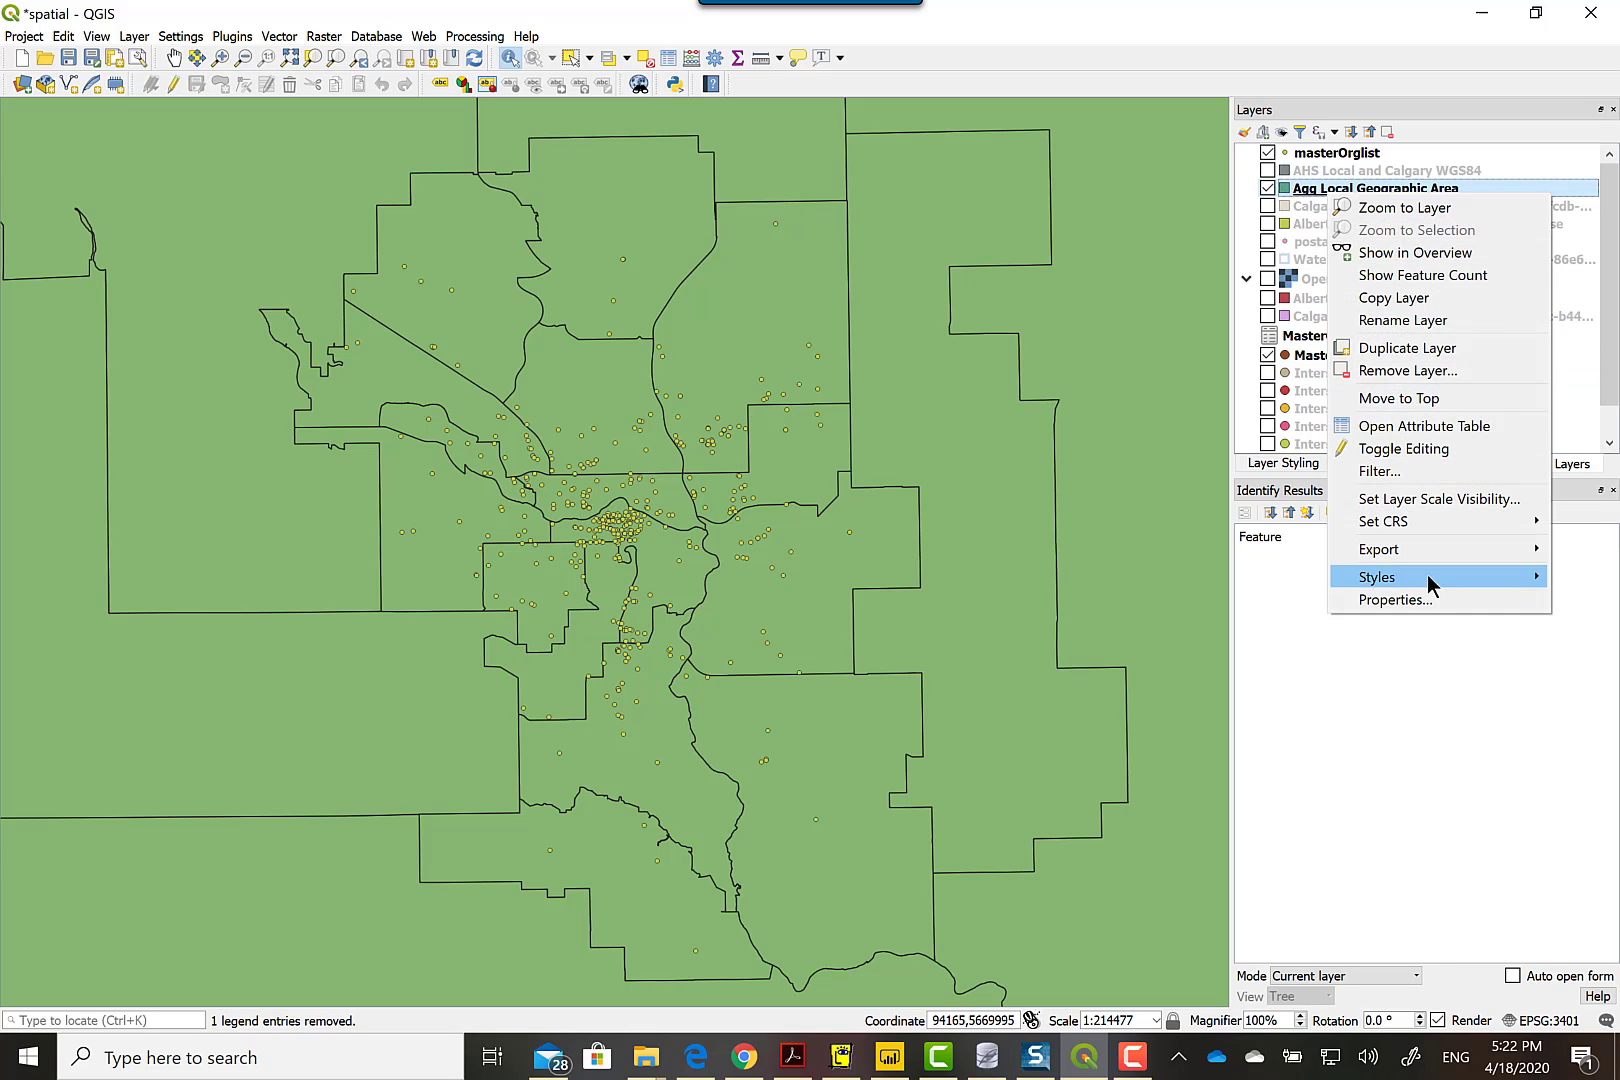
# - Open the Agg Local Geographic Area layer properties to see its EPSG:3401 CRS
pyautogui.click(1395, 599)
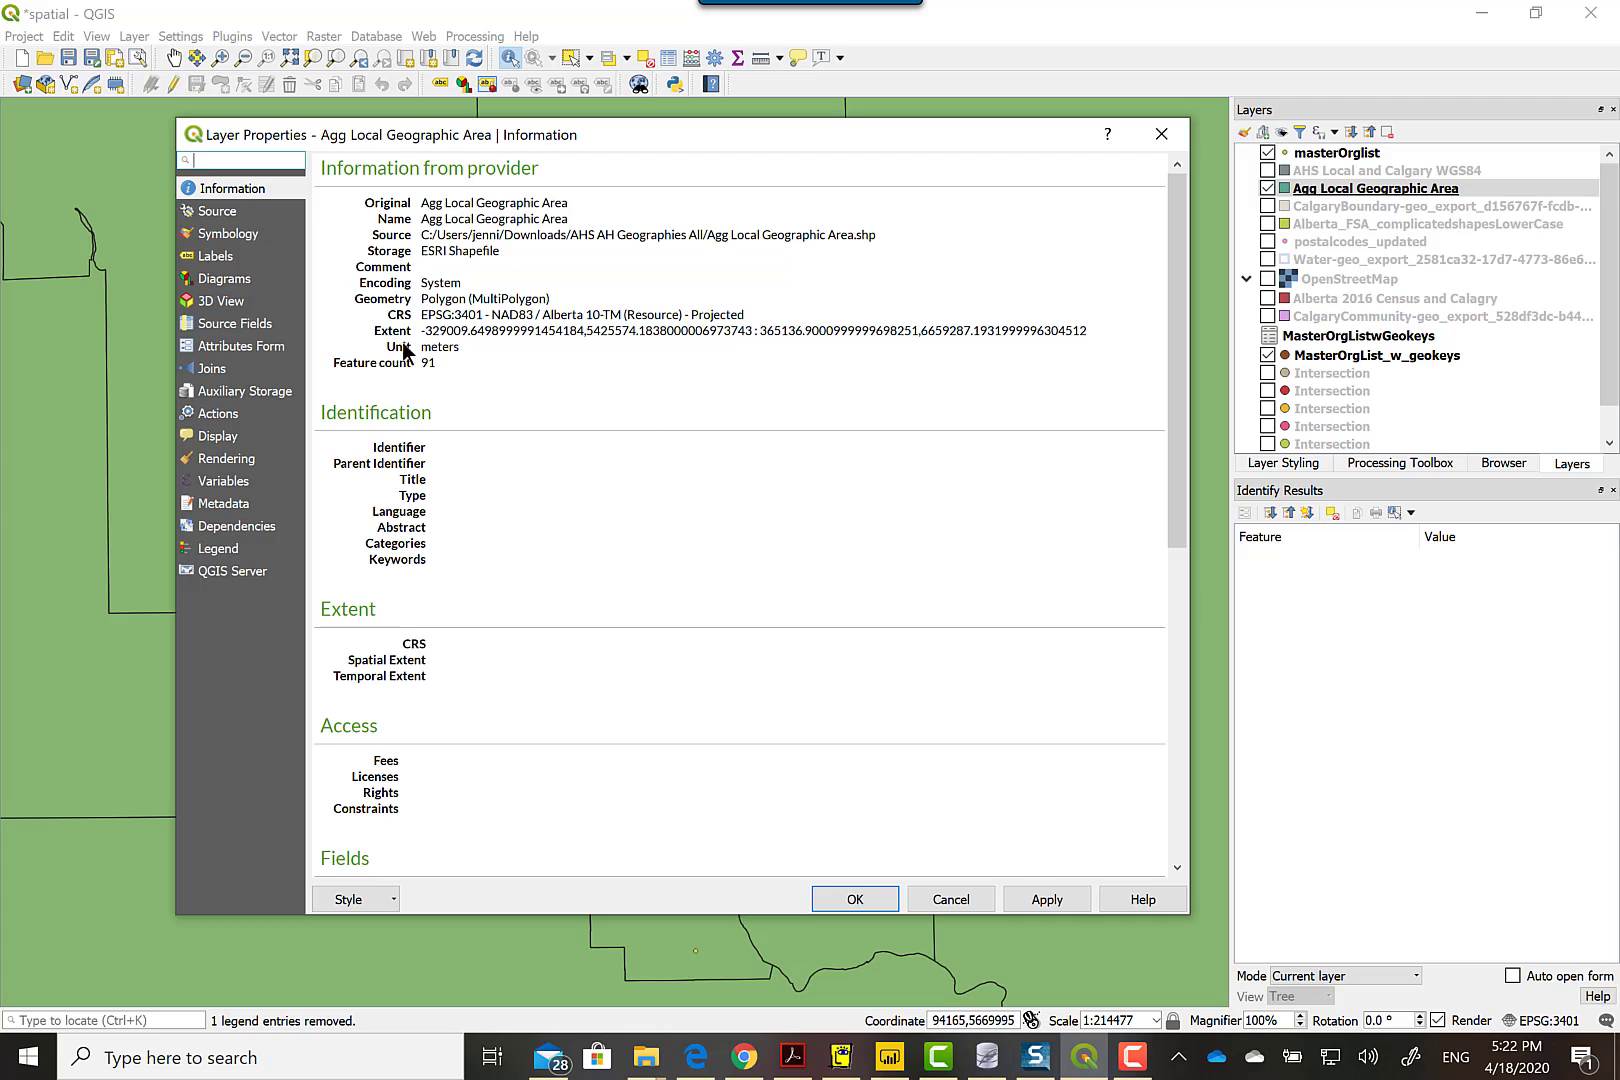
pyautogui.moveTo(730, 348)
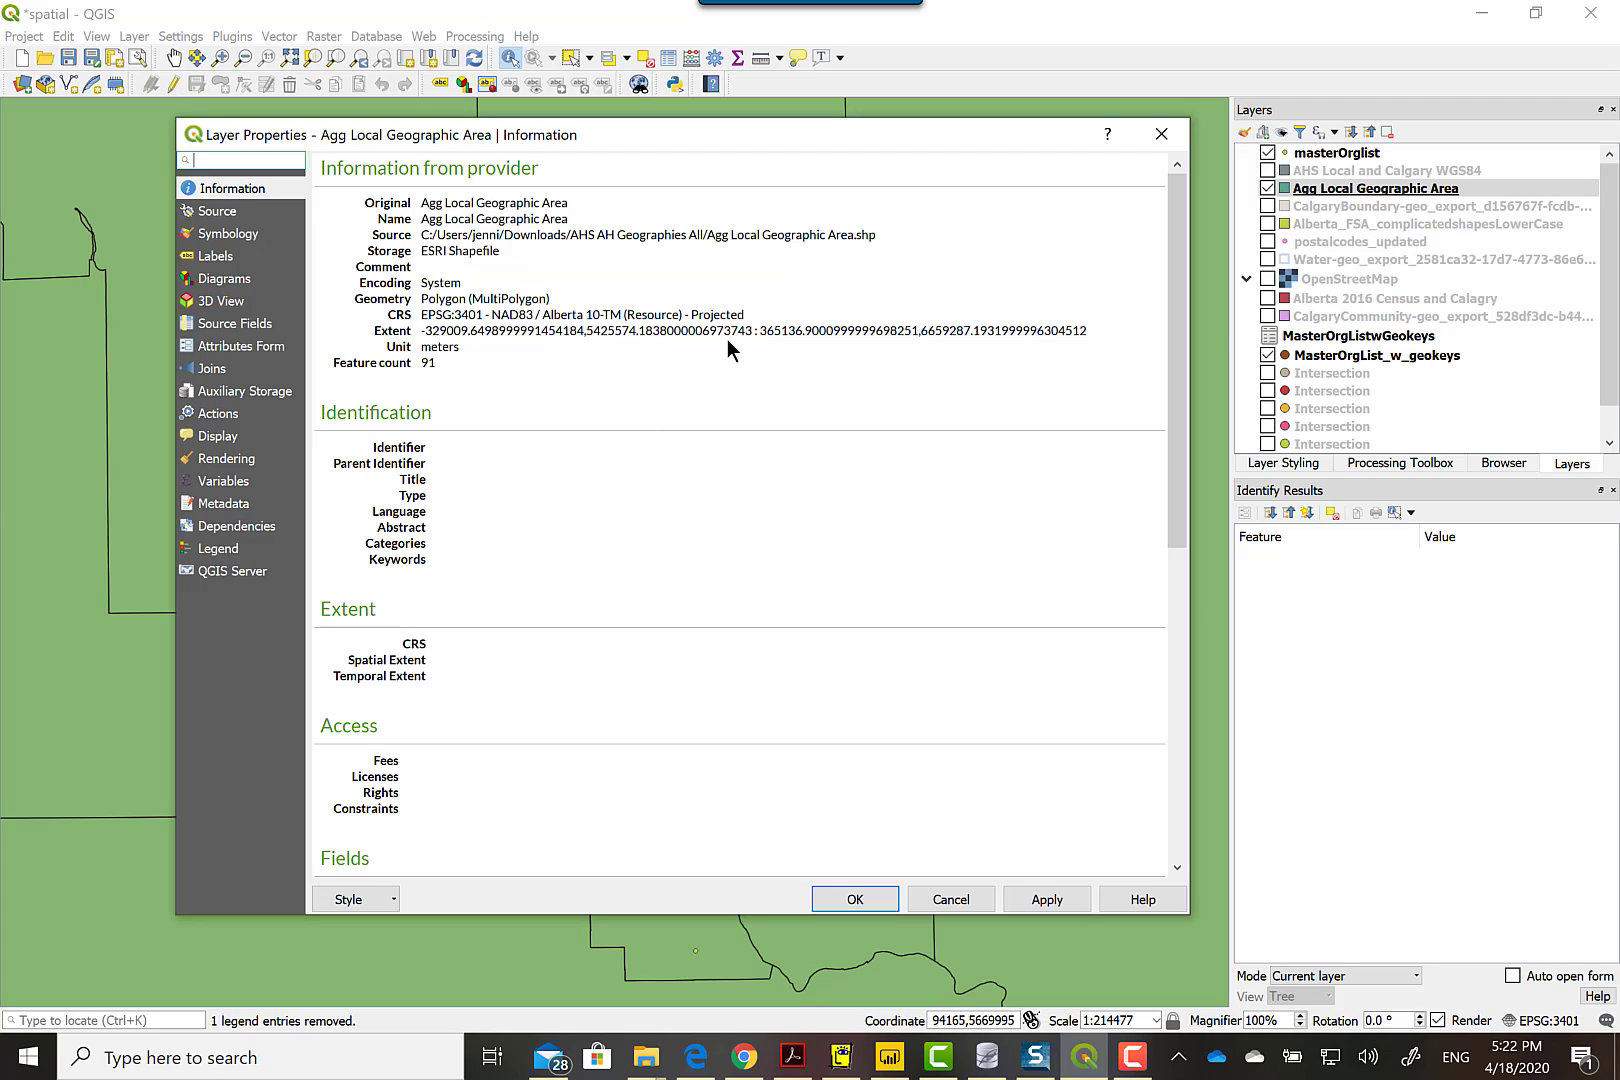
pyautogui.moveTo(869, 824)
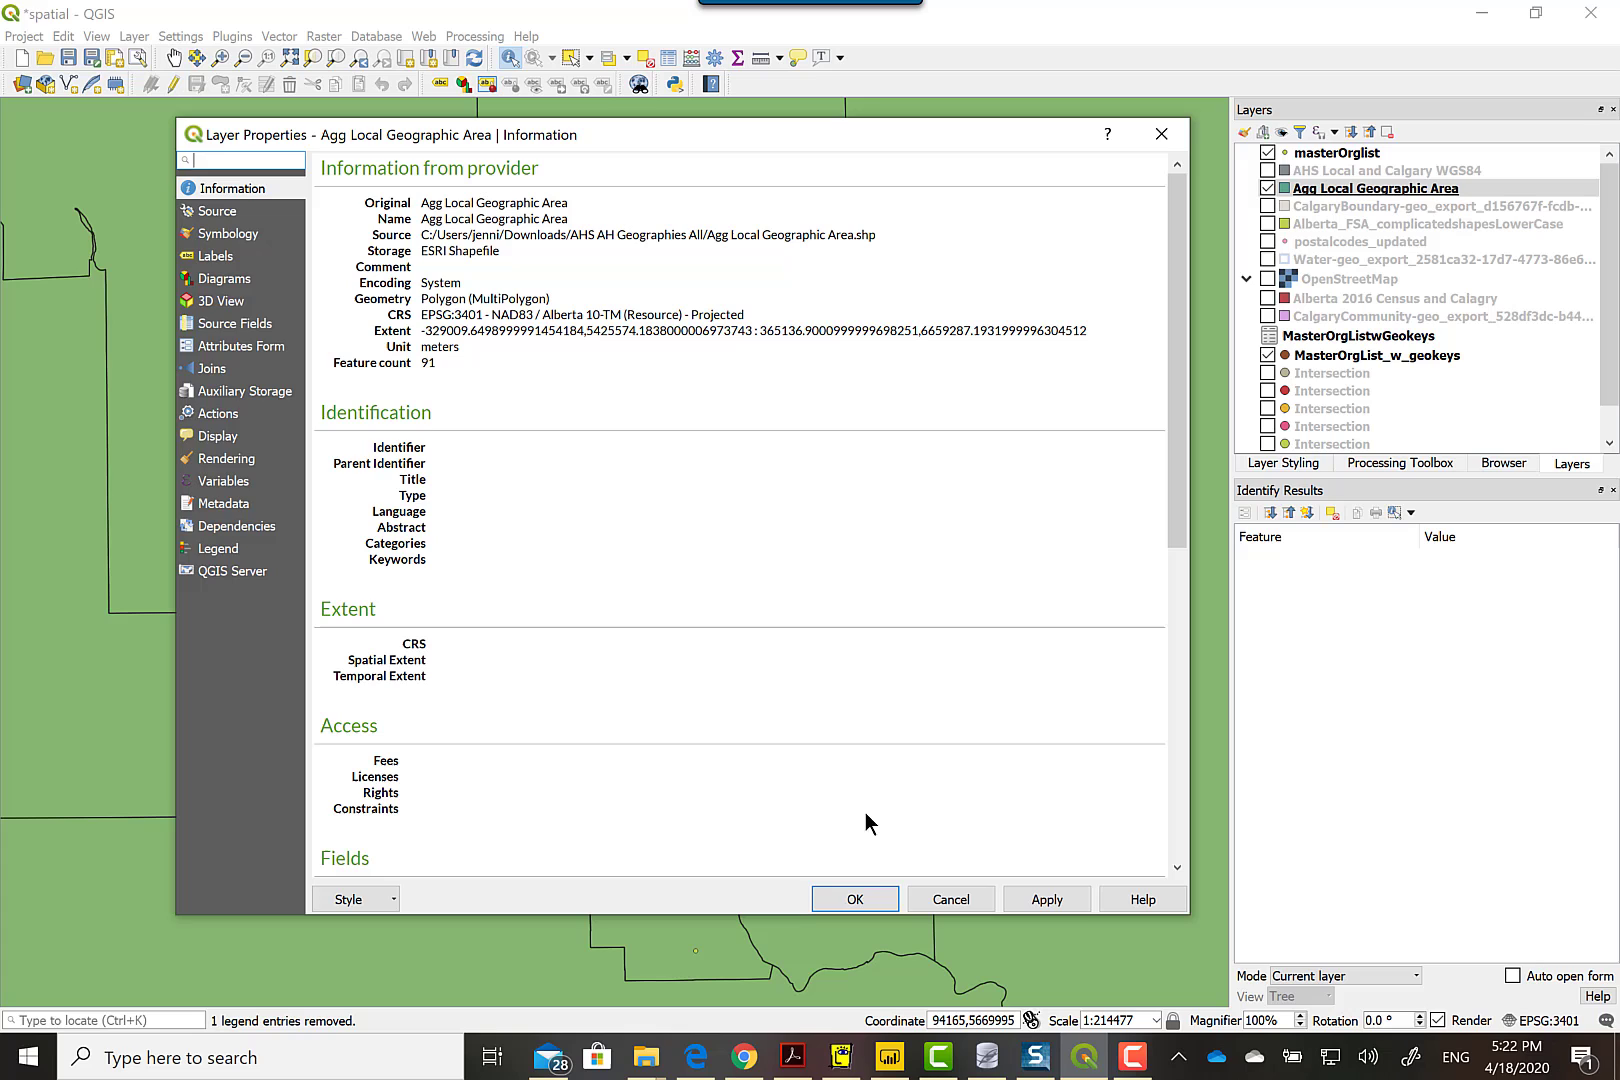
# - Close the properties and turn on the CalgaryBoundary and AHS Local and Calgary WGS84 layers
pyautogui.click(853, 898)
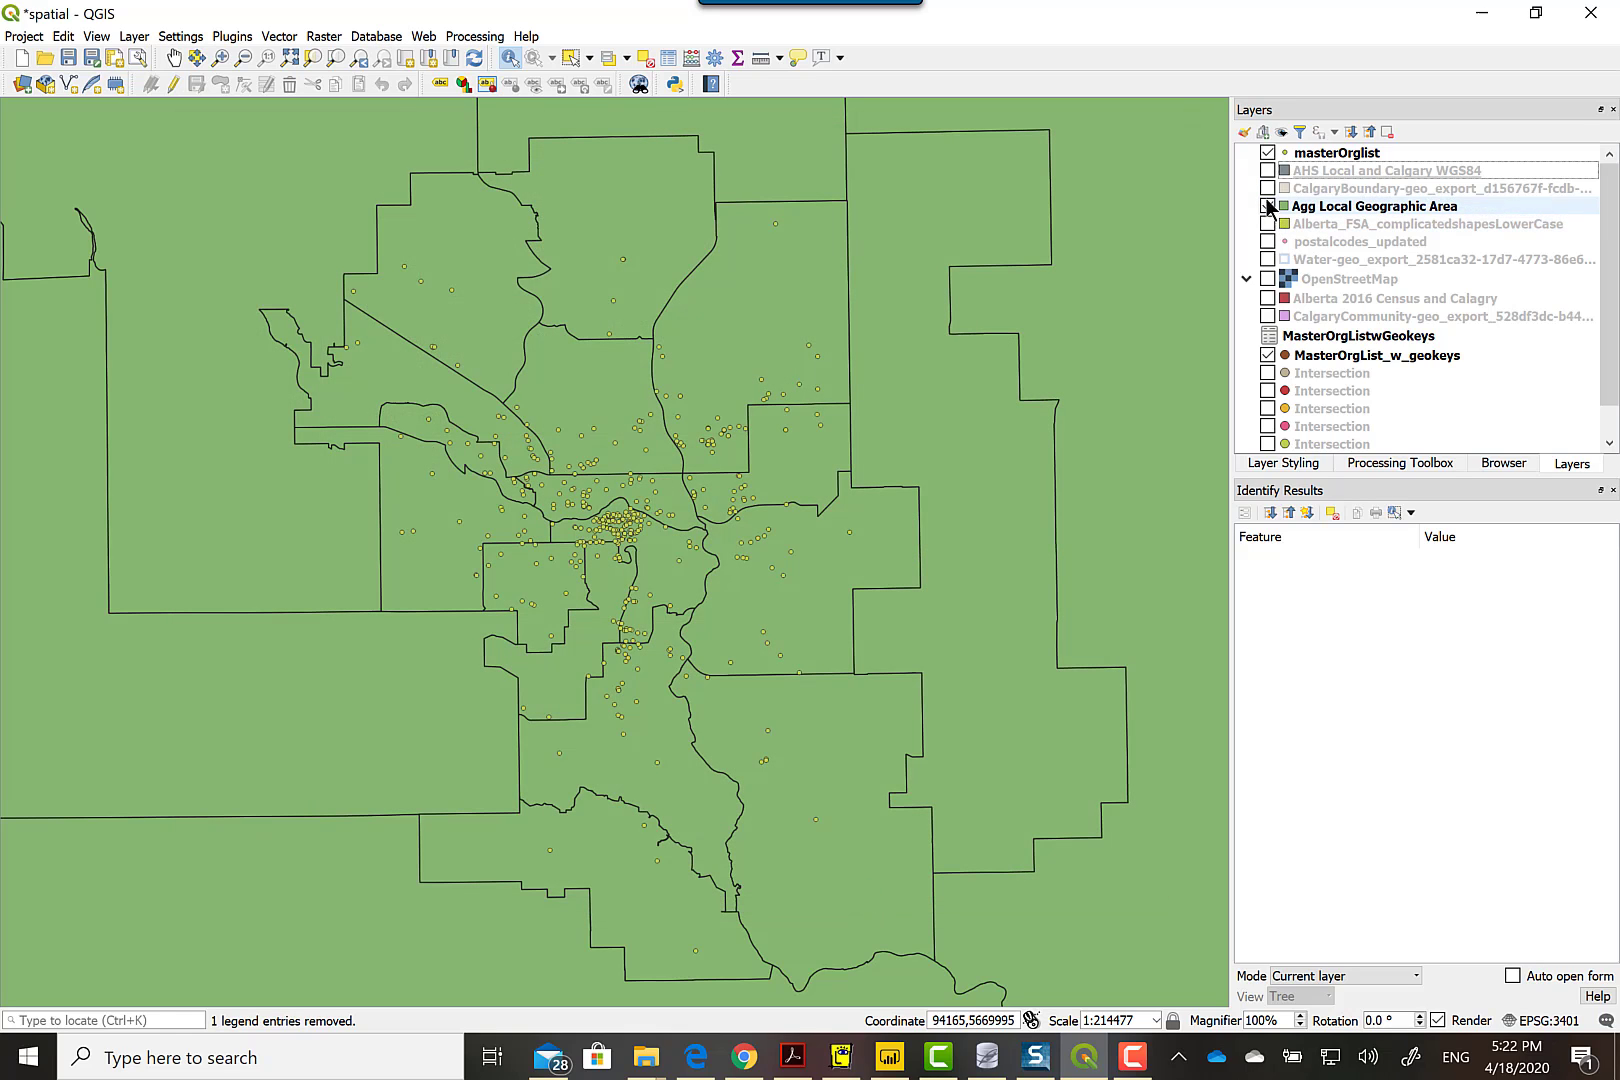
pyautogui.click(1268, 188)
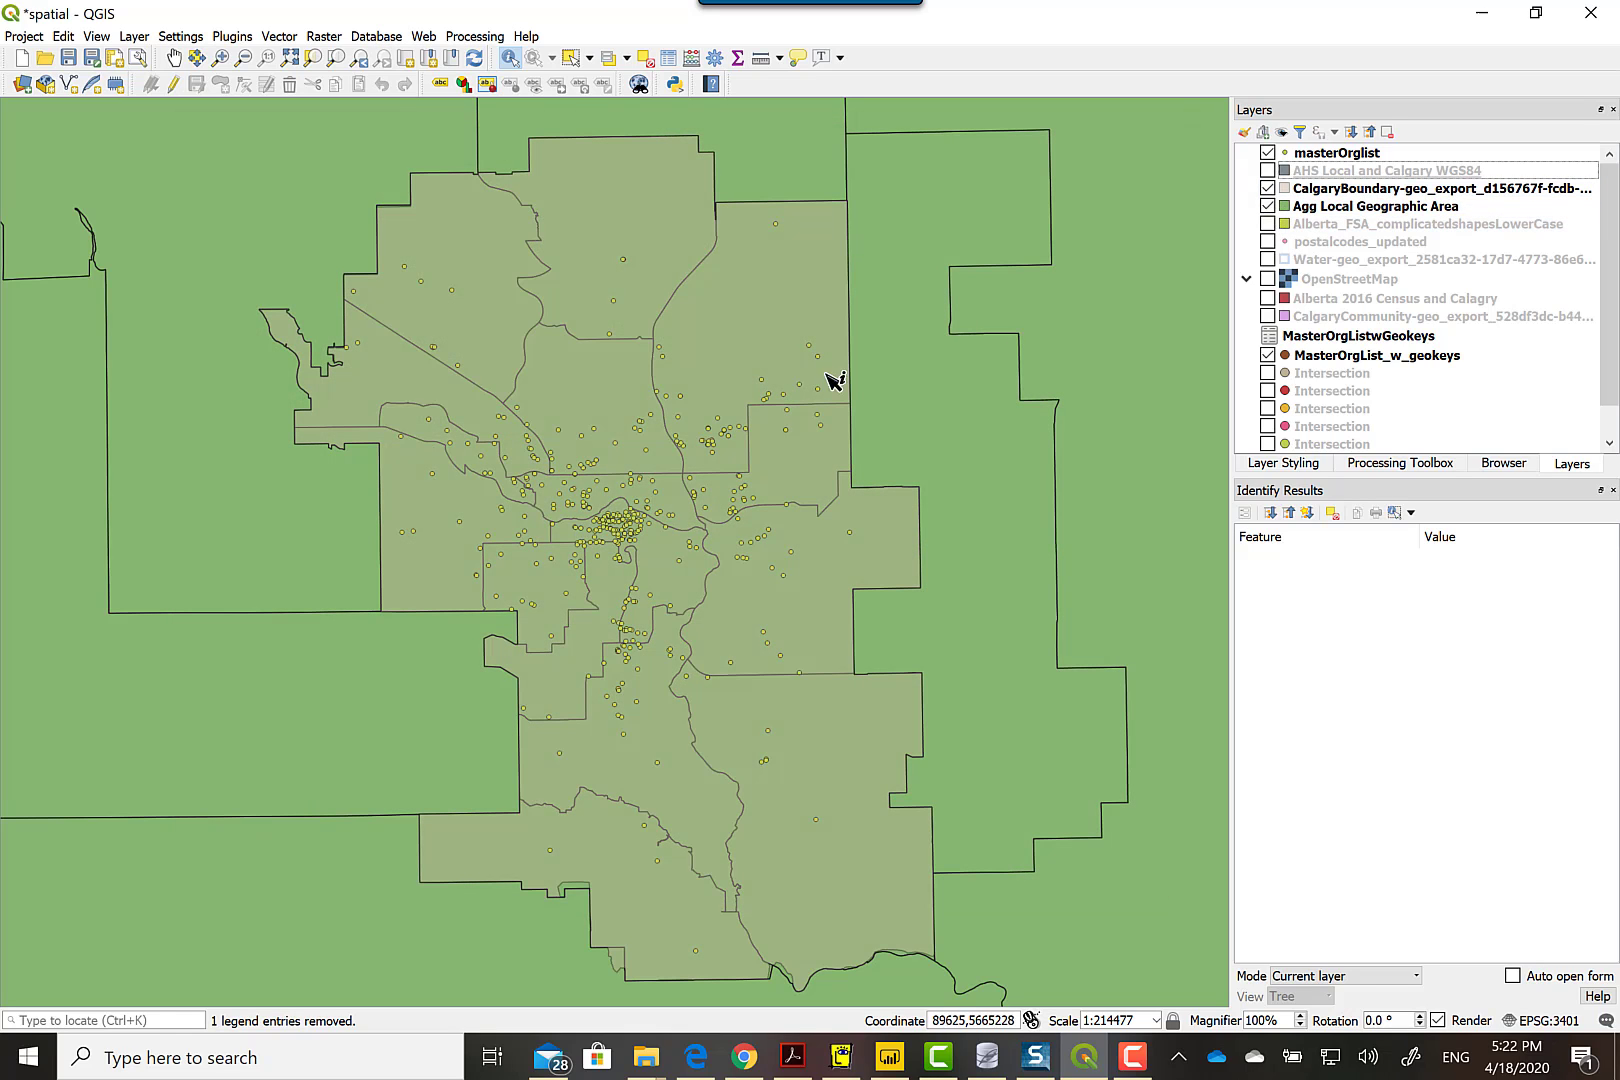
pyautogui.moveTo(527, 346)
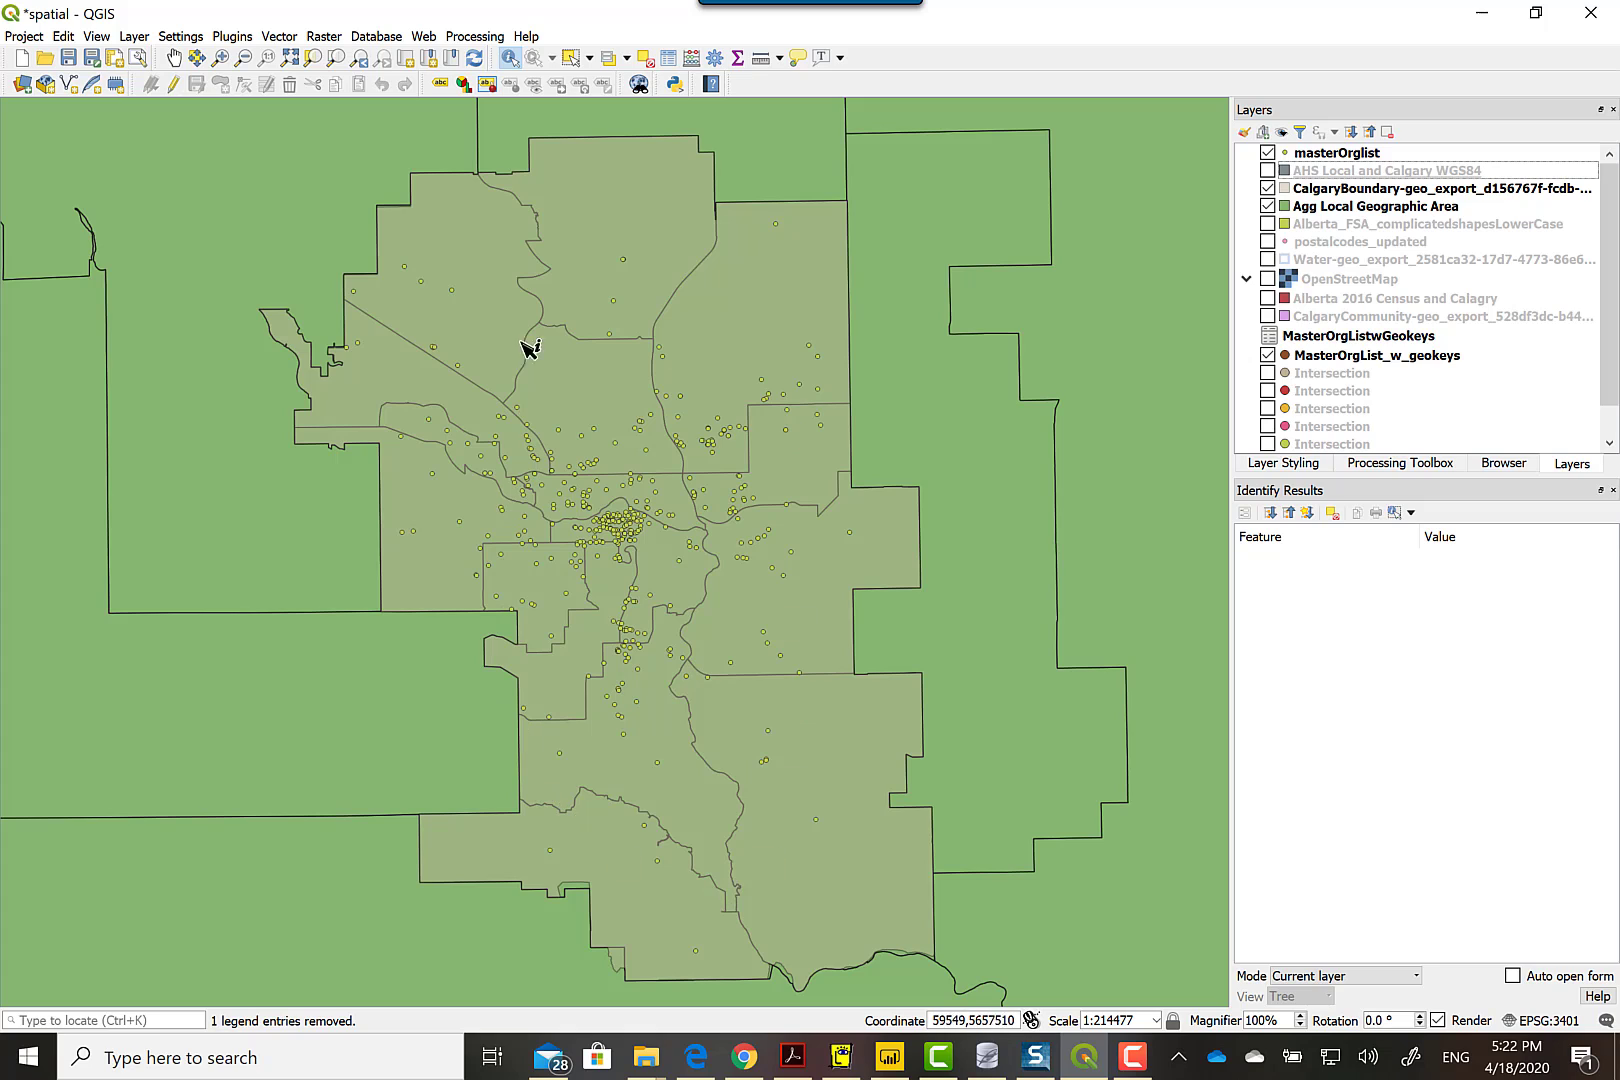
pyautogui.click(1374, 206)
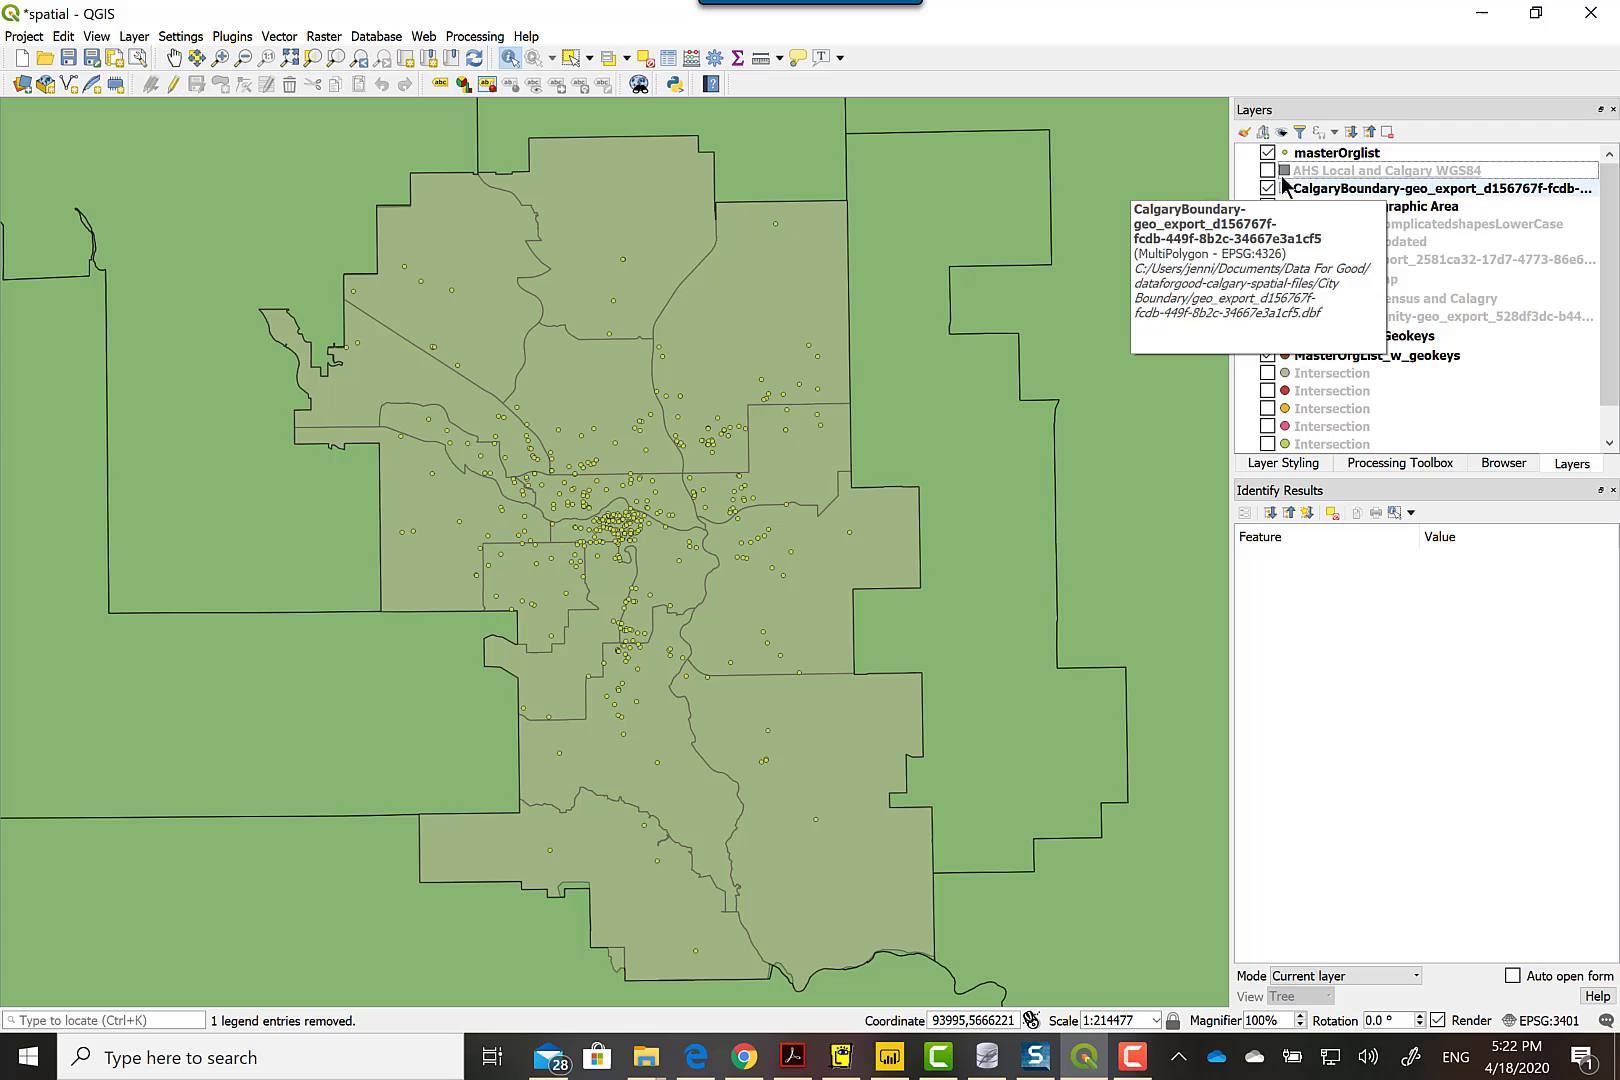
pyautogui.click(1268, 169)
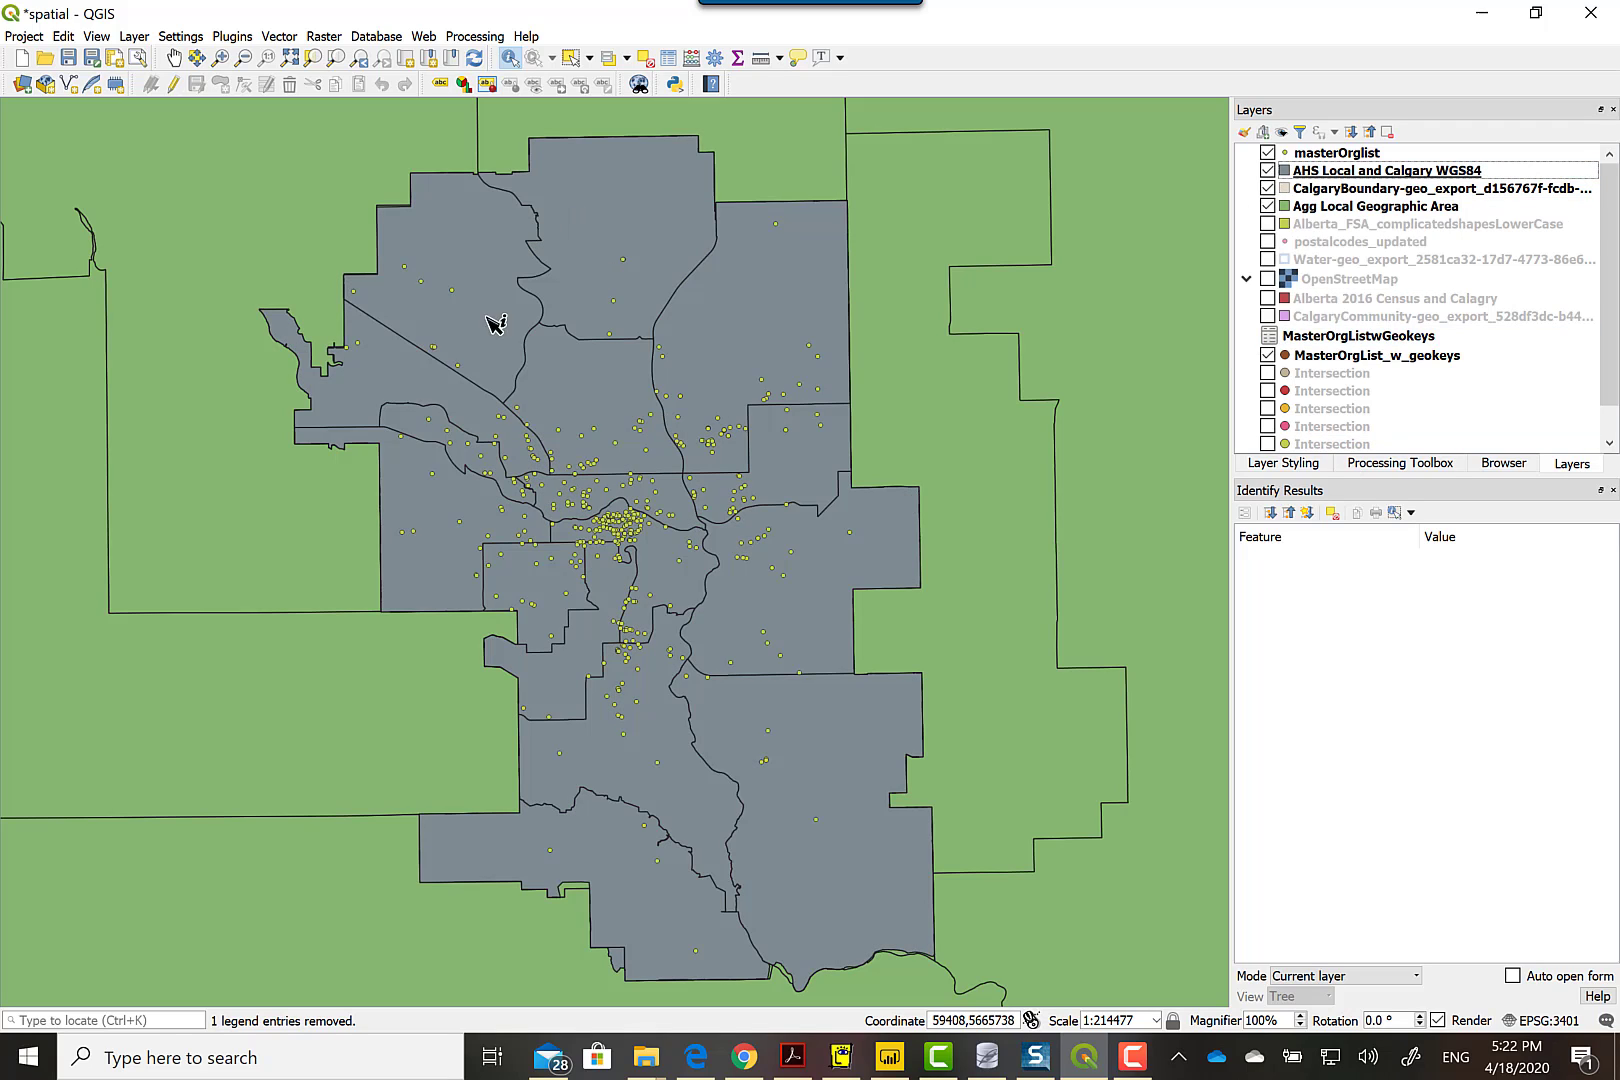
pyautogui.rightClick(1384, 169)
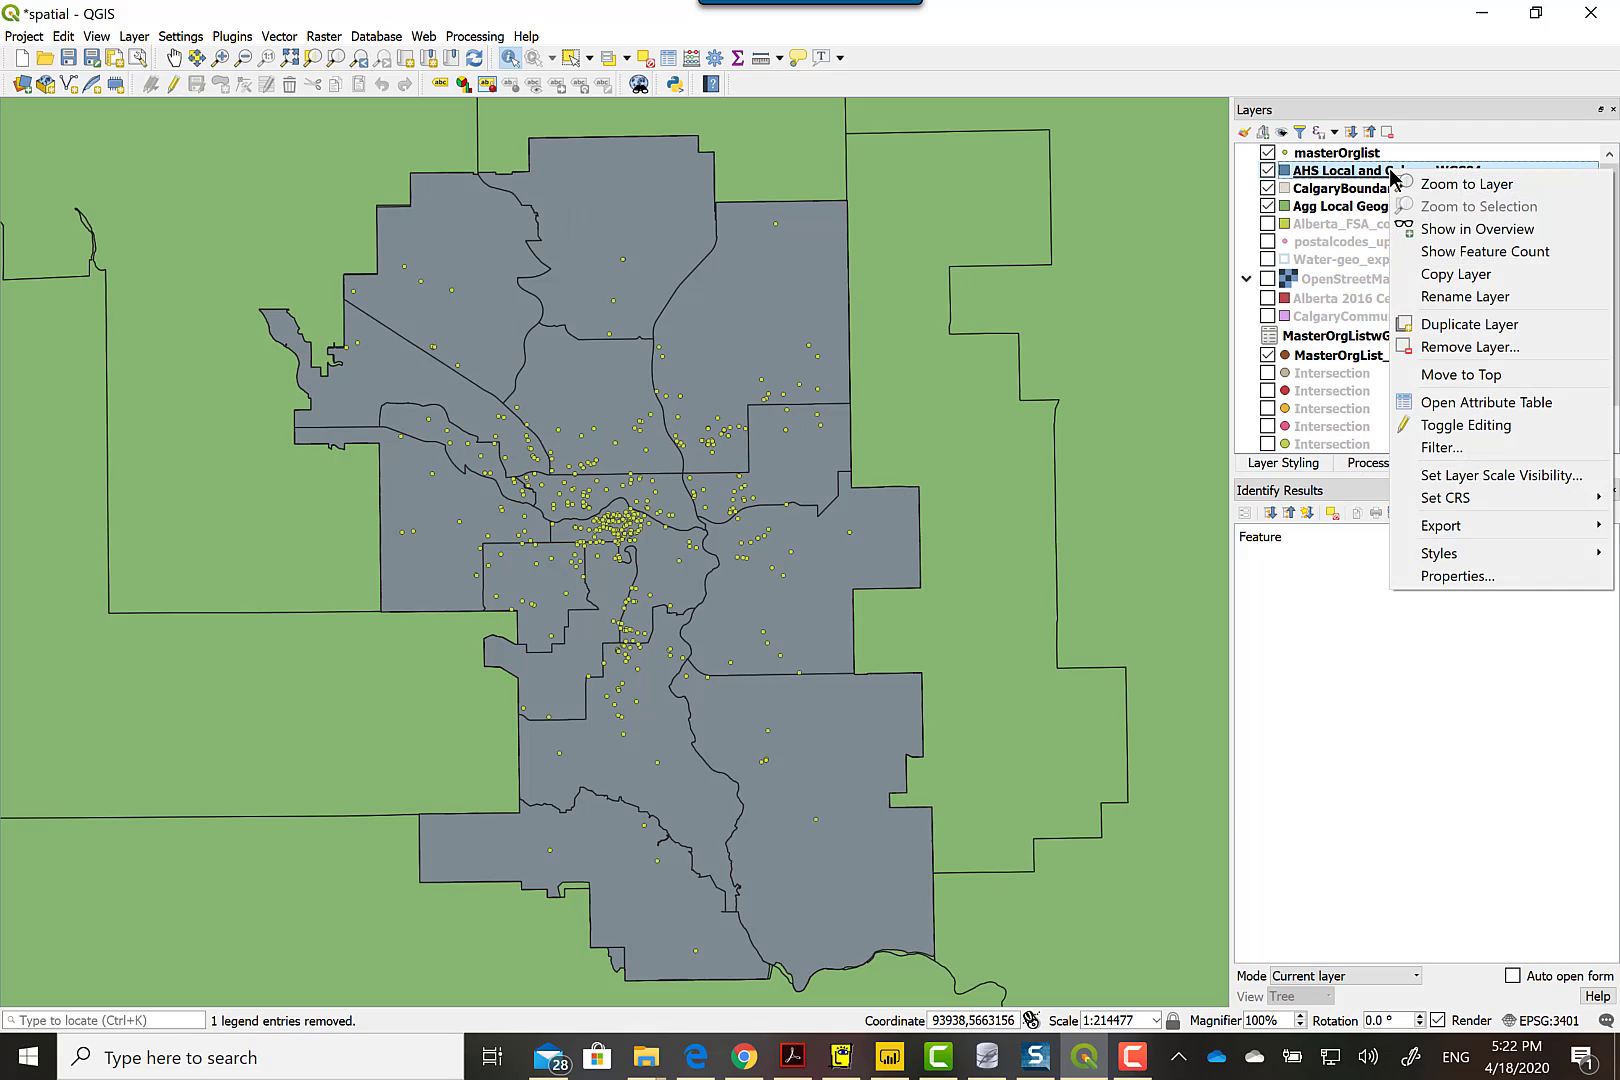
pyautogui.click(1458, 576)
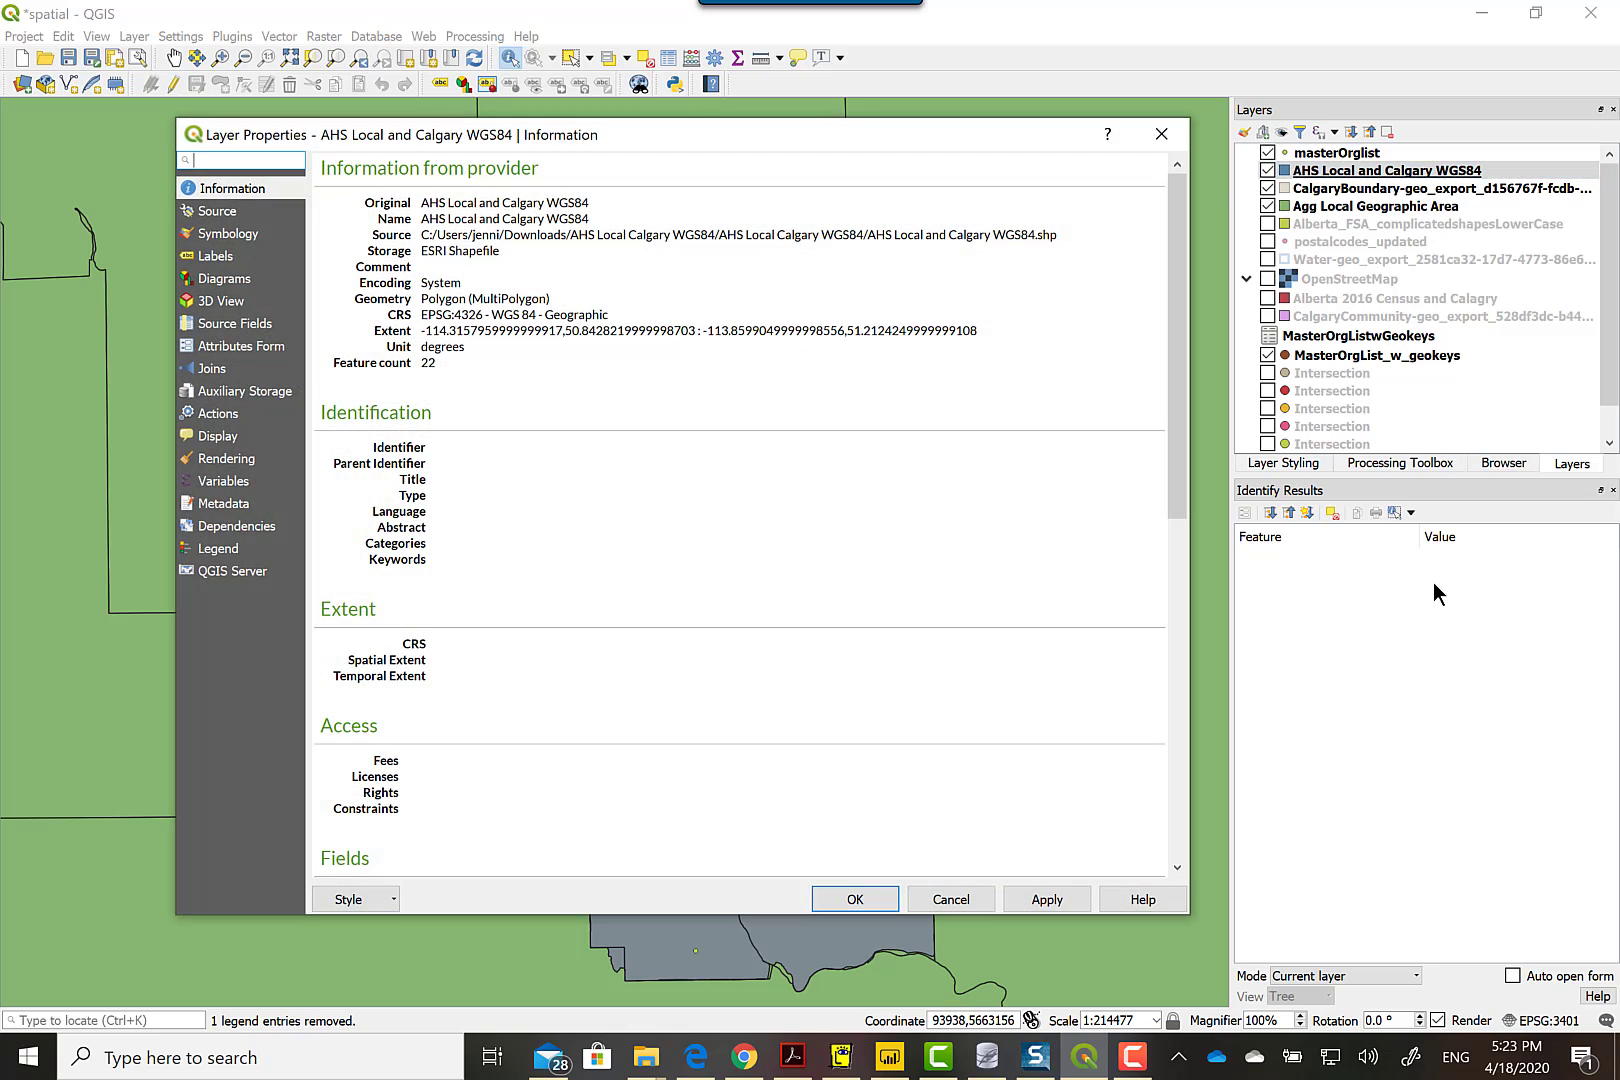
pyautogui.moveTo(500, 329)
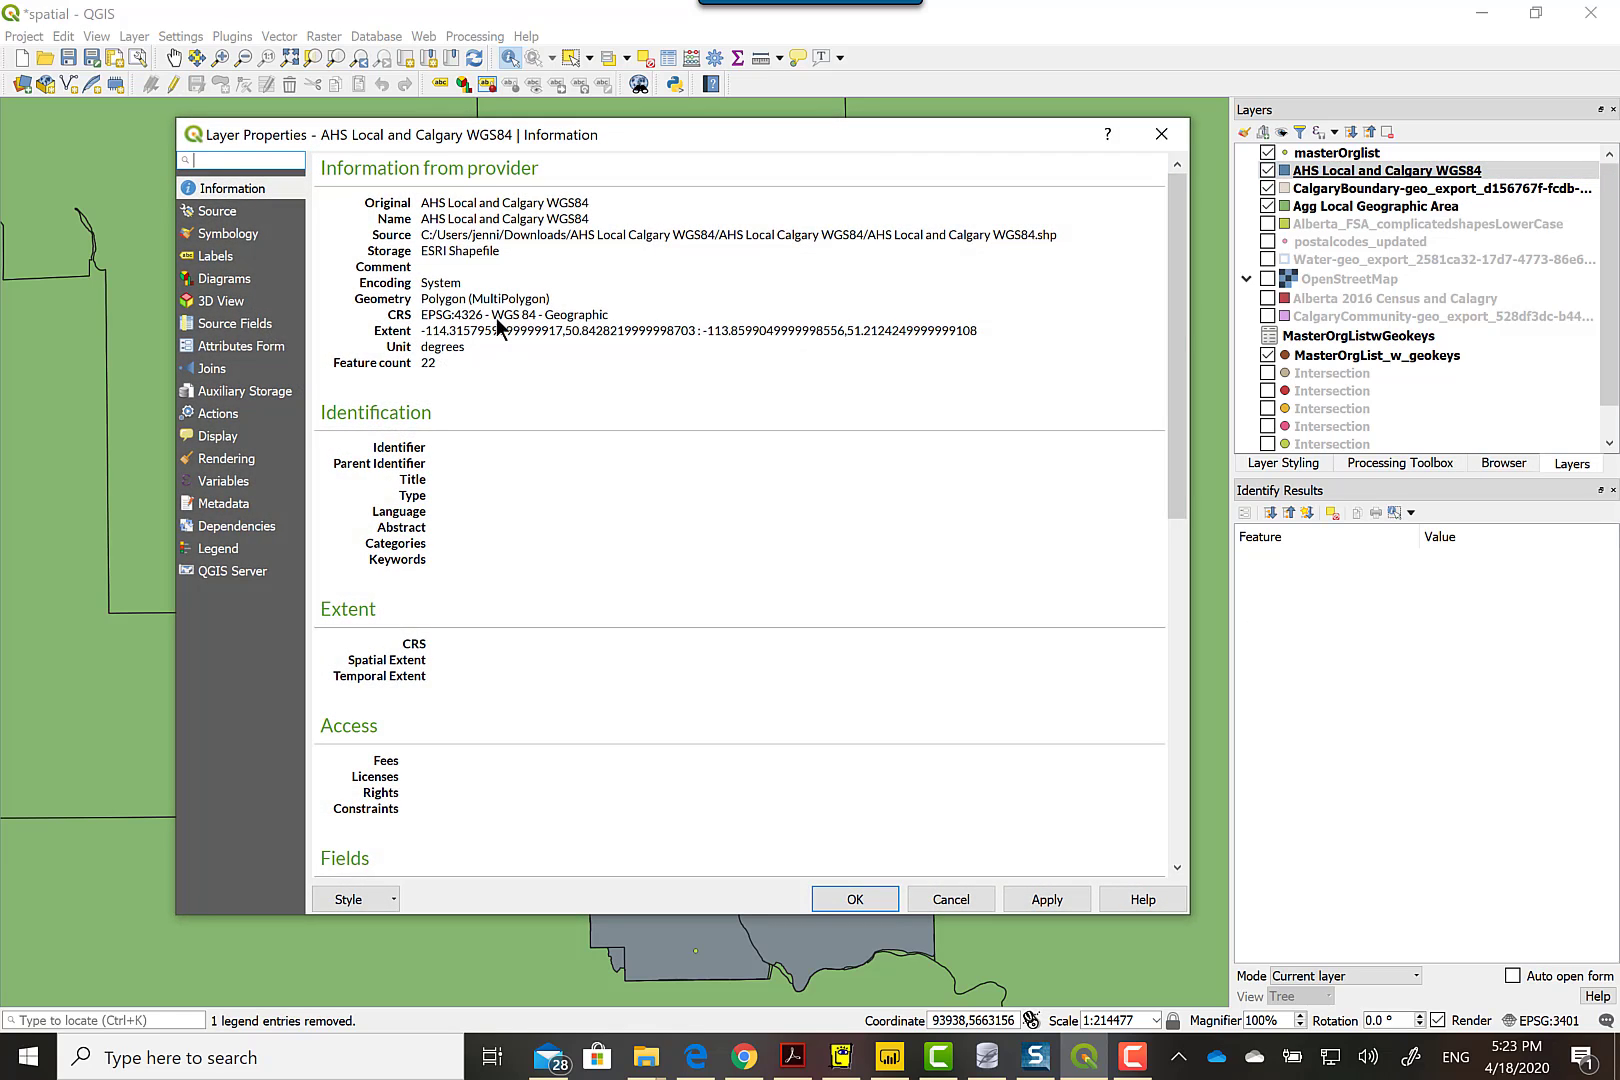
pyautogui.moveTo(865, 866)
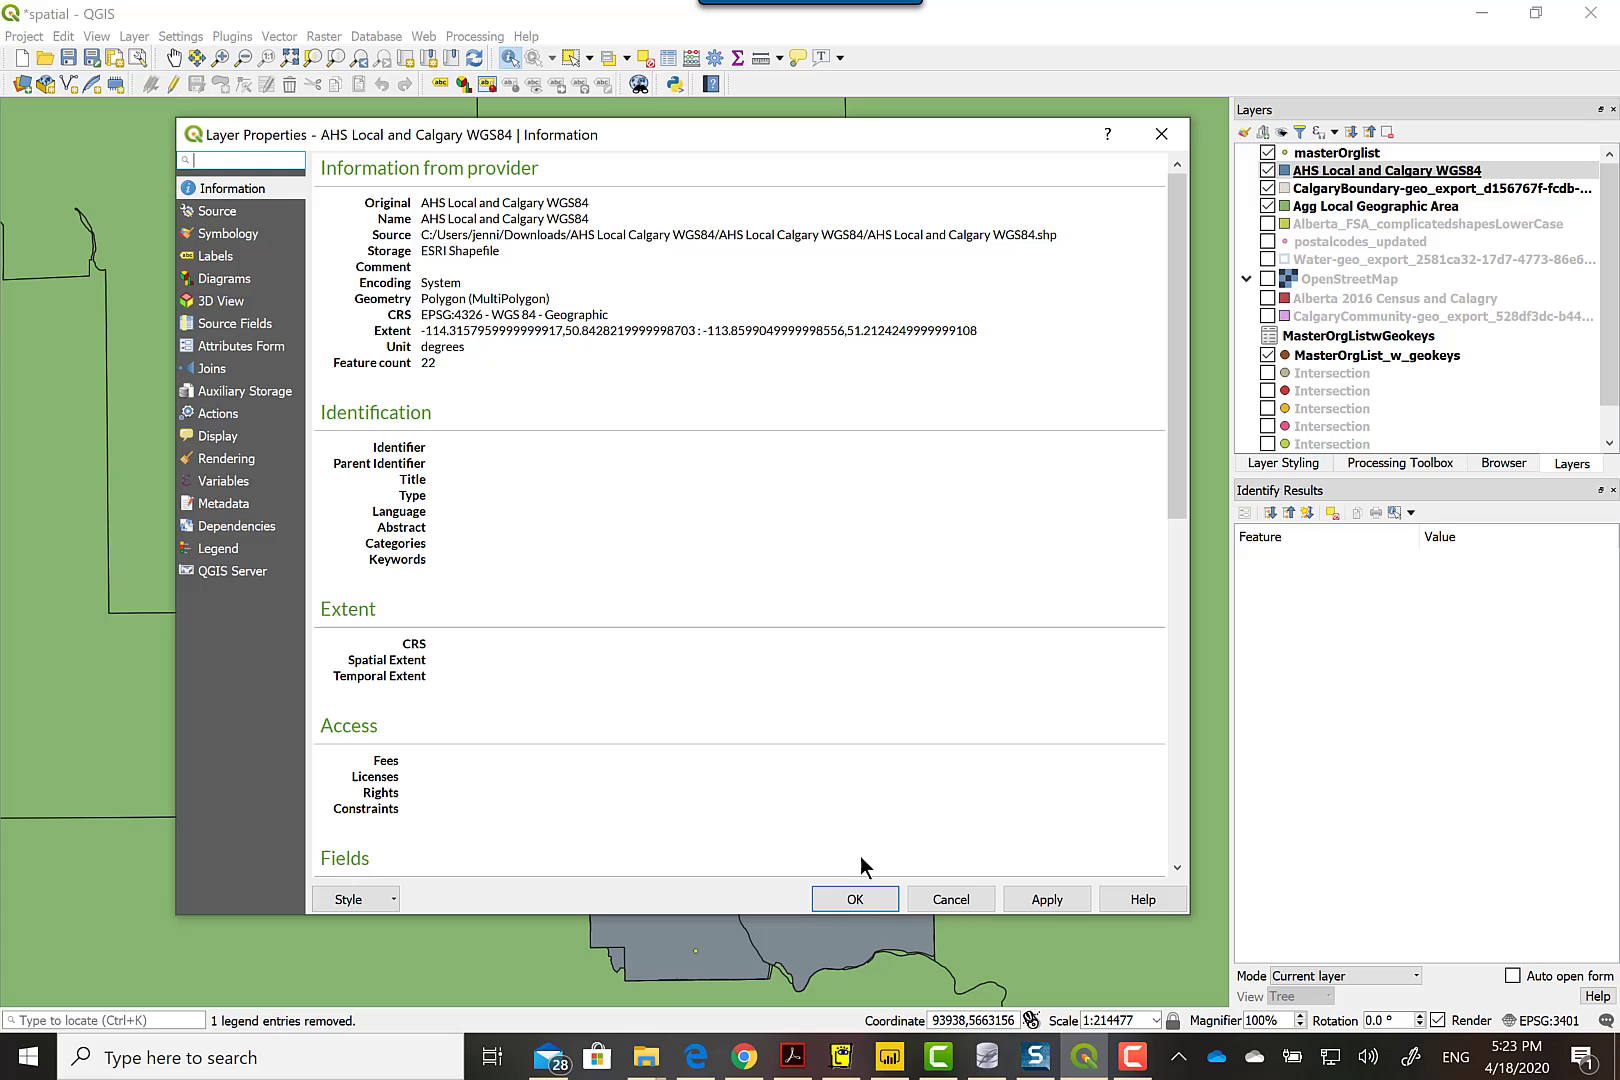
pyautogui.click(854, 898)
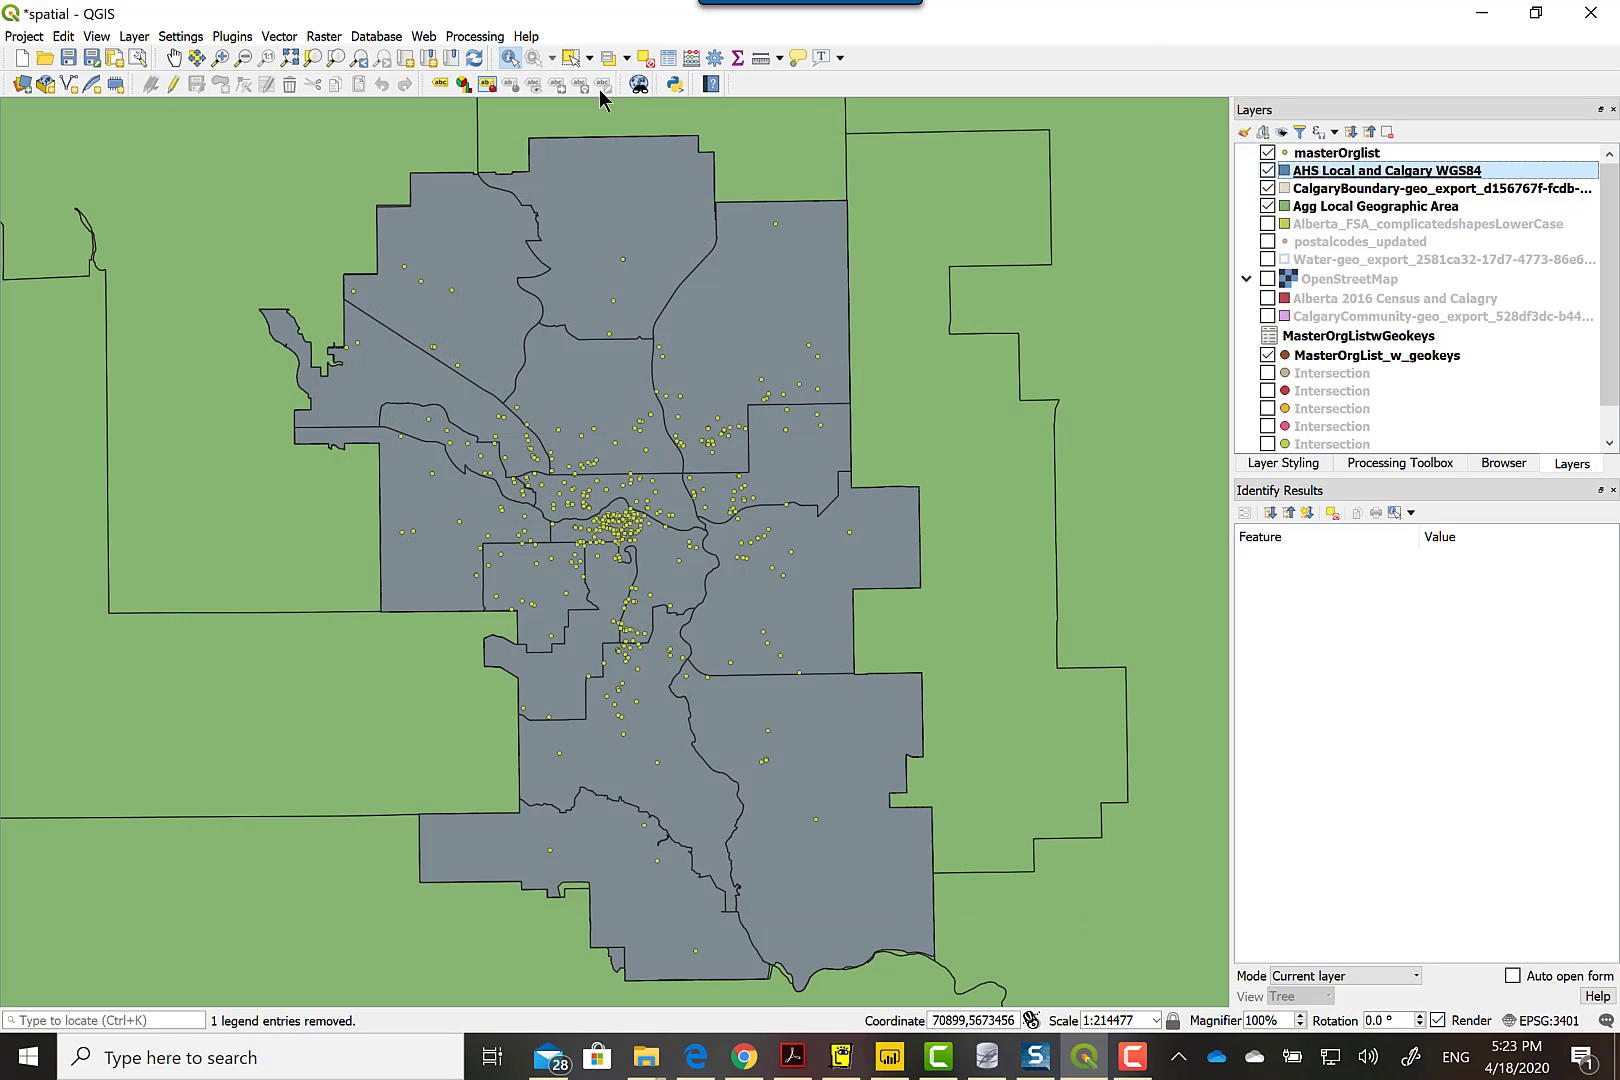
# - Open the inner AHS Local Calgary WGS84 folder, then return to the browser dataset page
pyautogui.click(620, 398)
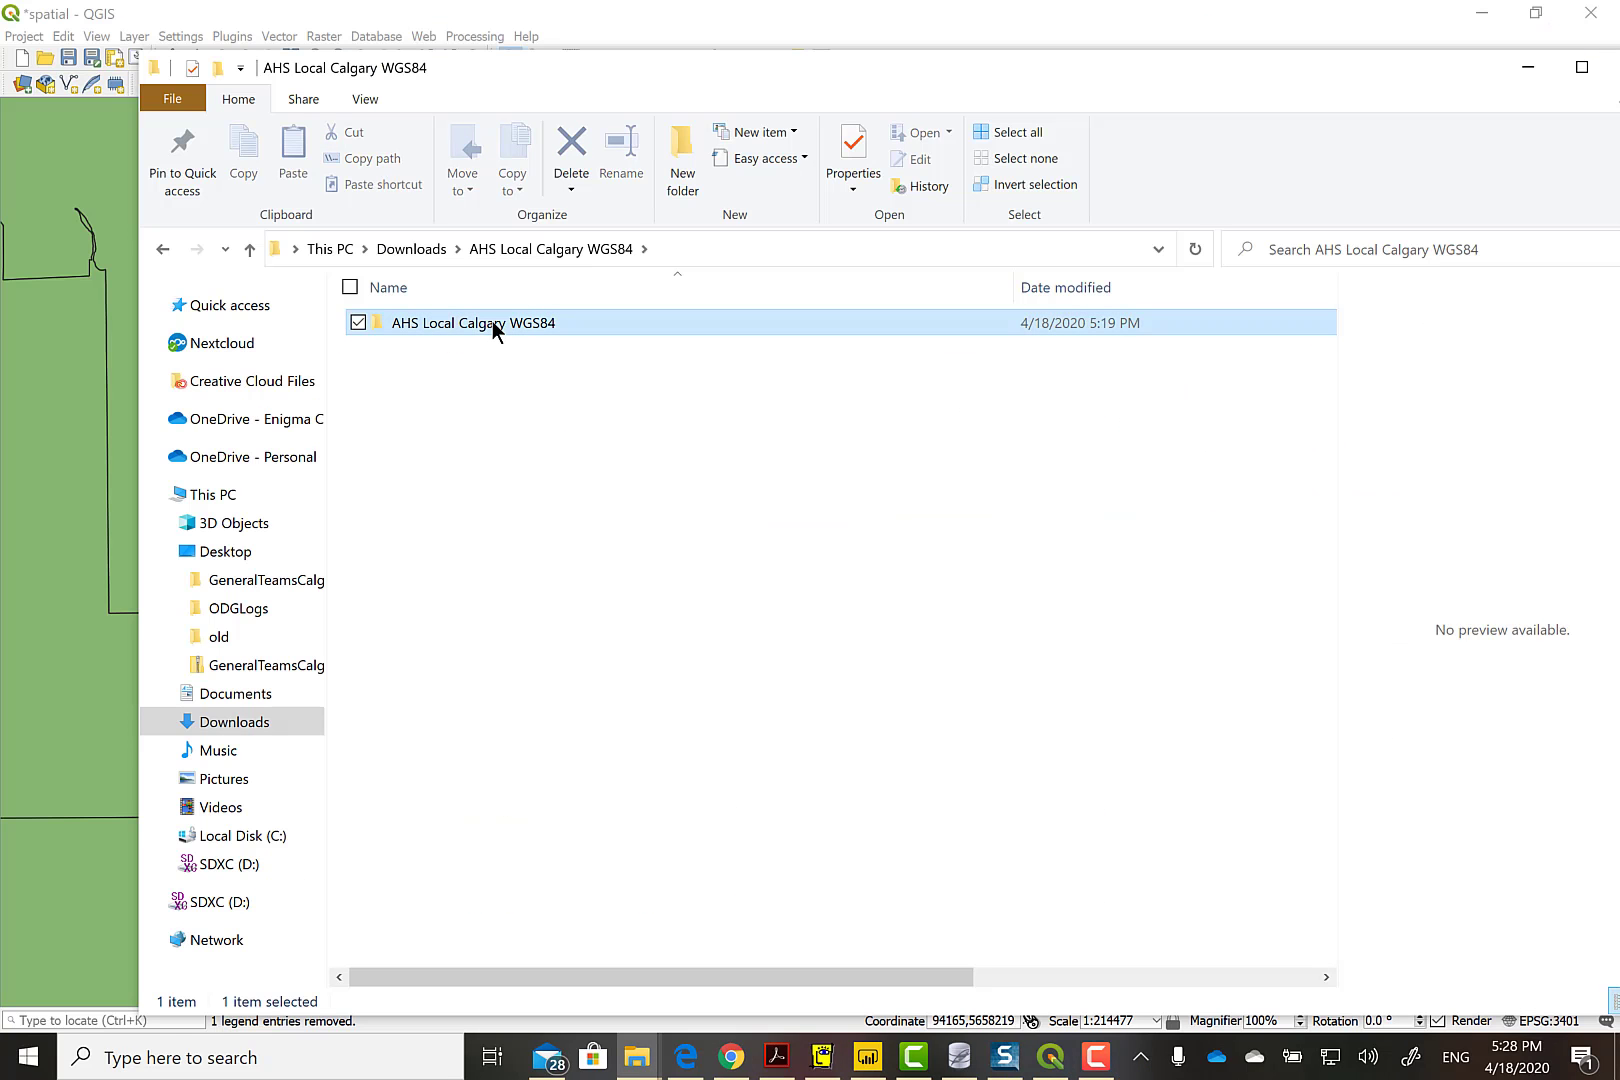
pyautogui.doubleClick(473, 322)
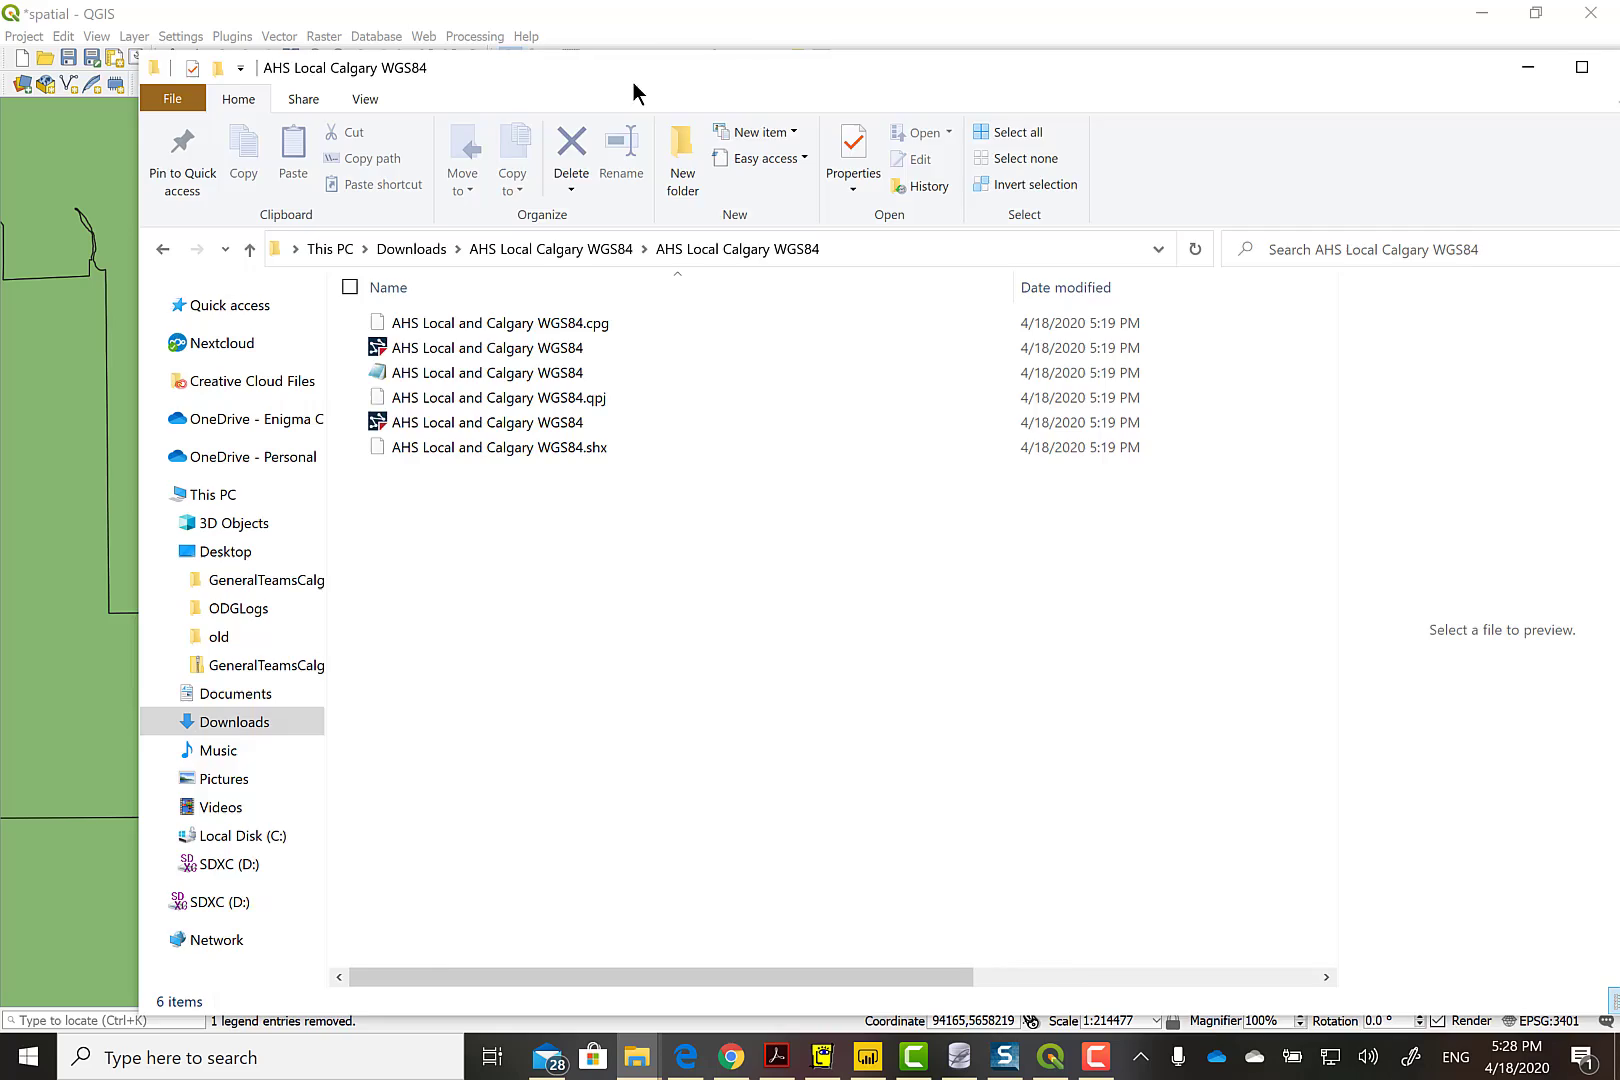
pyautogui.click(731, 1056)
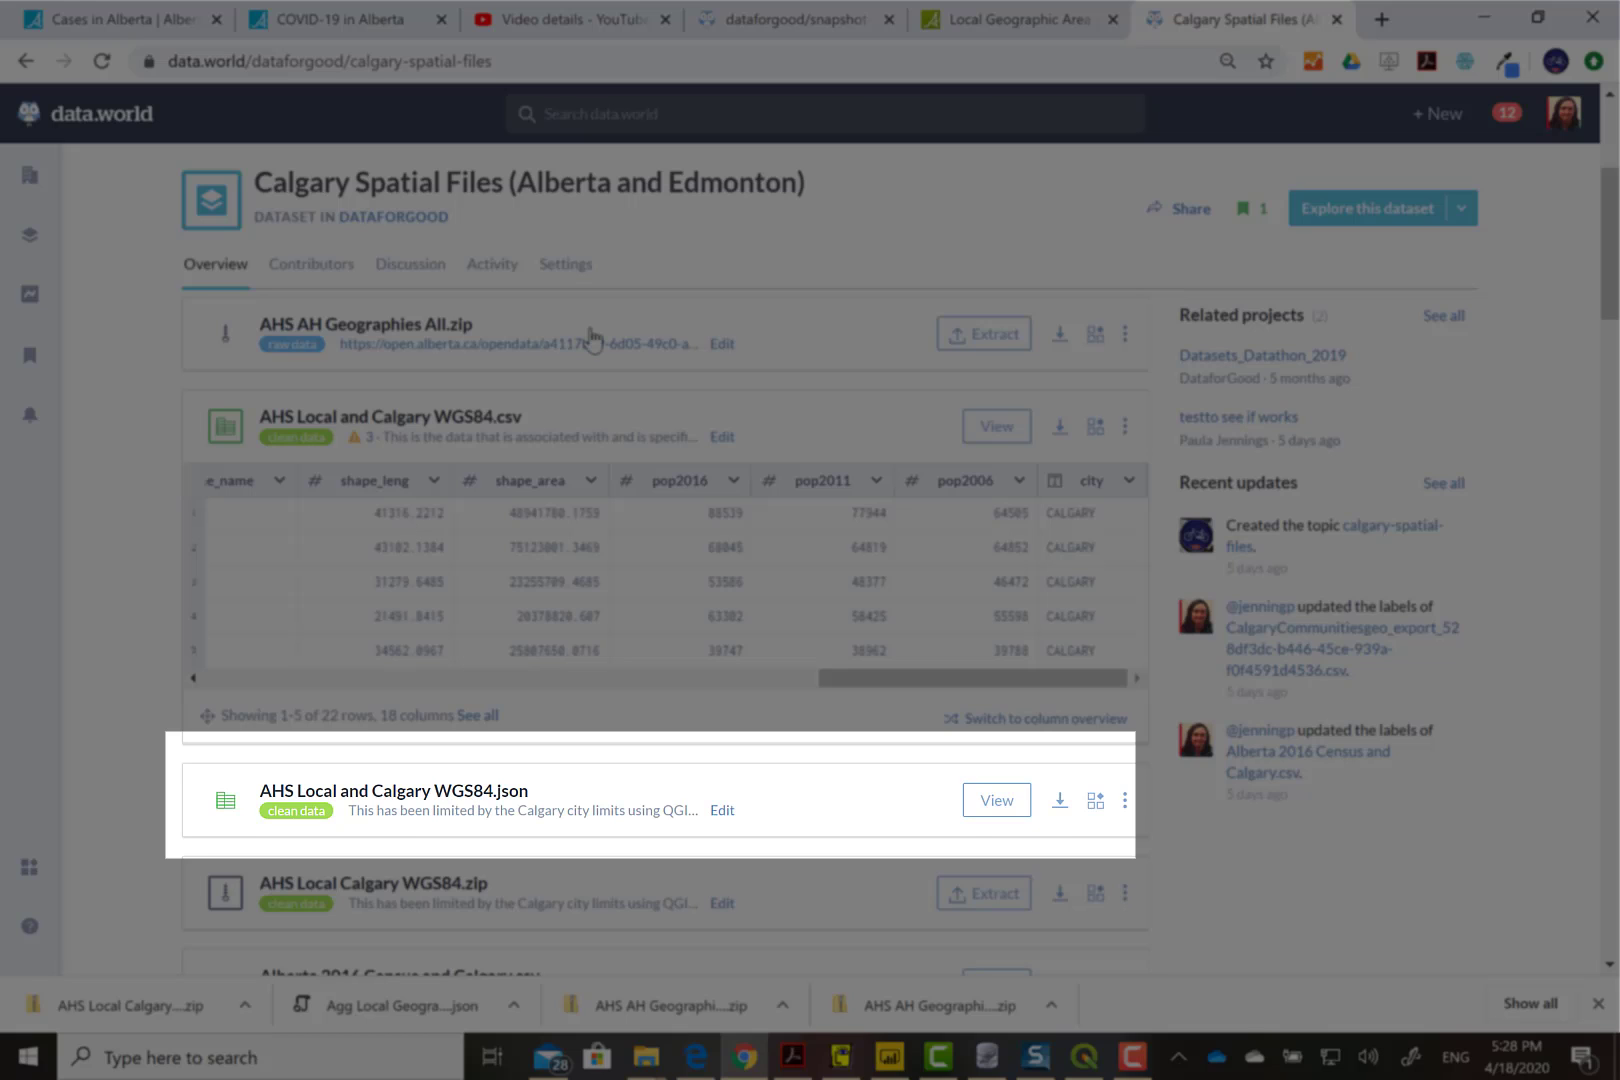
pyautogui.moveTo(1290, 65)
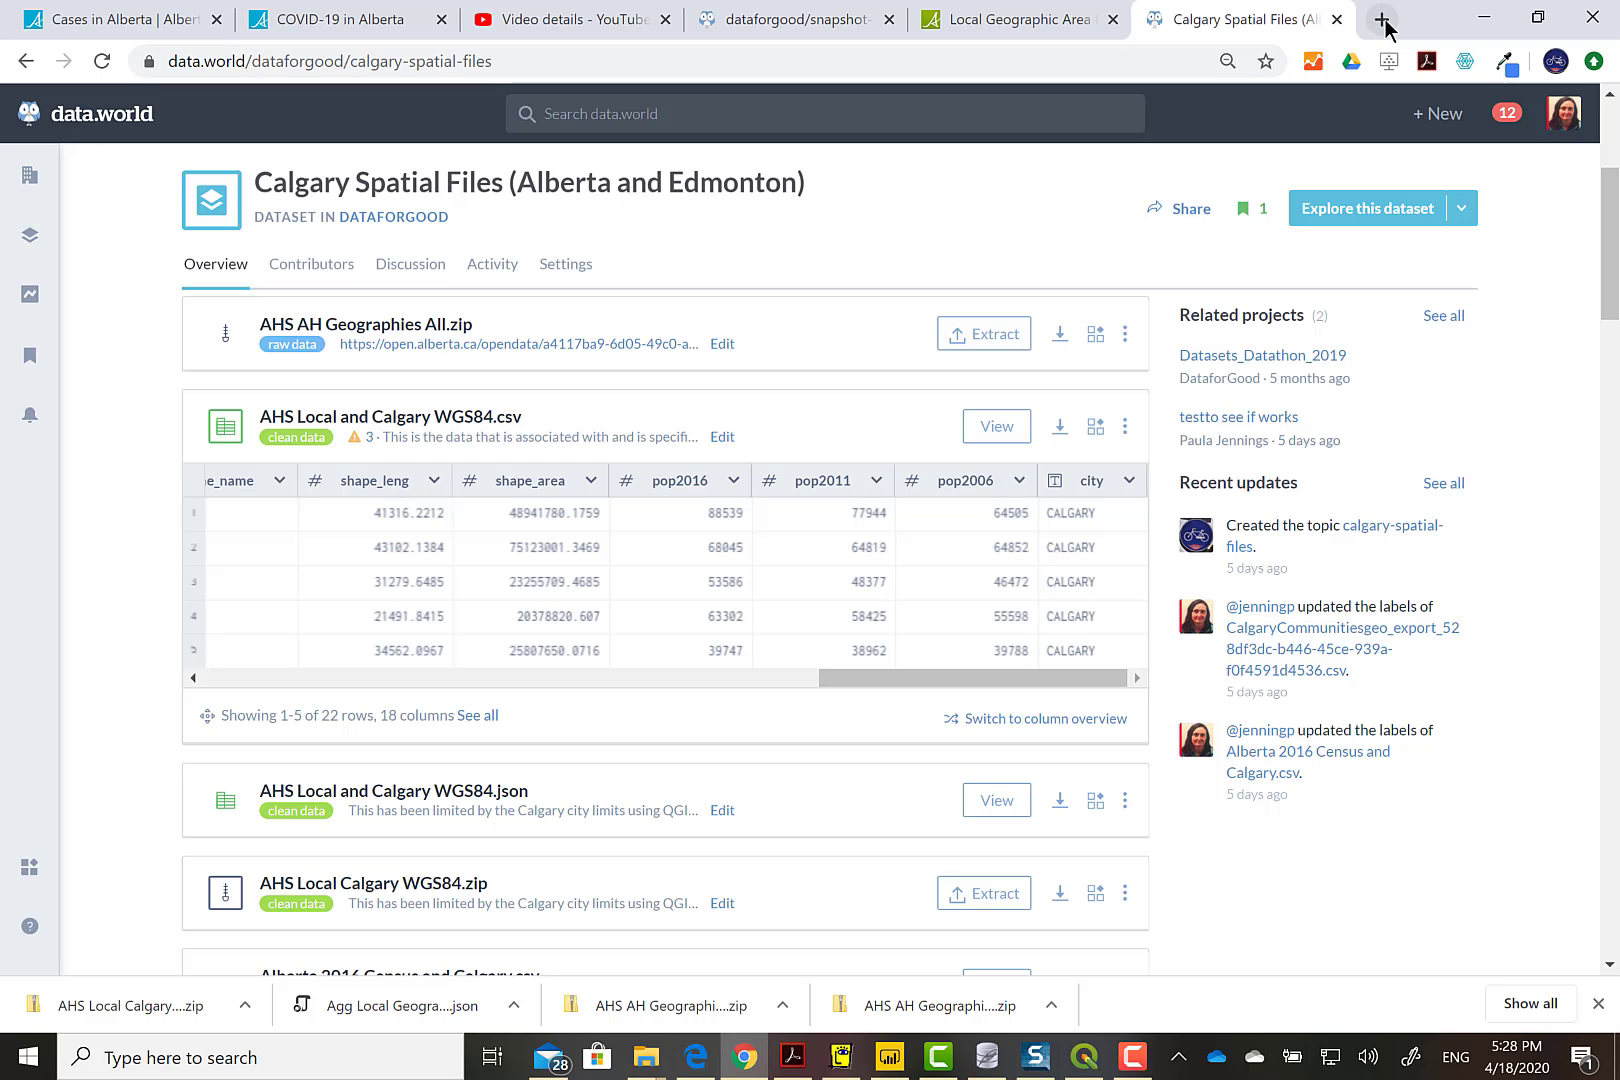
pyautogui.moveTo(1382, 19)
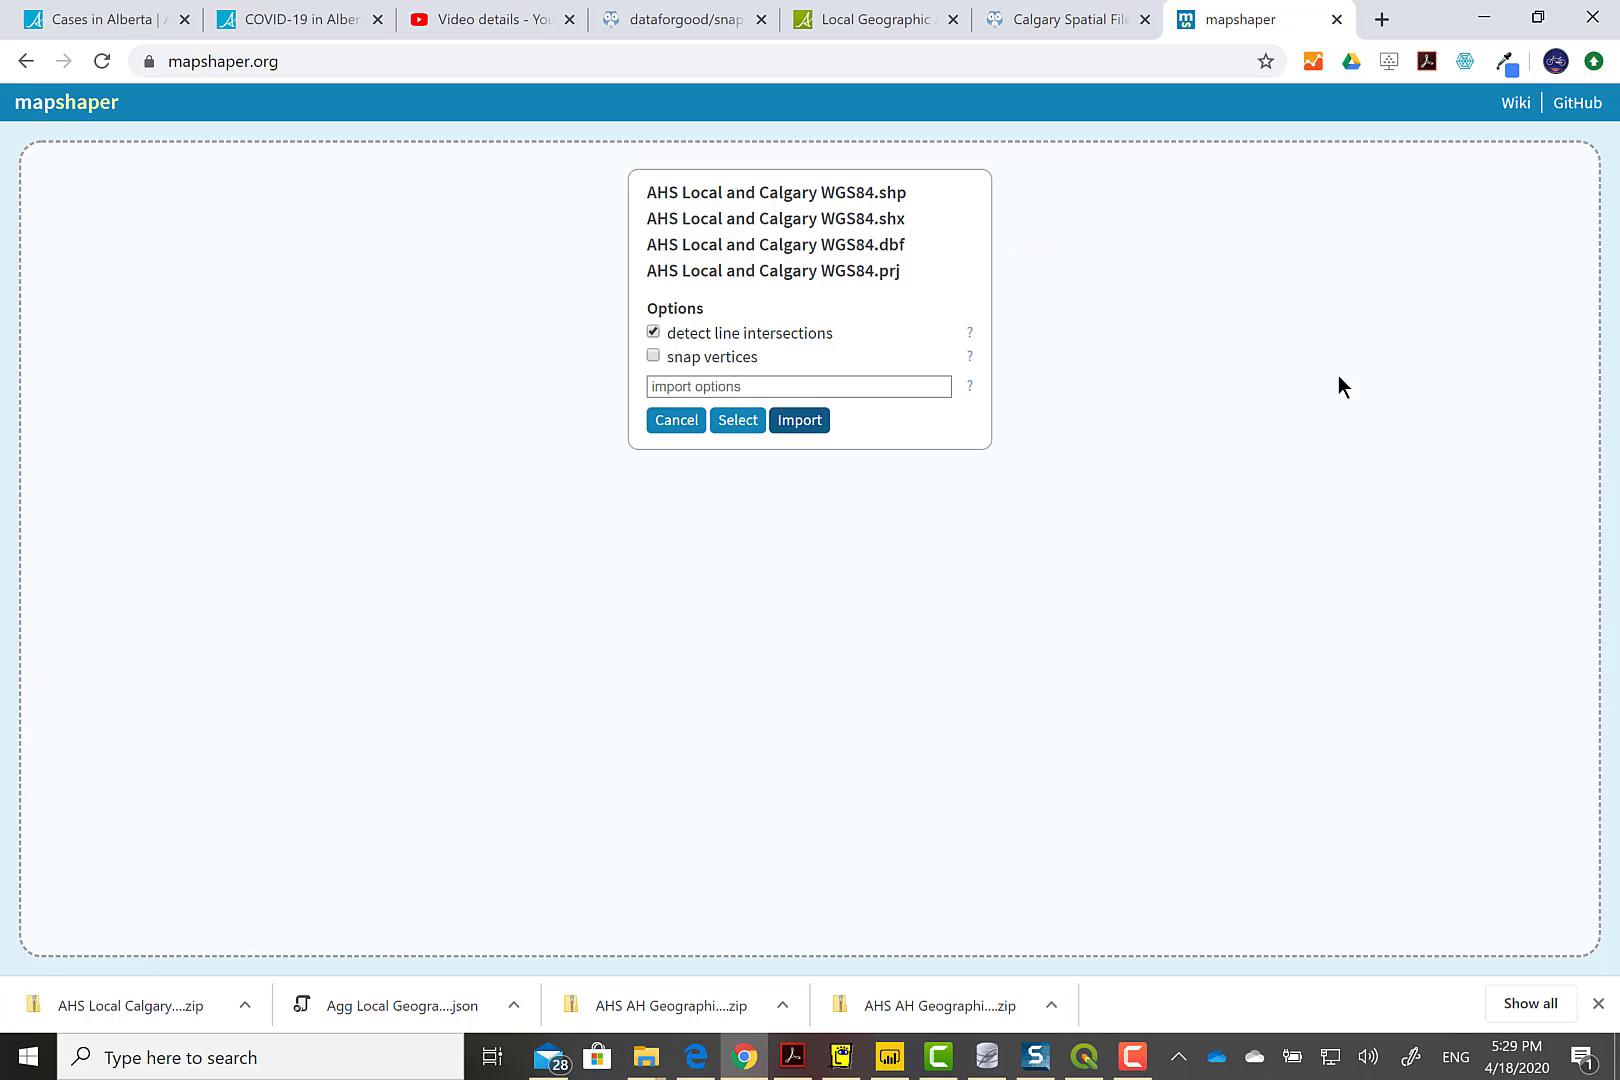
# - Import the AHS Local and Calgary WGS84 shapefile into mapshaper
pyautogui.click(799, 420)
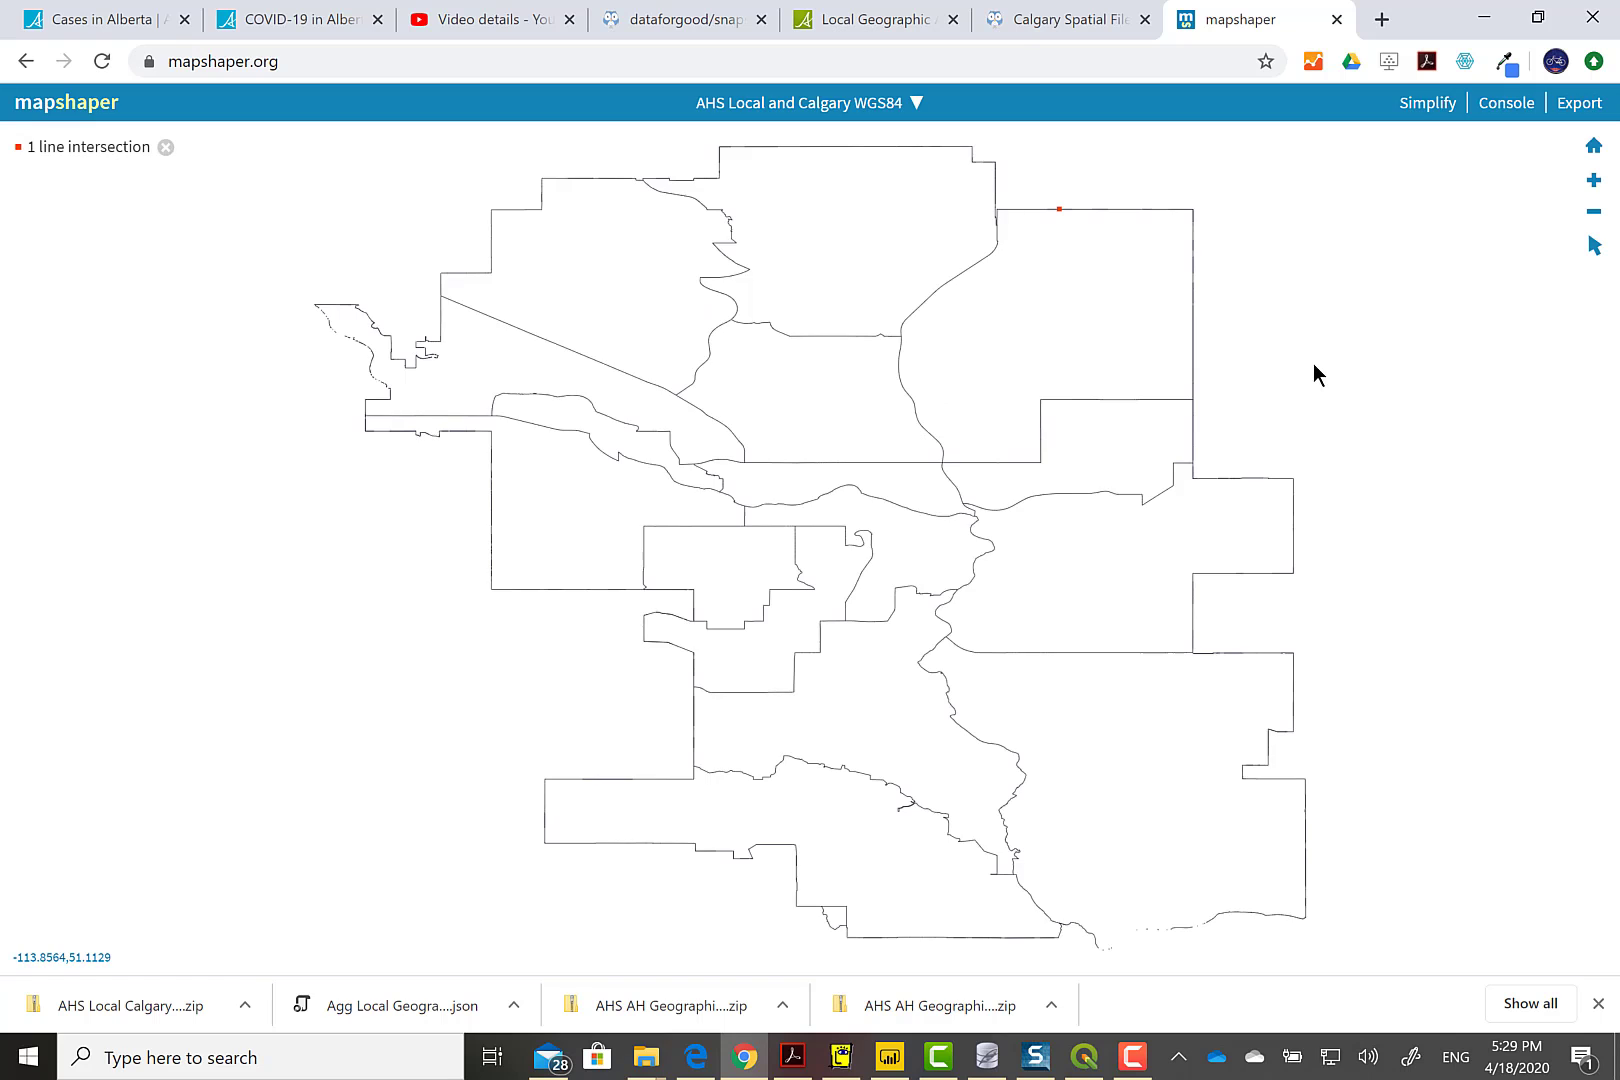
pyautogui.click(645, 1056)
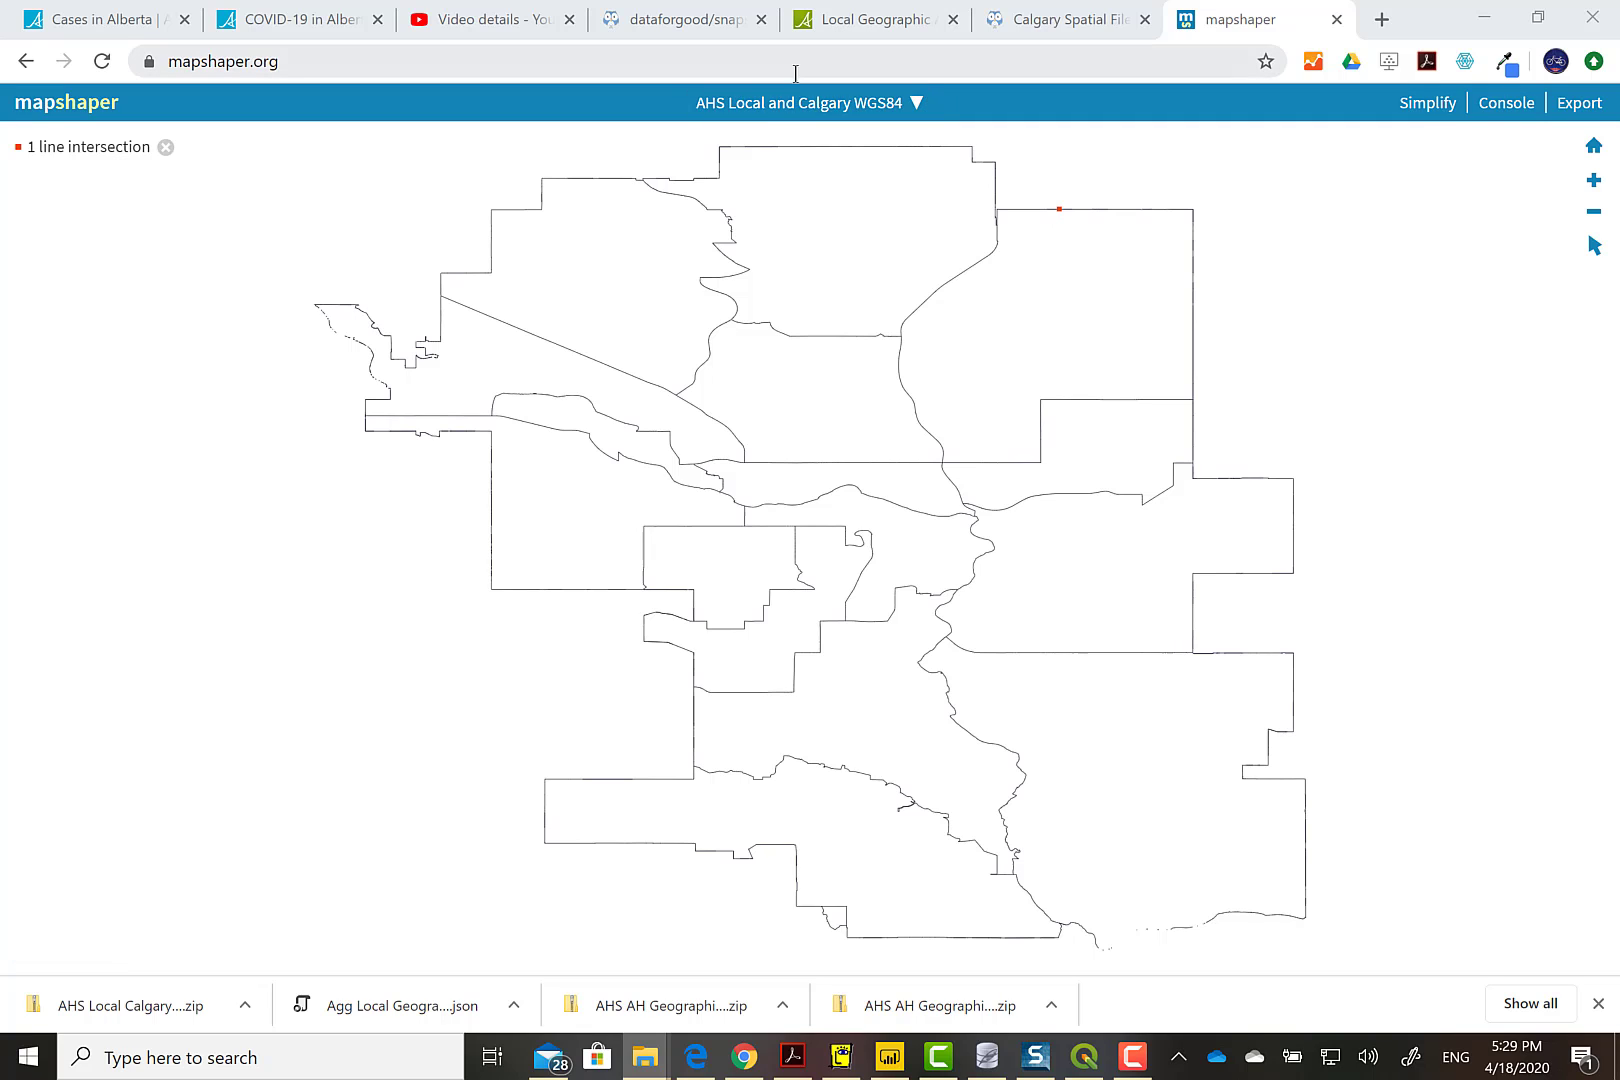
# - Export the layer as TopoJSON, confirm it in Downloads, and return to data.world
pyautogui.click(1580, 102)
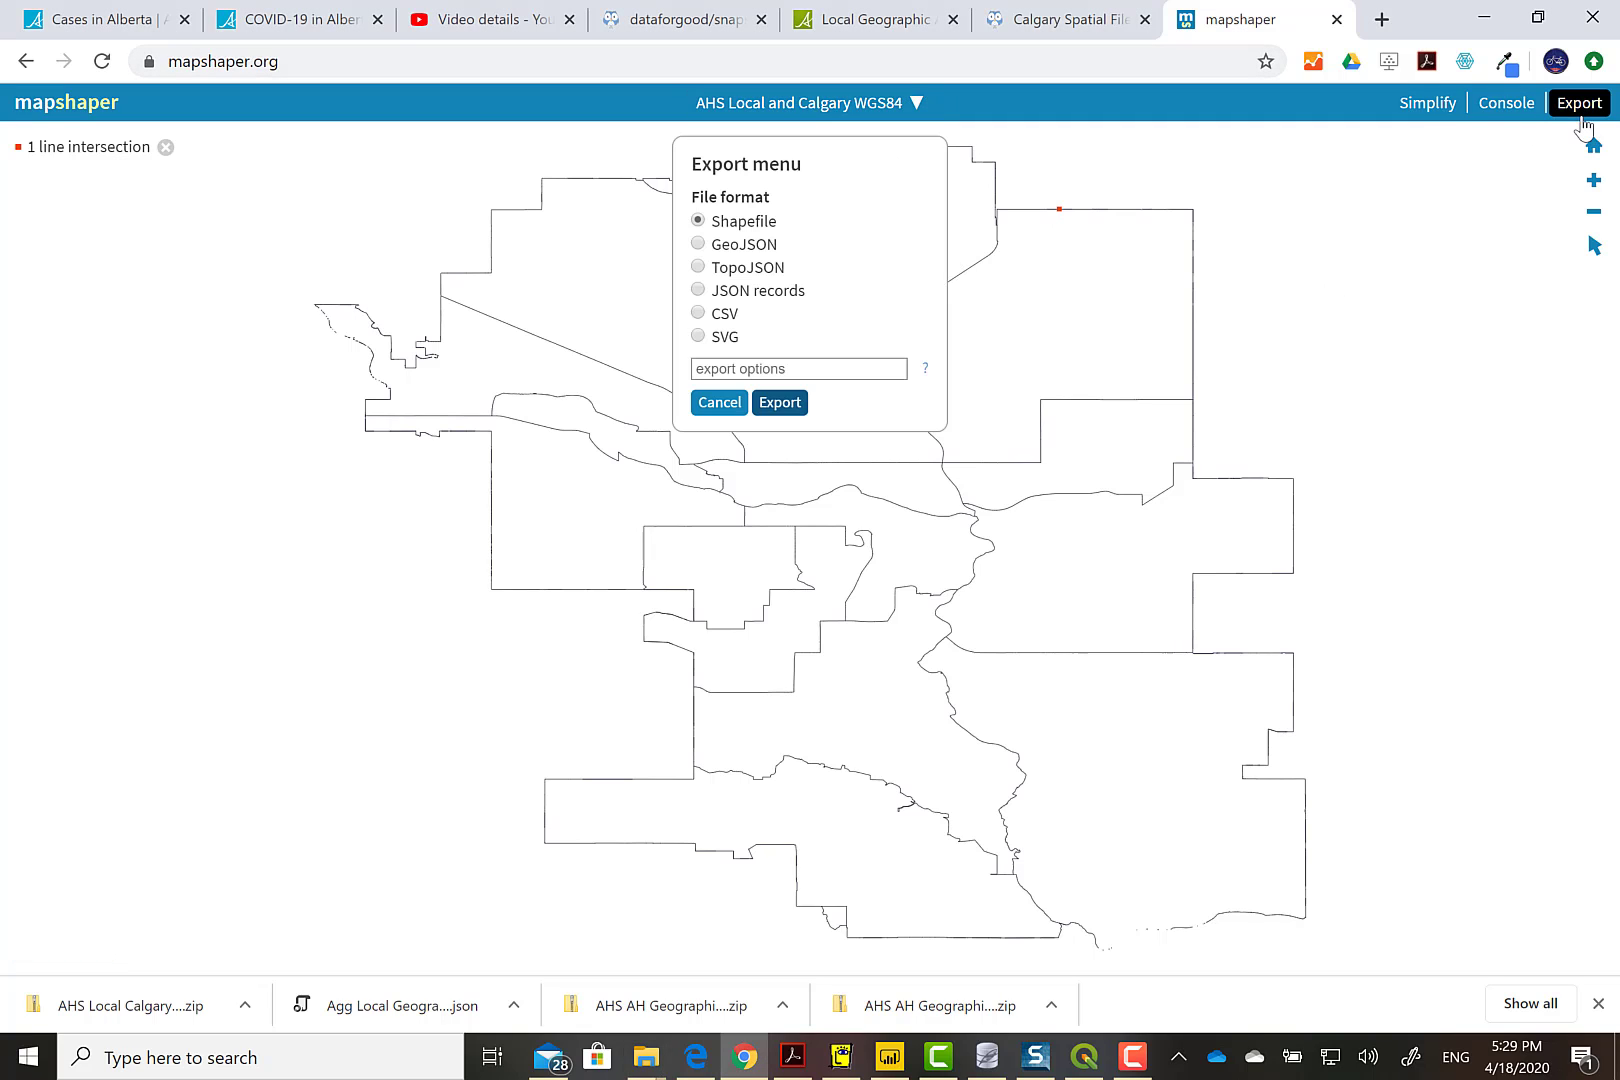
pyautogui.click(697, 267)
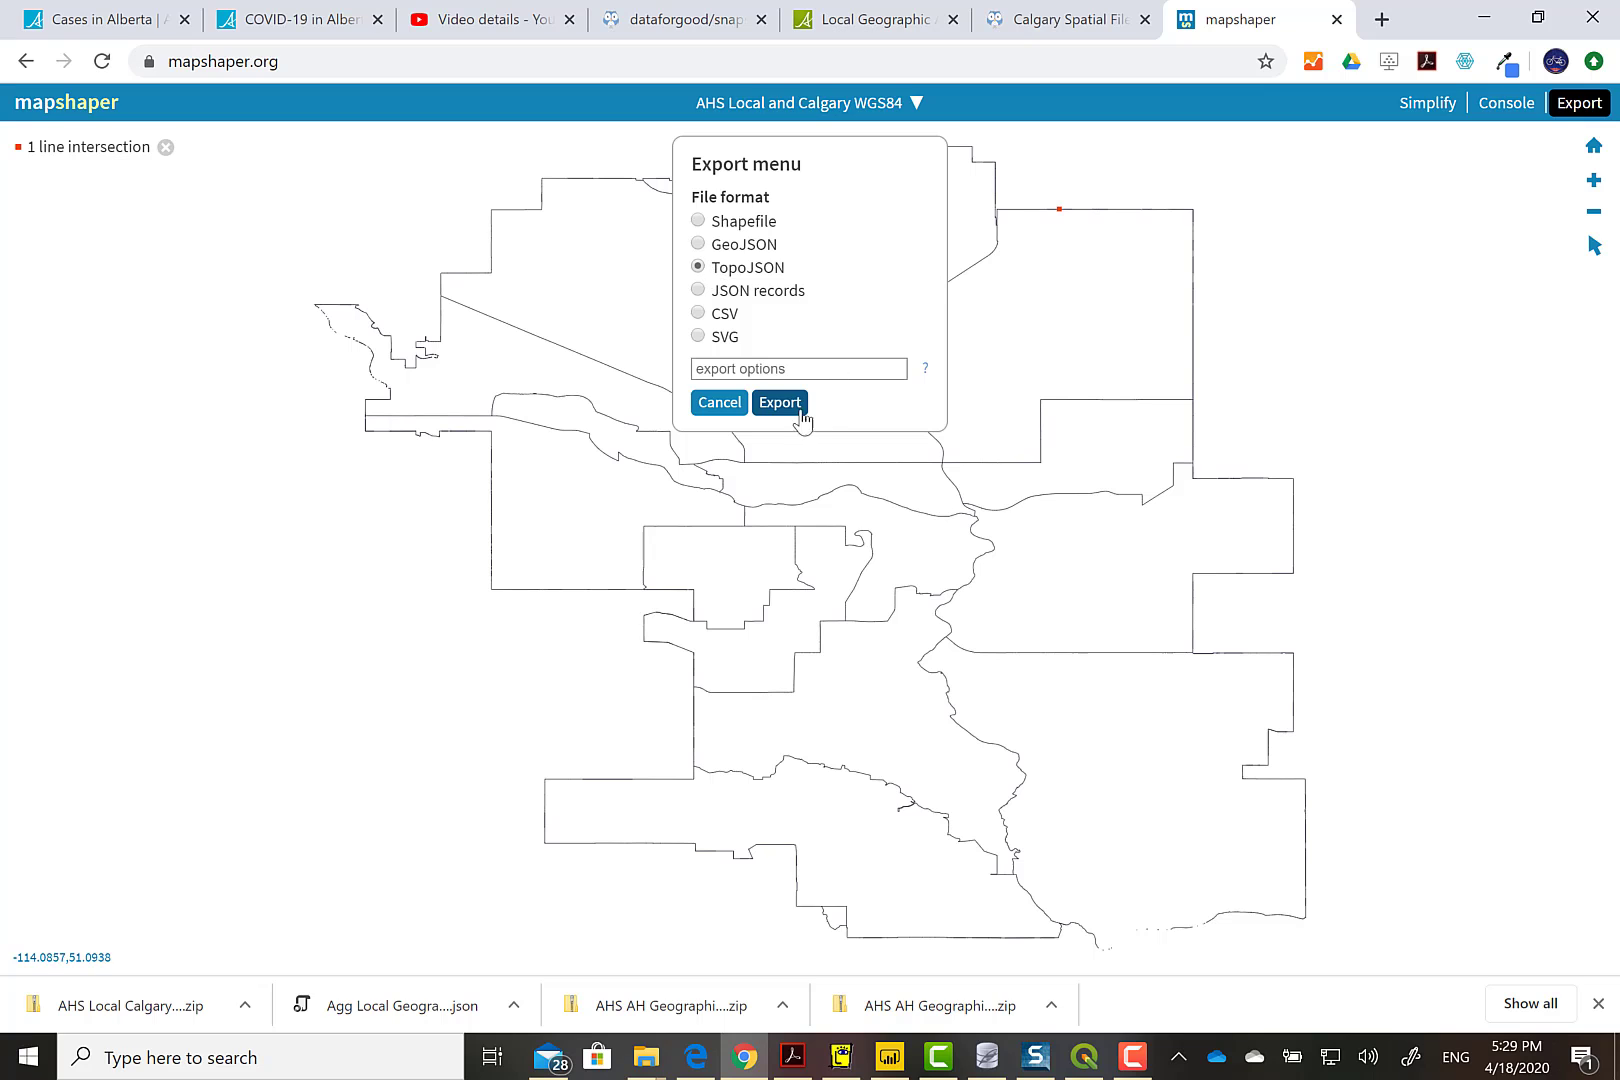
pyautogui.click(779, 403)
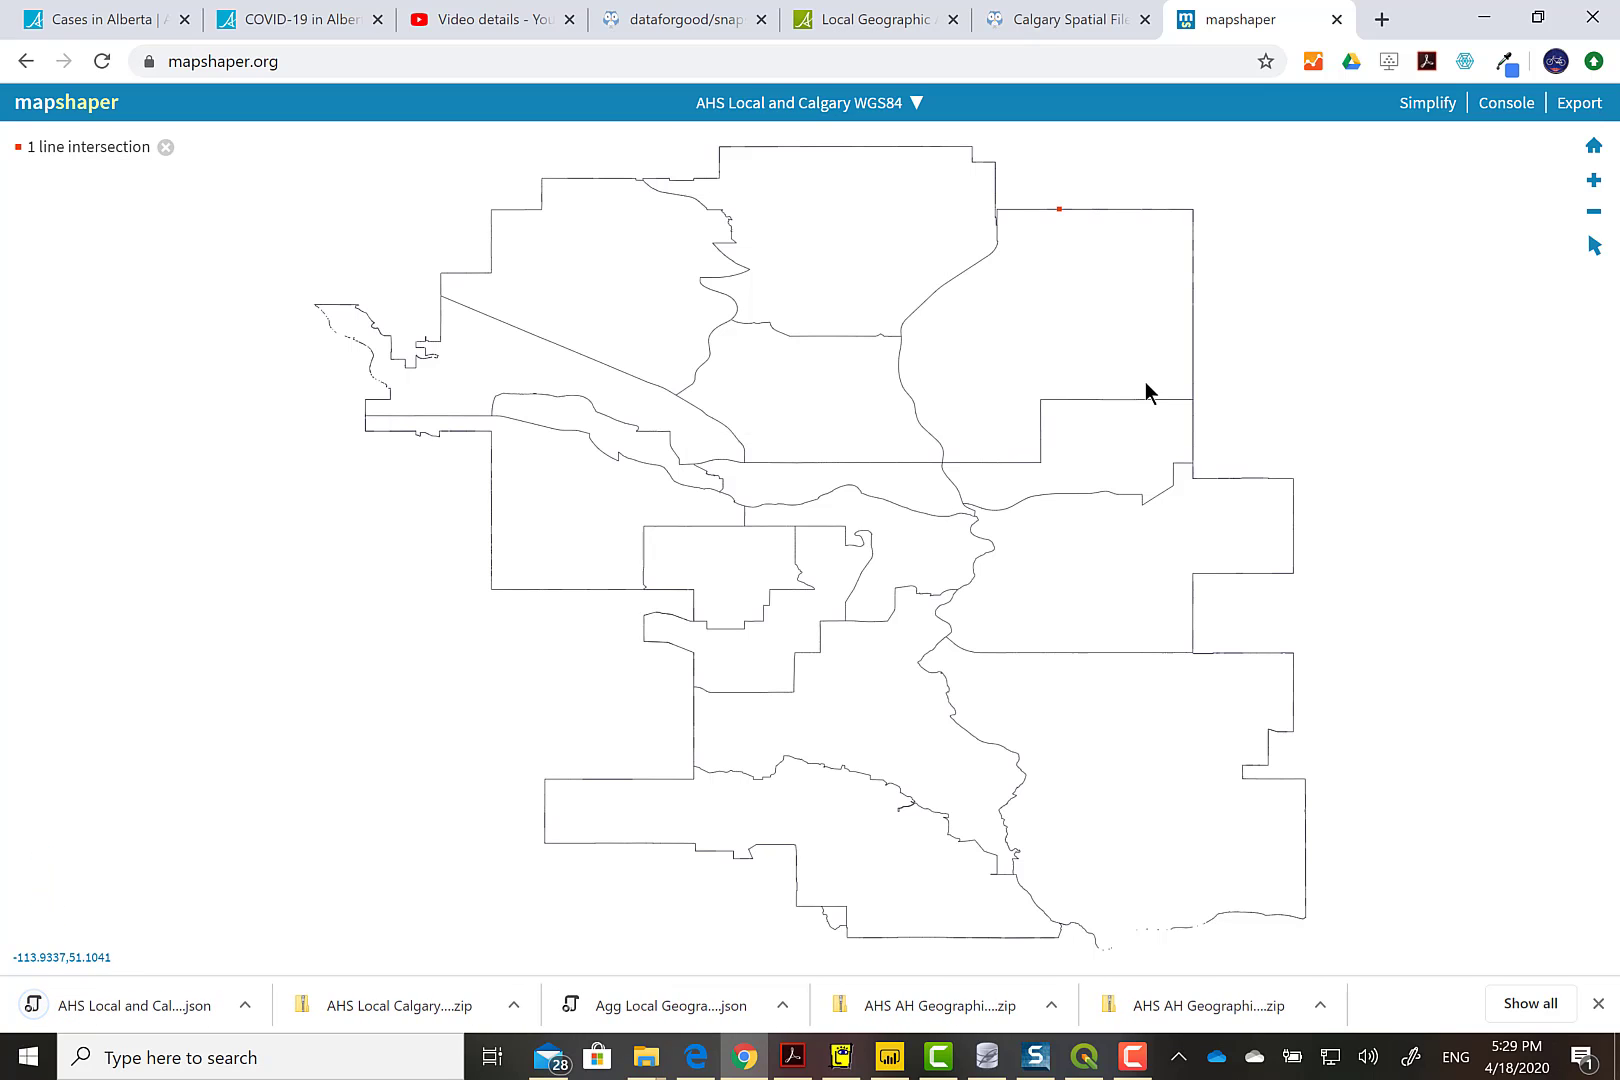
pyautogui.click(644, 1056)
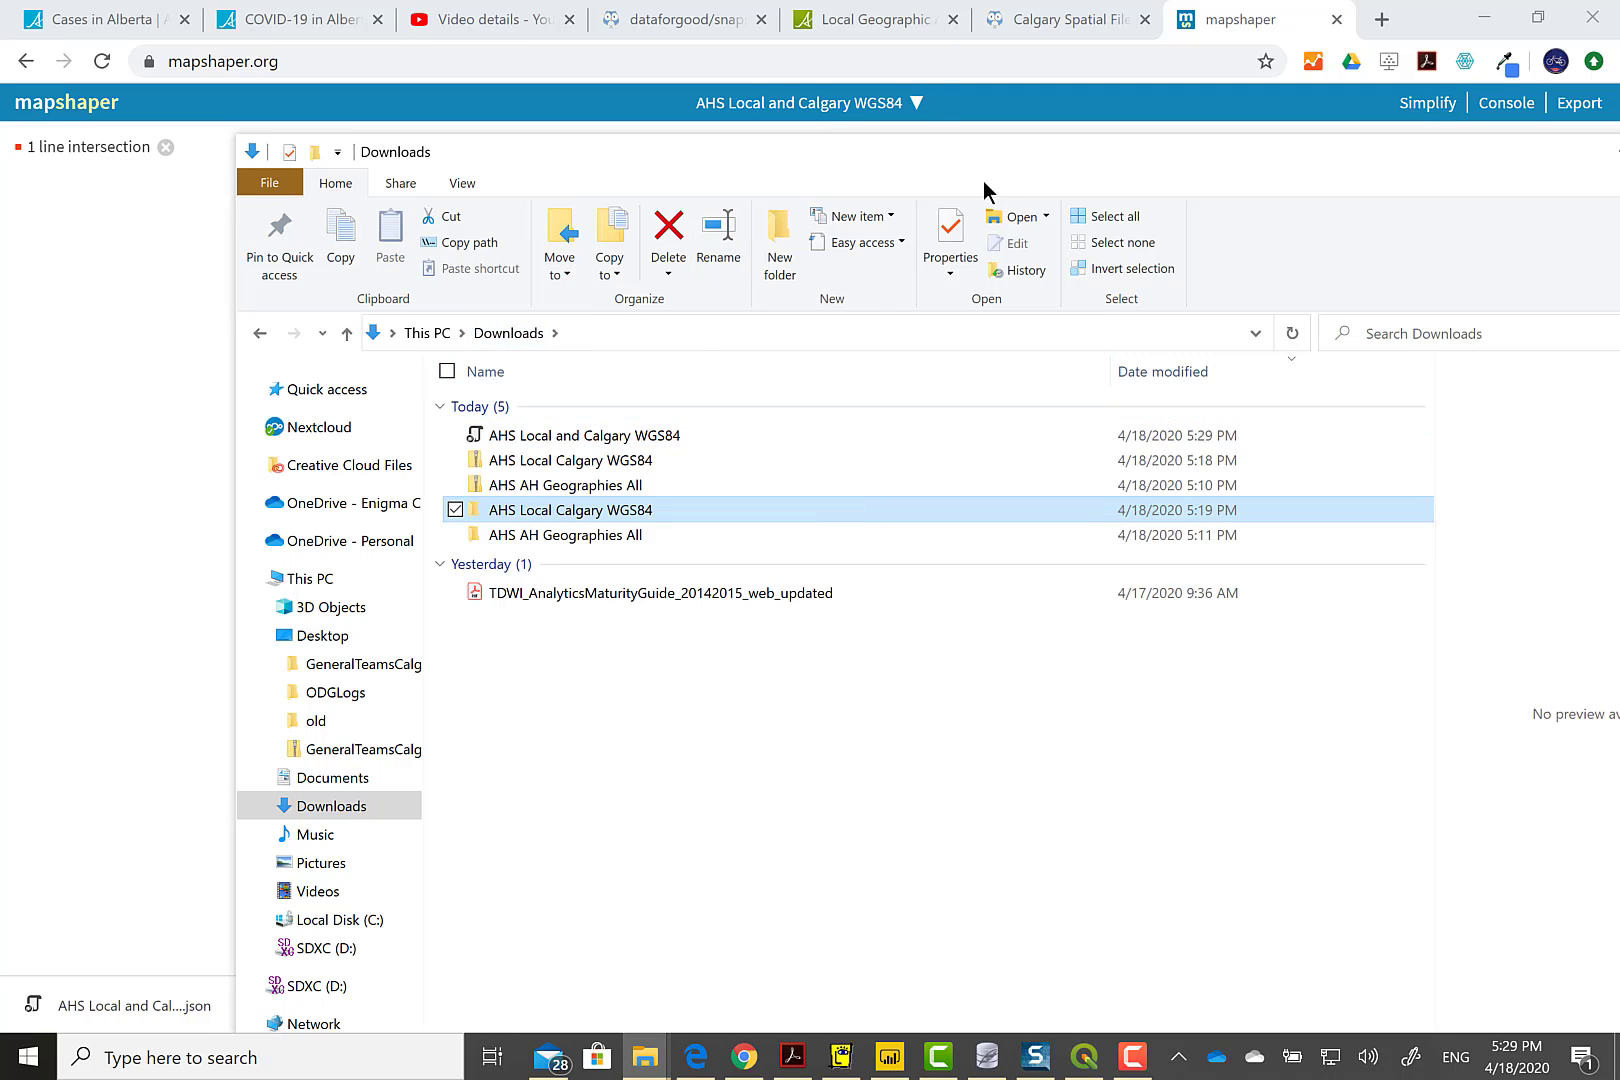
pyautogui.click(1064, 19)
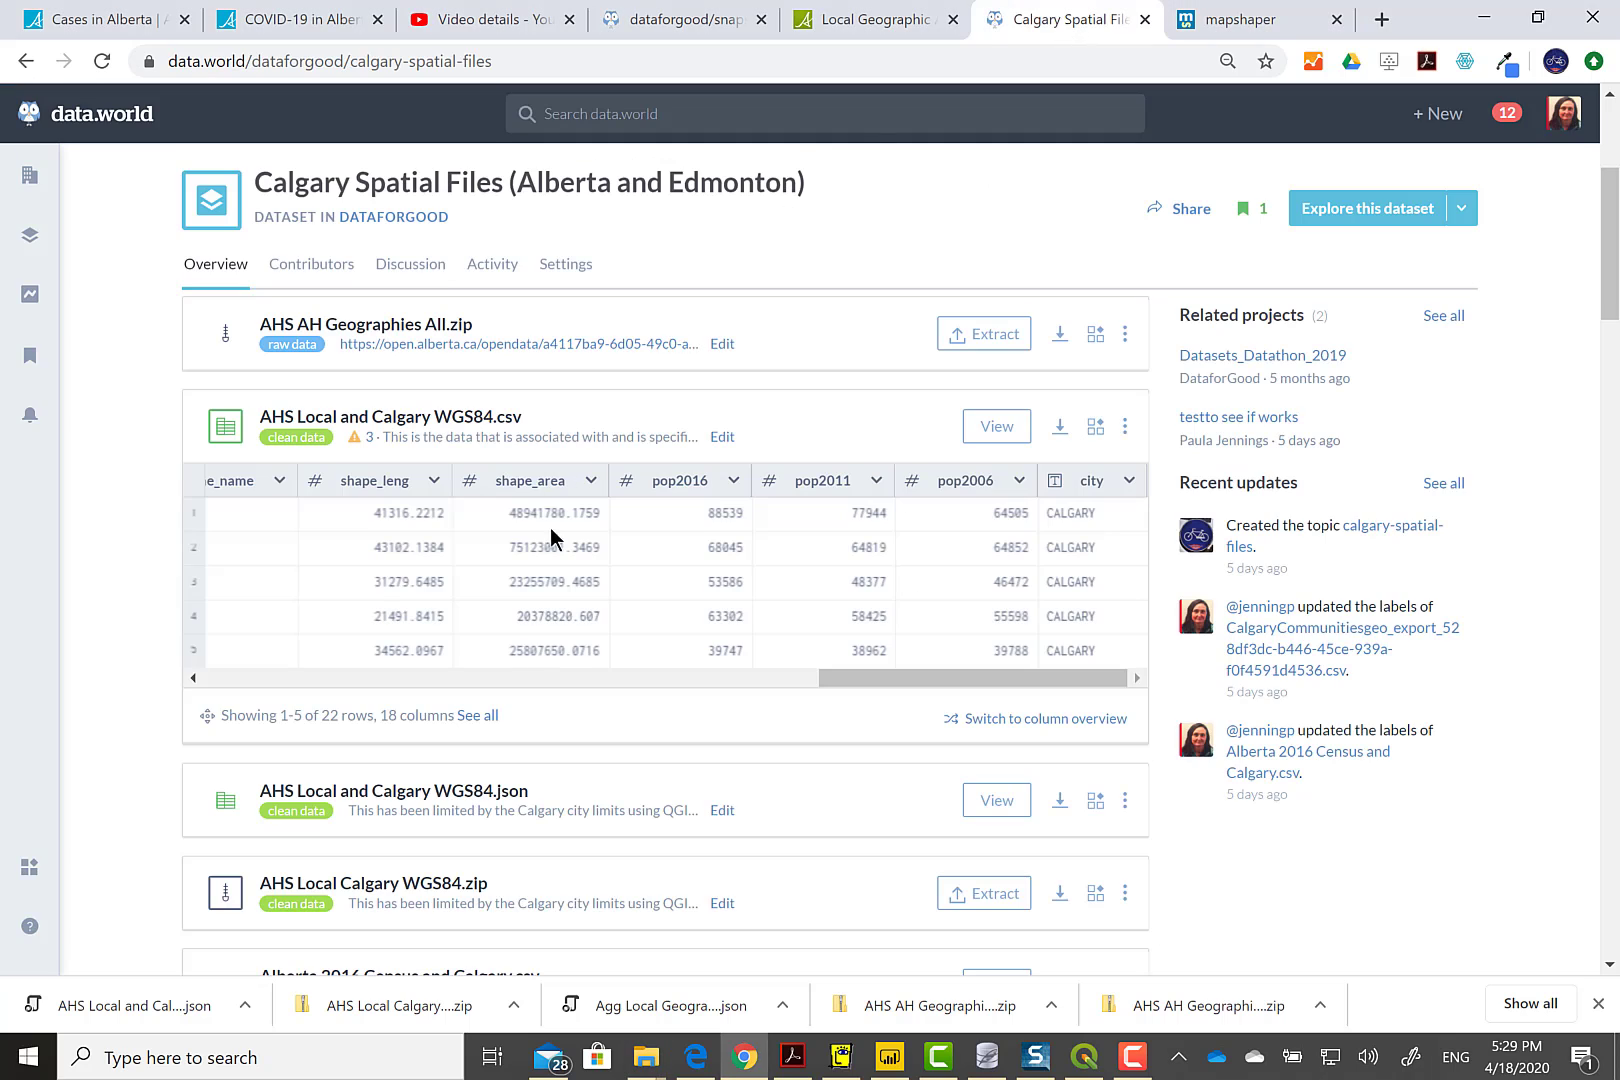
pyautogui.scroll(-3)
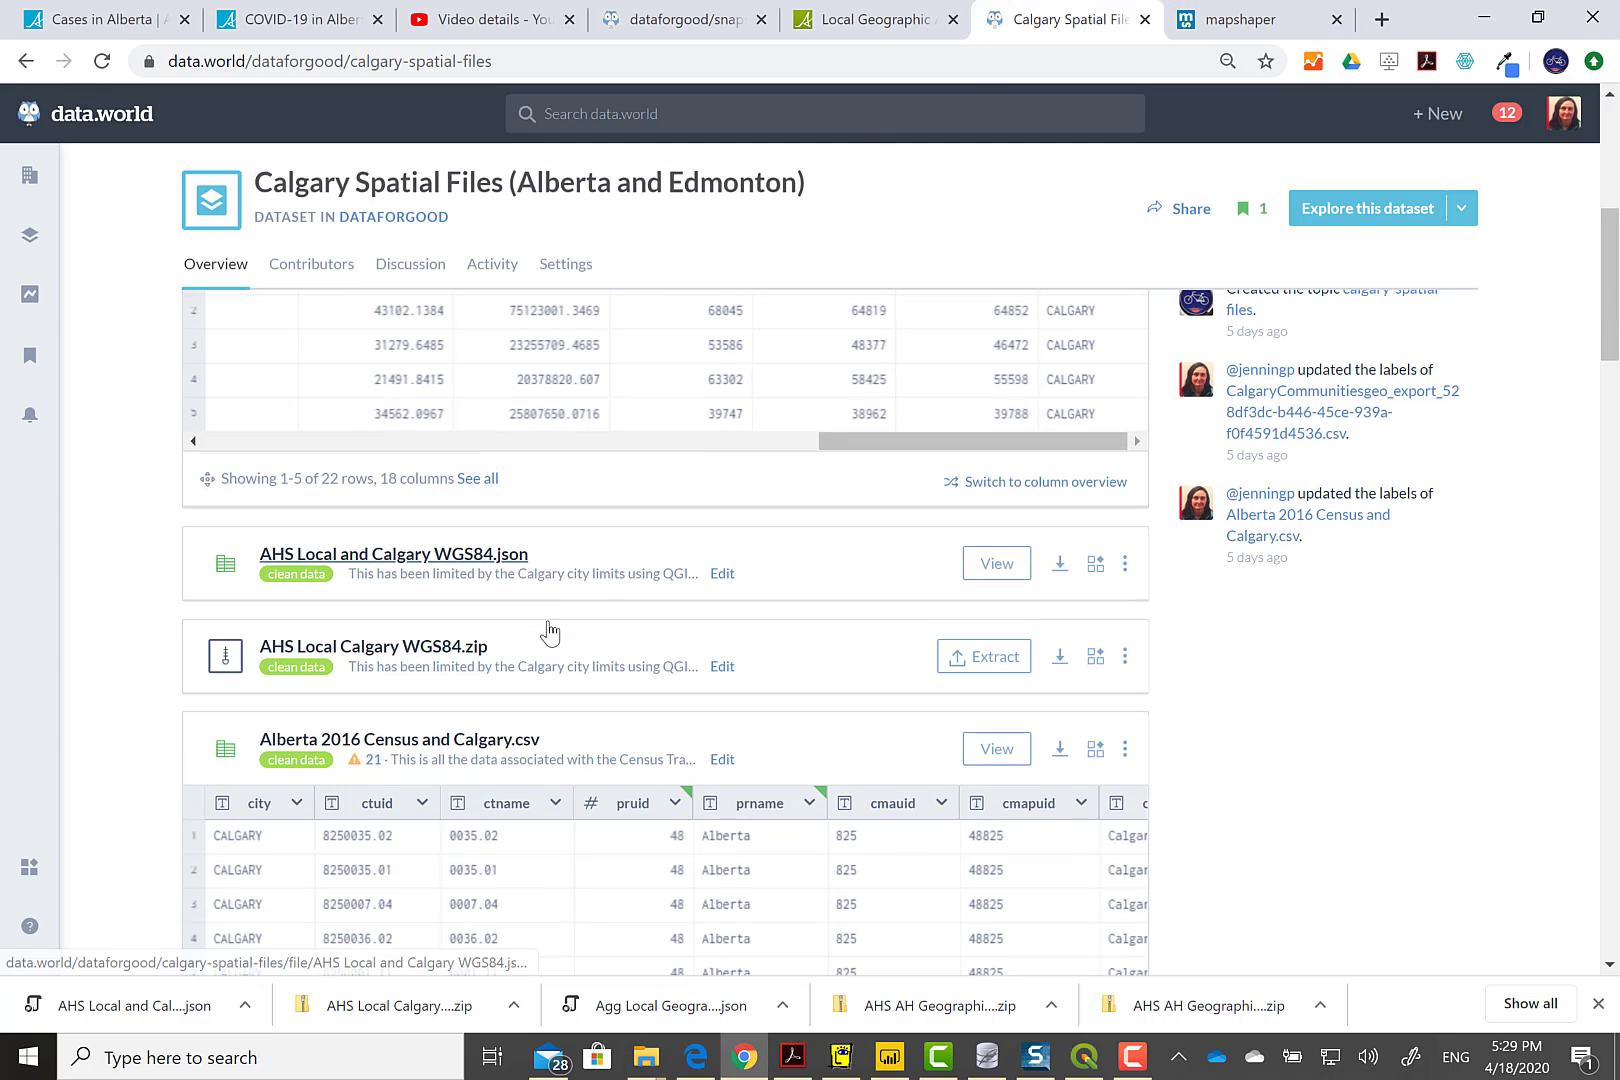
pyautogui.moveTo(383, 569)
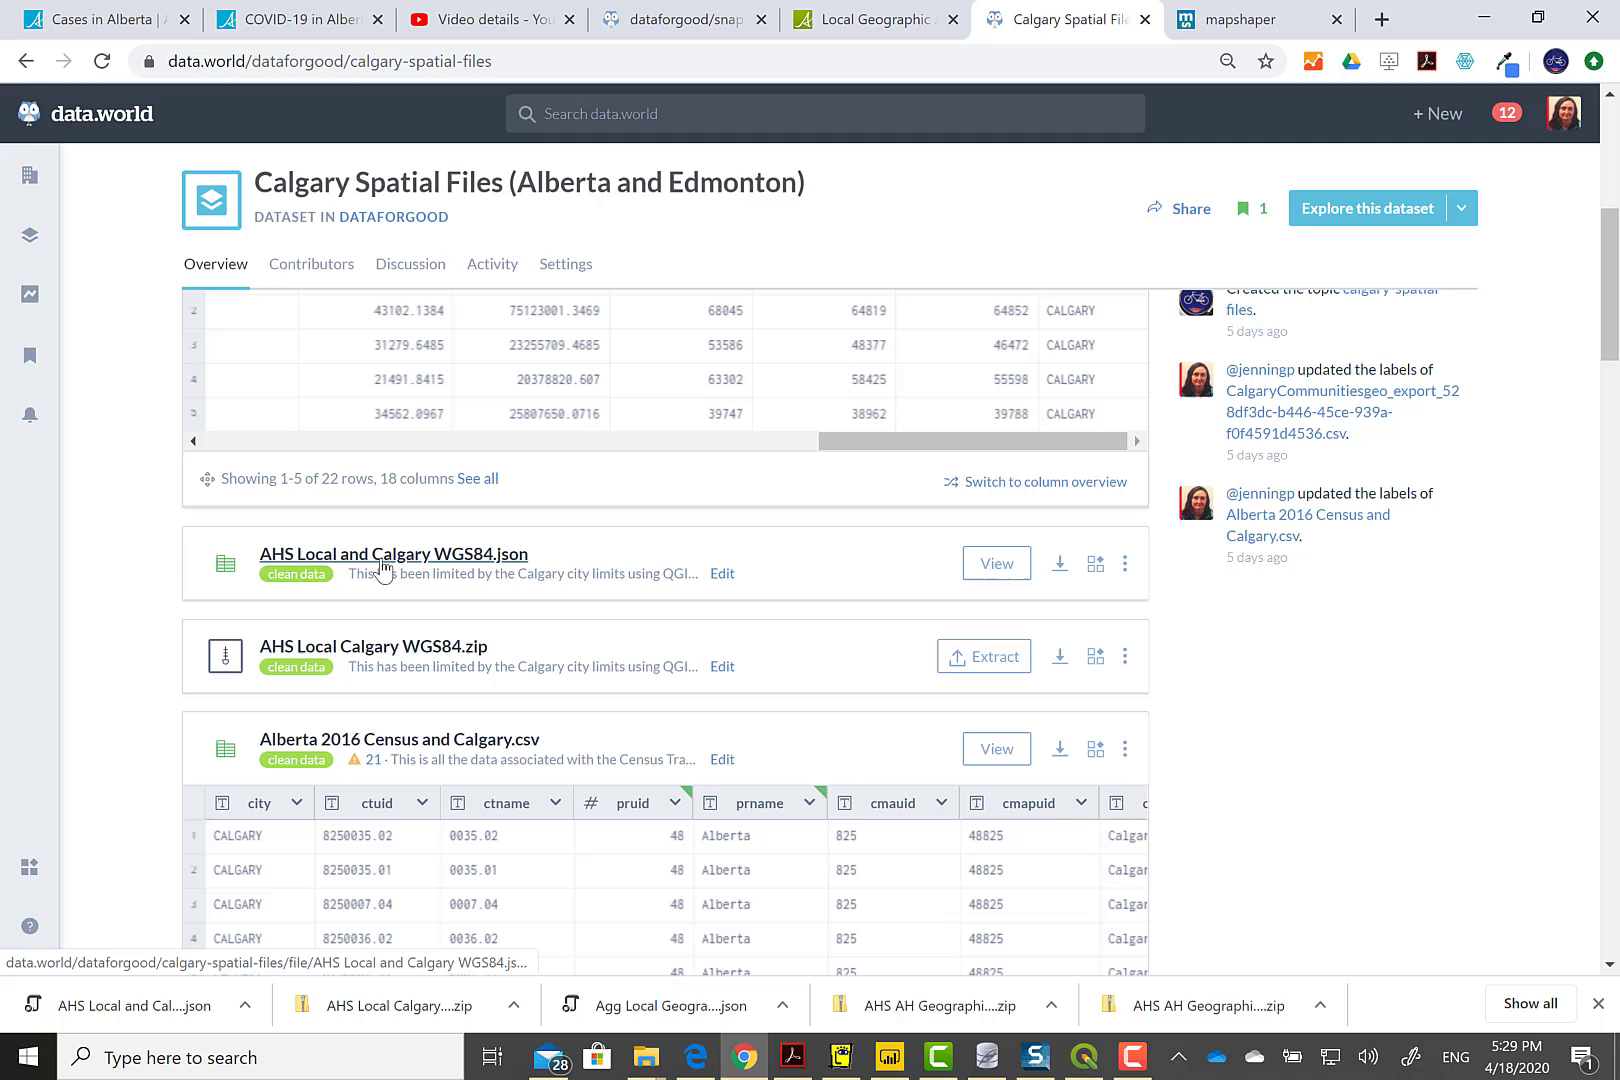
pyautogui.moveTo(1060, 565)
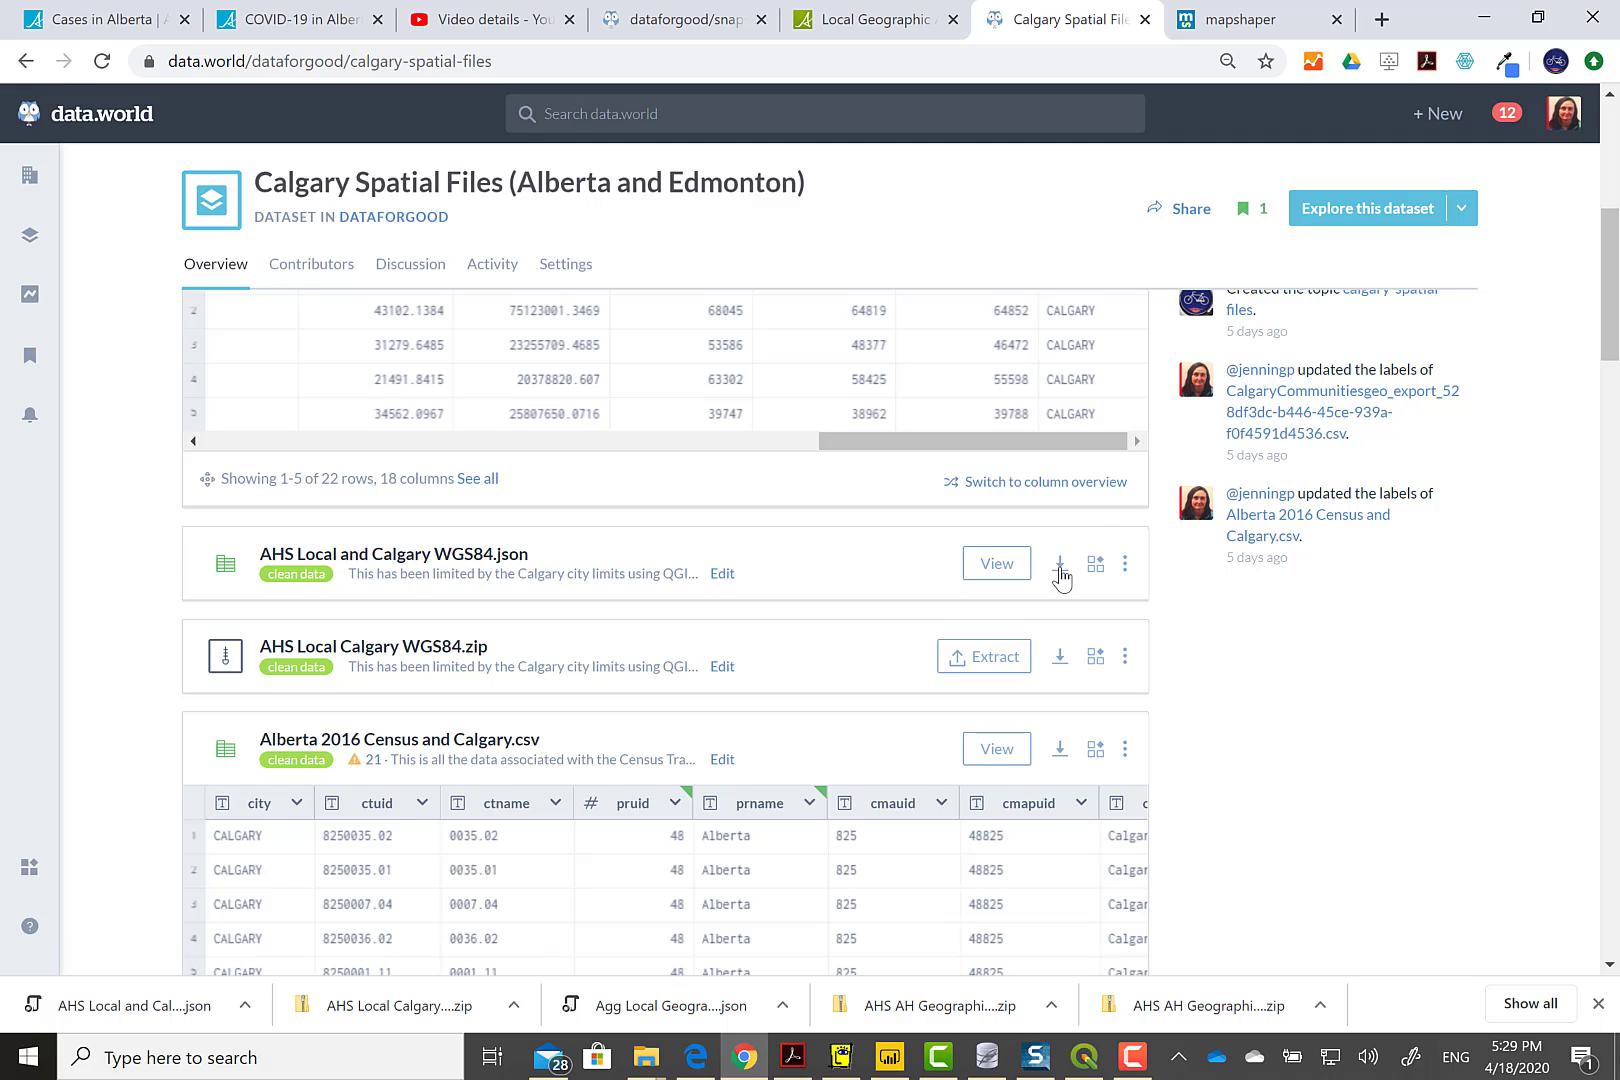
pyautogui.moveTo(1060, 563)
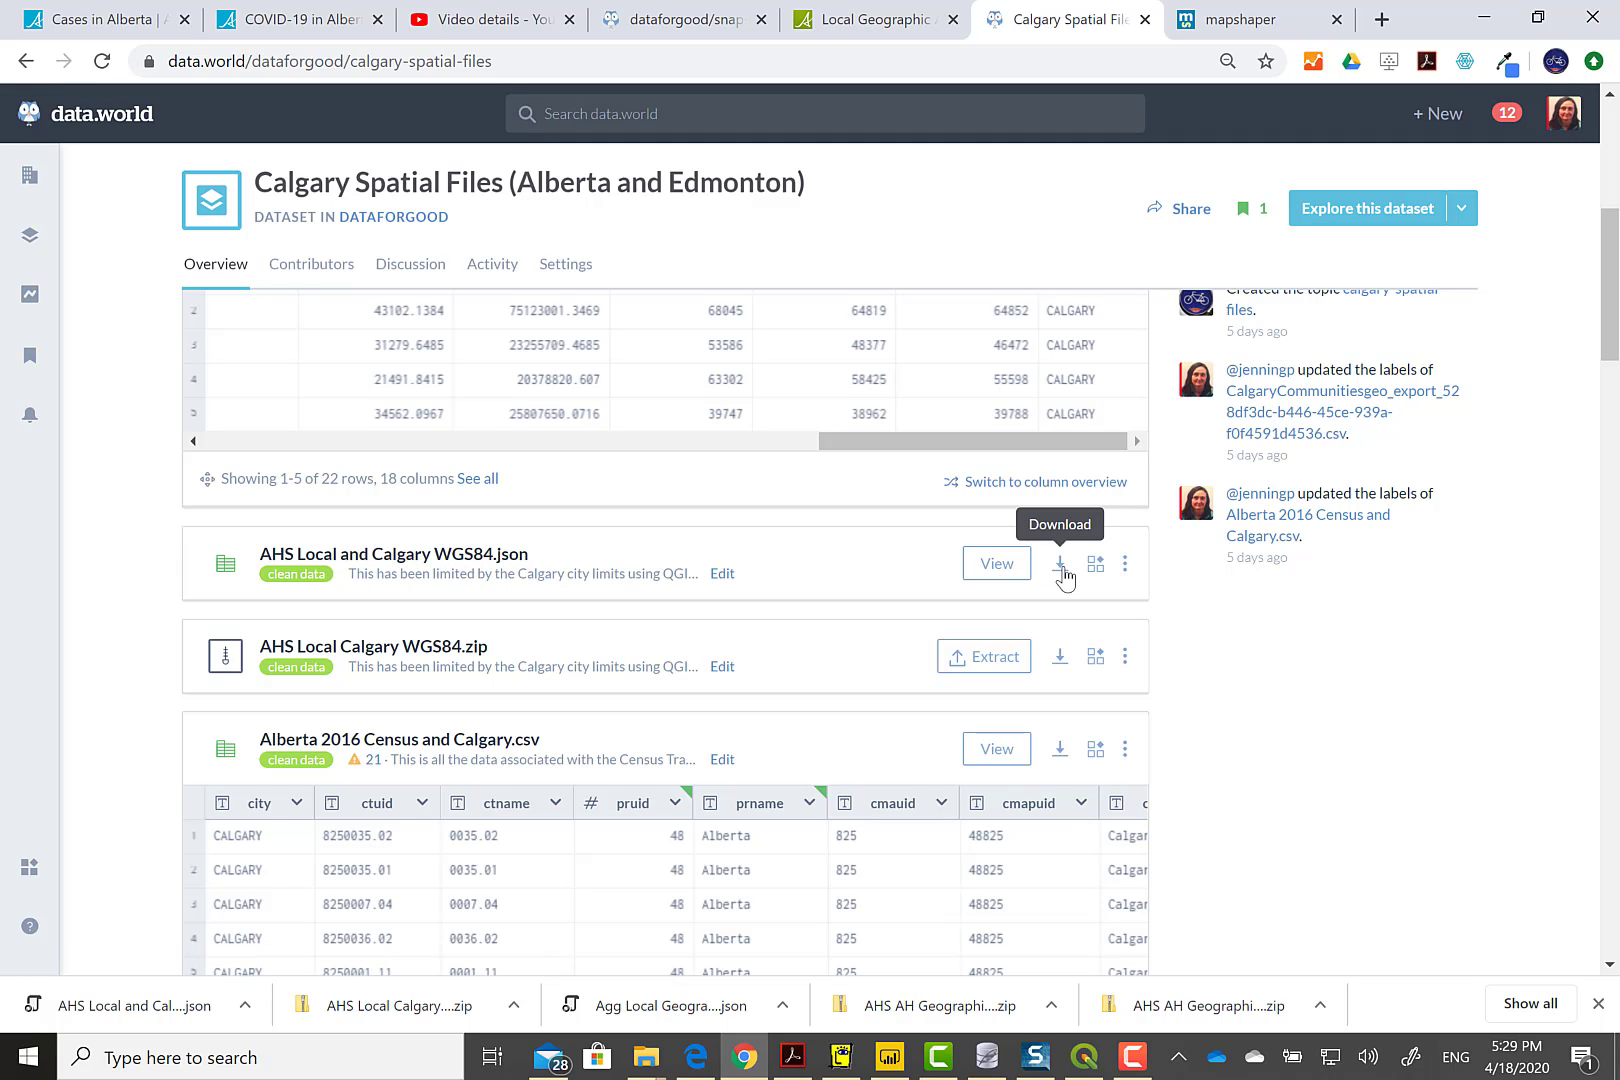